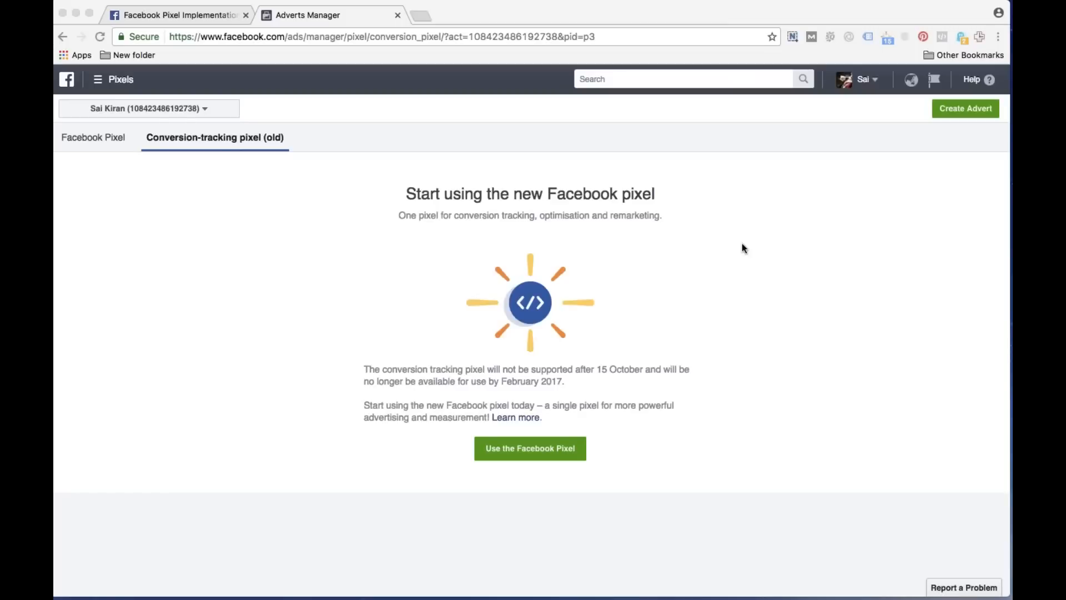
{"action": "mouse_move", "coordinate": [781, 33]}
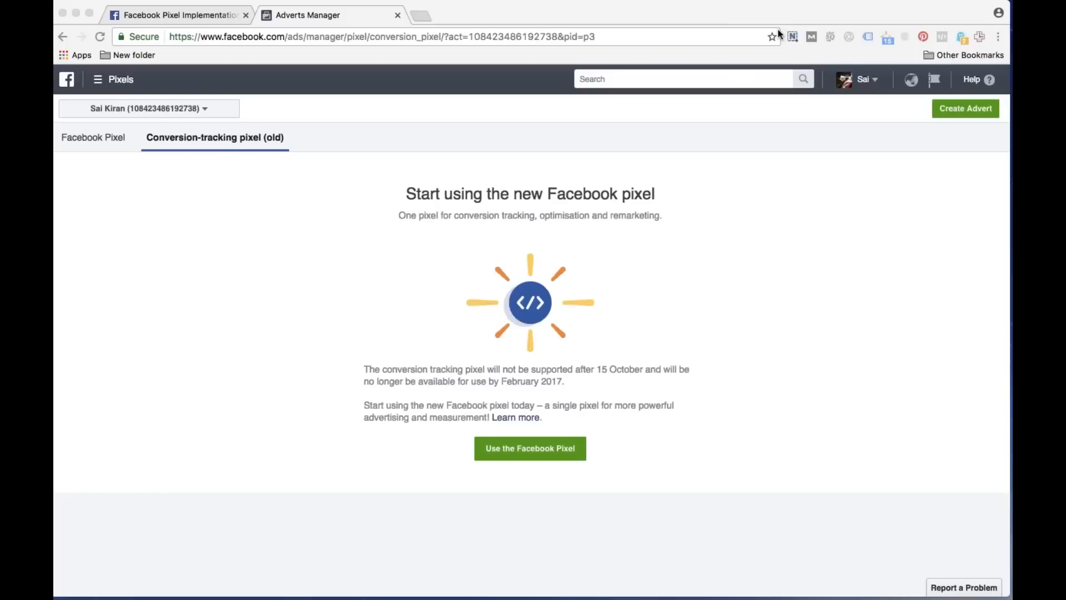
{"action": "mouse_move", "coordinate": [726, 229]}
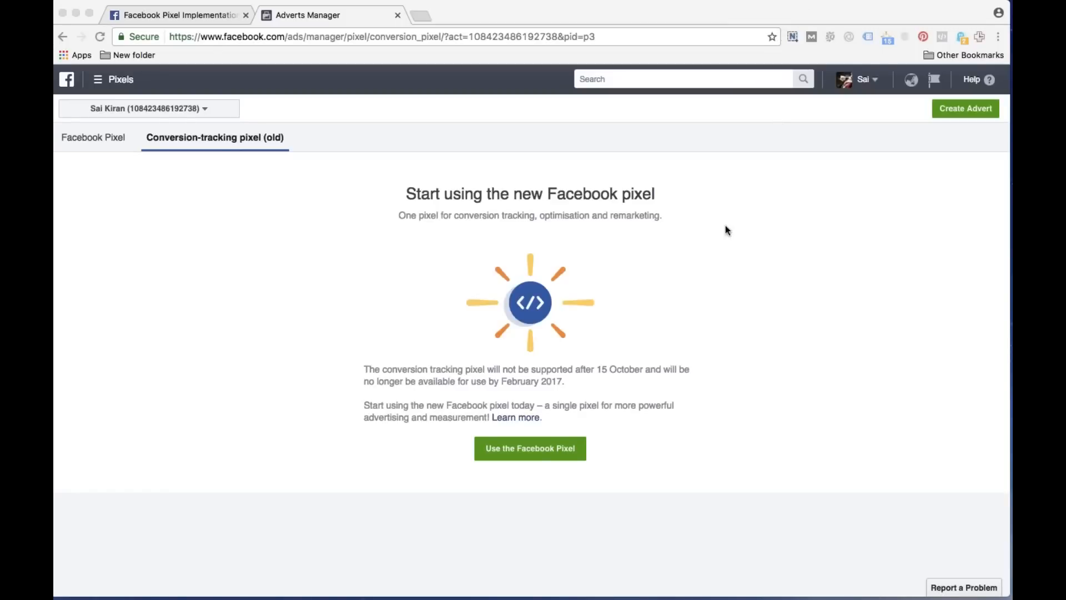
{"action": "mouse_move", "coordinate": [999, 184]}
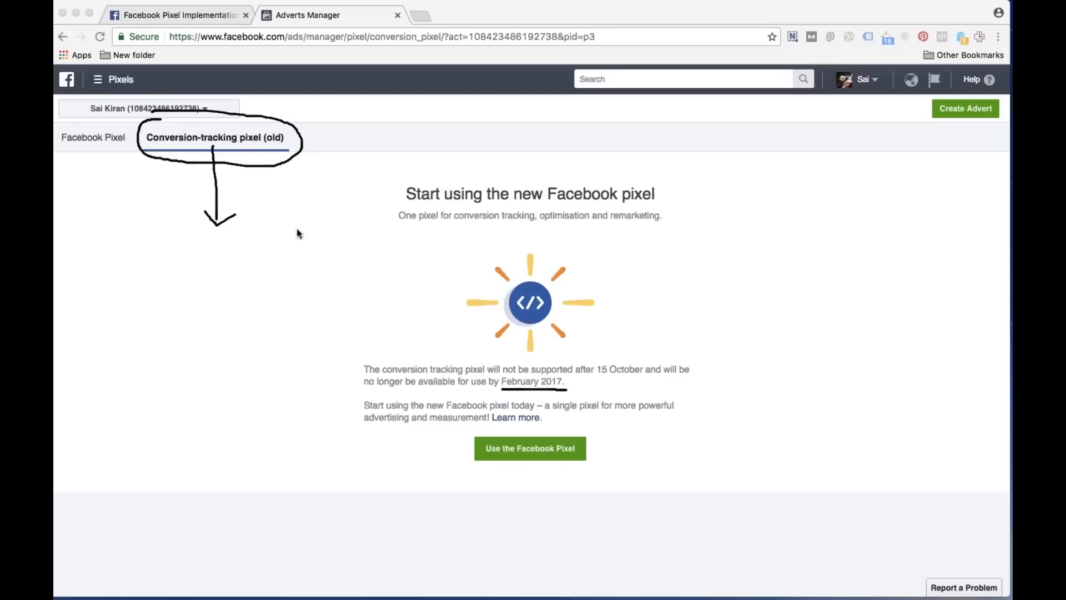
{"action": "mouse_move", "coordinate": [957, 199]}
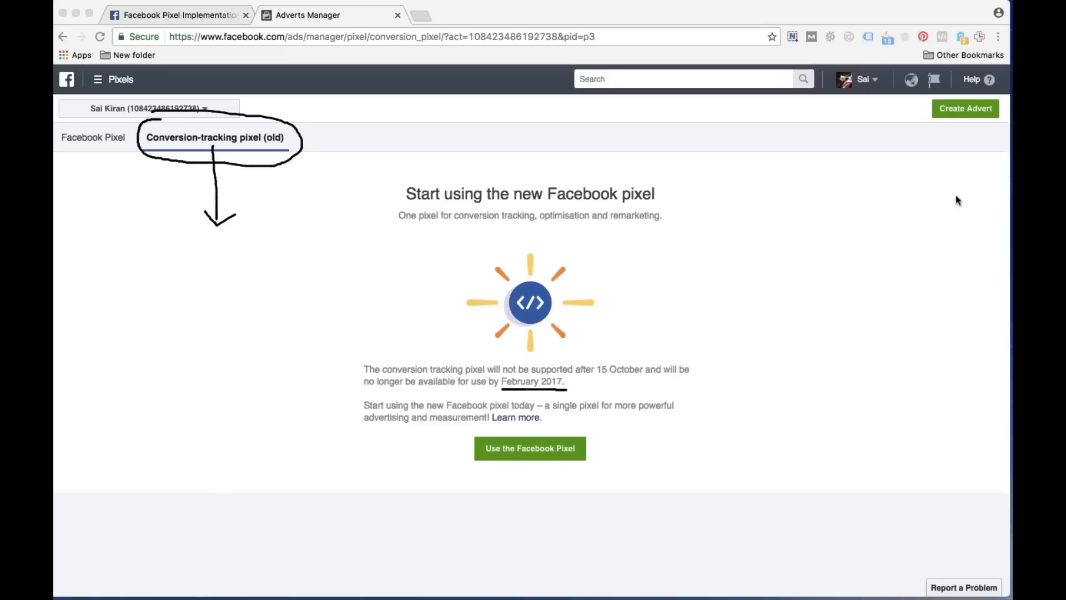
{"action": "mouse_move", "coordinate": [842, 297]}
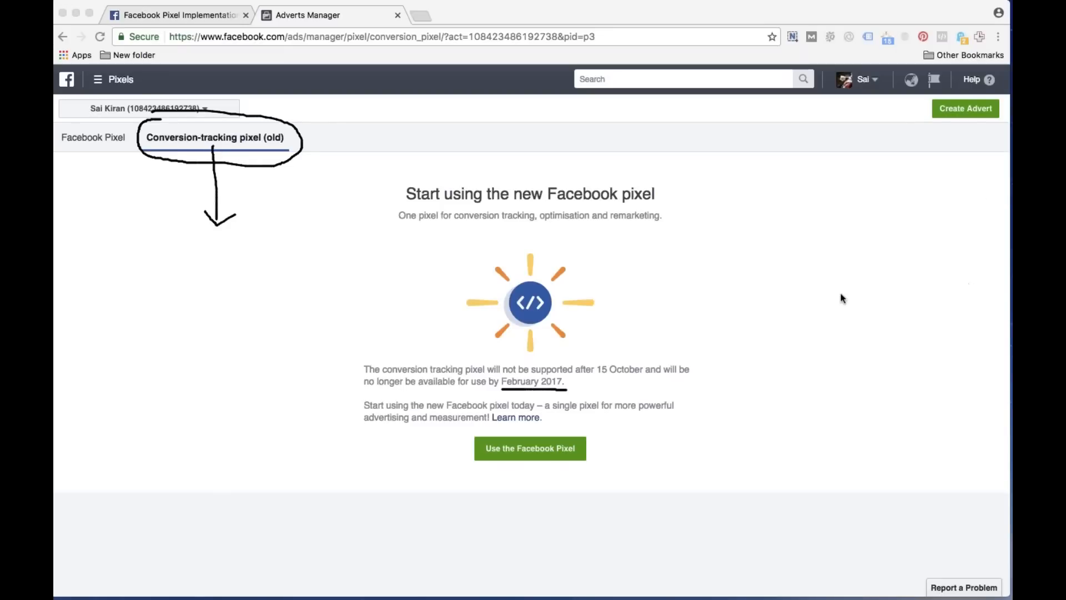
{"action": "mouse_move", "coordinate": [935, 209]}
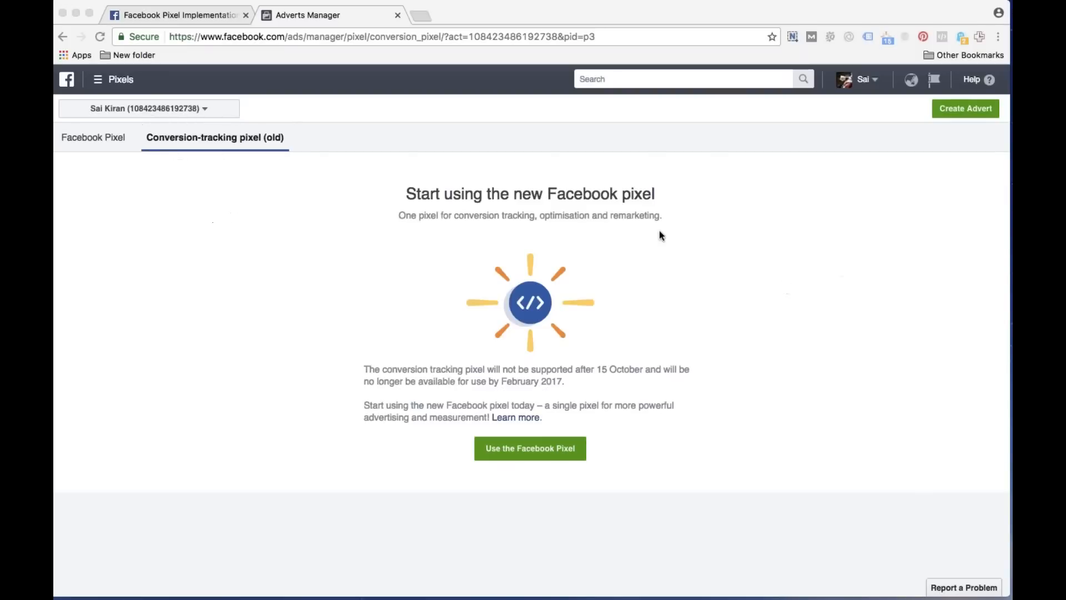
{"action": "mouse_move", "coordinate": [547, 229]}
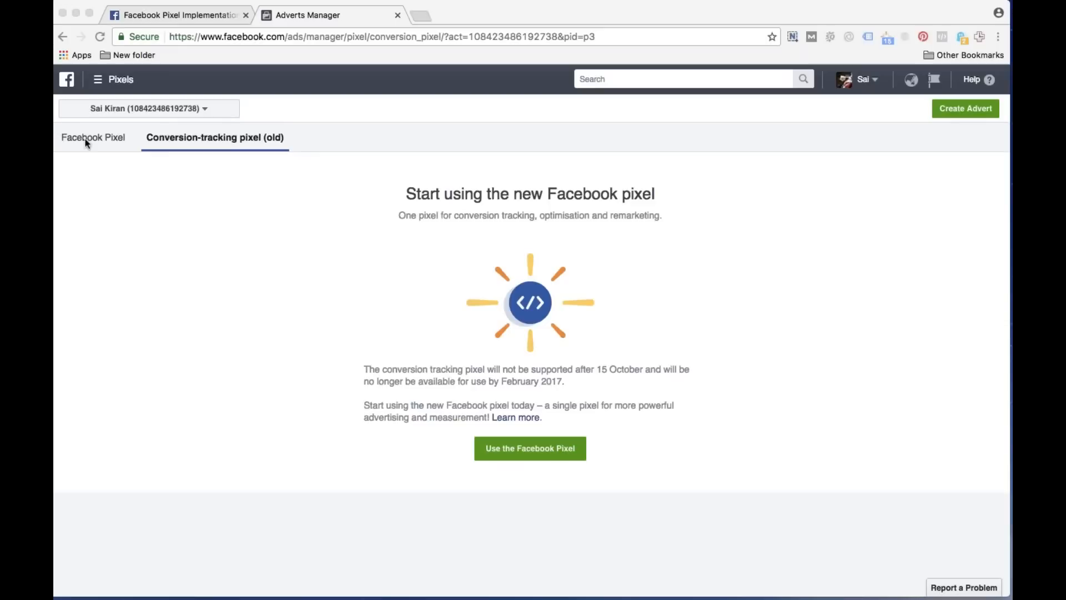
Go to the new Facebook pixel setup overview and sketch how Fb feeds into TK
{"action": "left_click", "coordinate": [94, 137]}
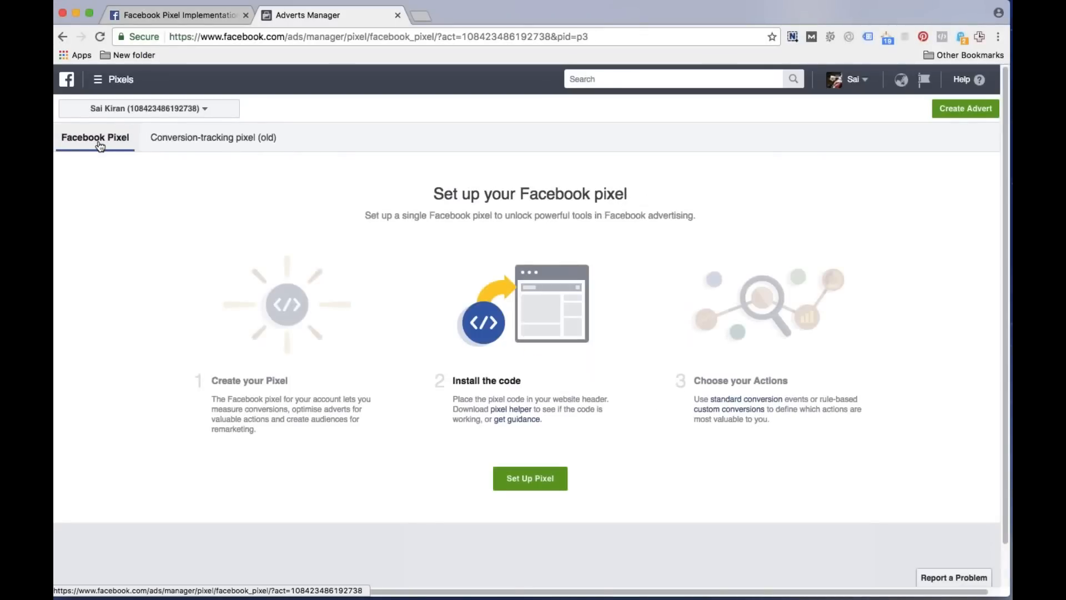
{"action": "mouse_move", "coordinate": [122, 155]}
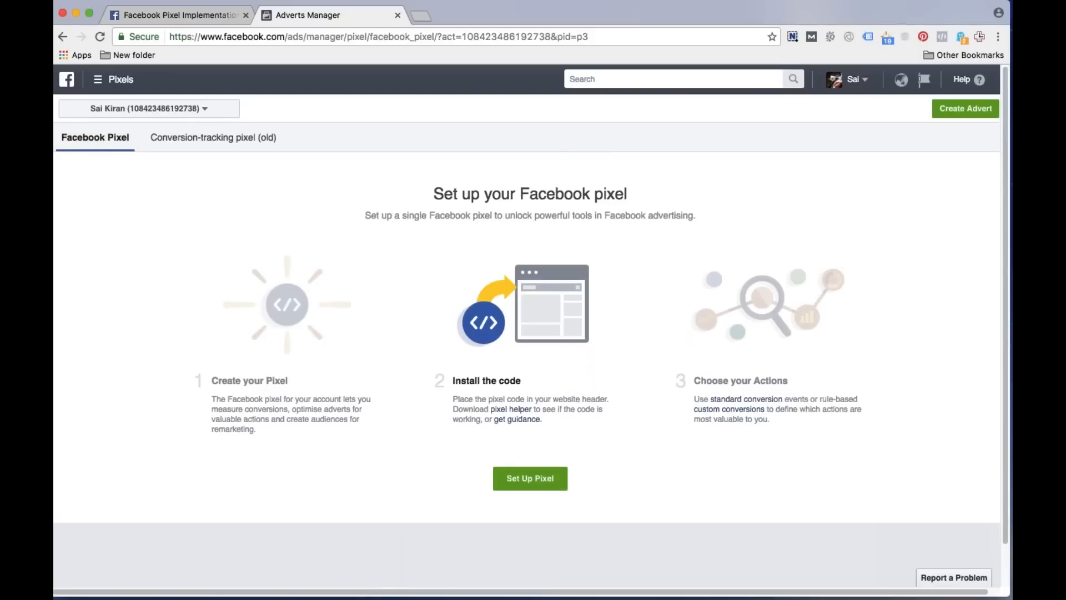
{"action": "mouse_move", "coordinate": [782, 172]}
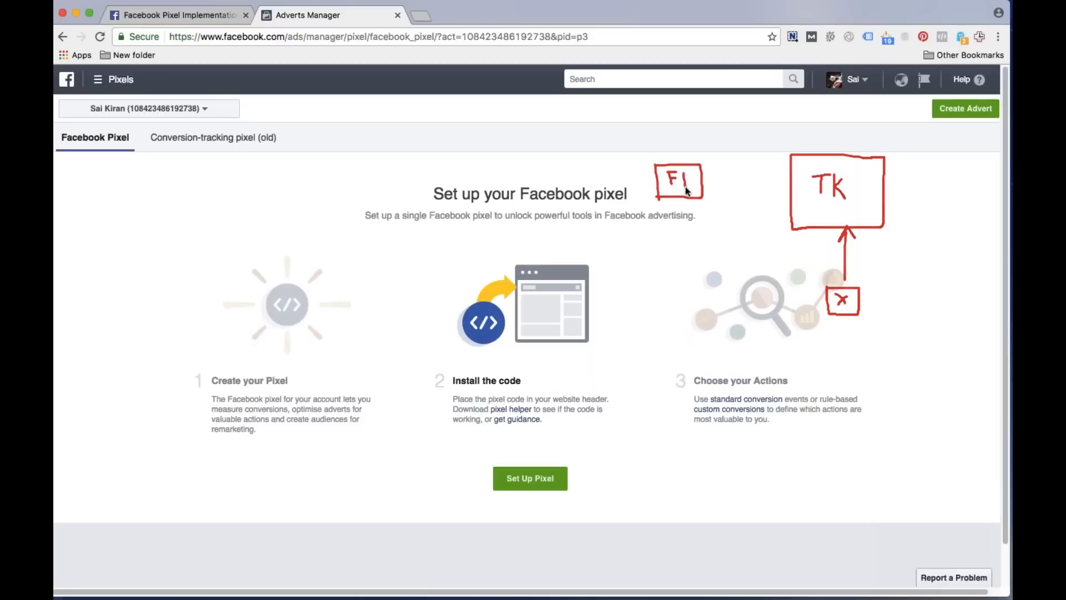
{"action": "left_click_drag", "start_coordinate": [707, 182], "coordinate": [785, 183]}
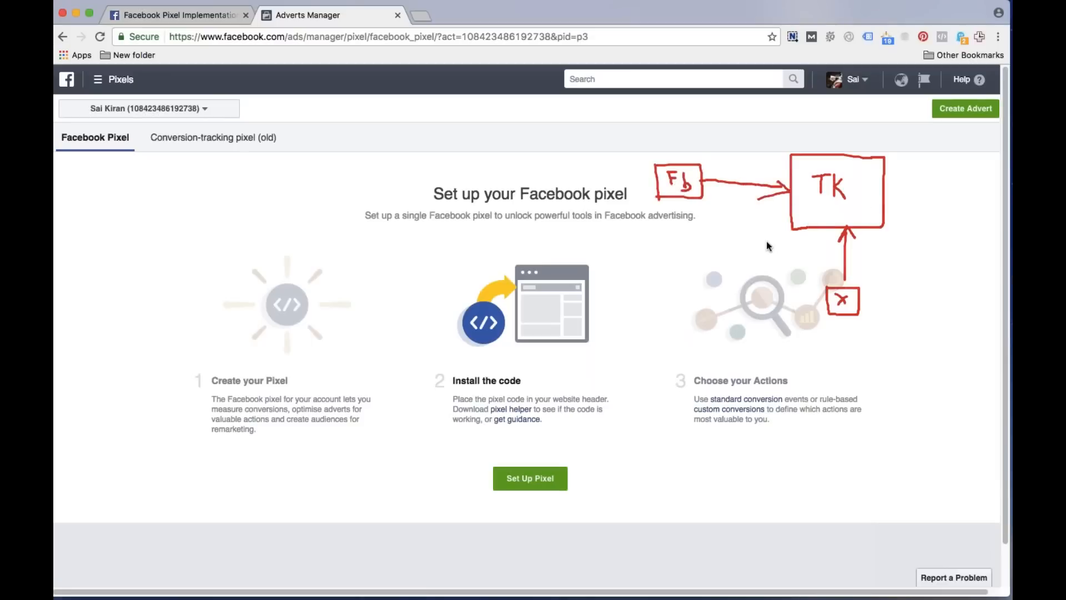
{"action": "mouse_move", "coordinate": [982, 193]}
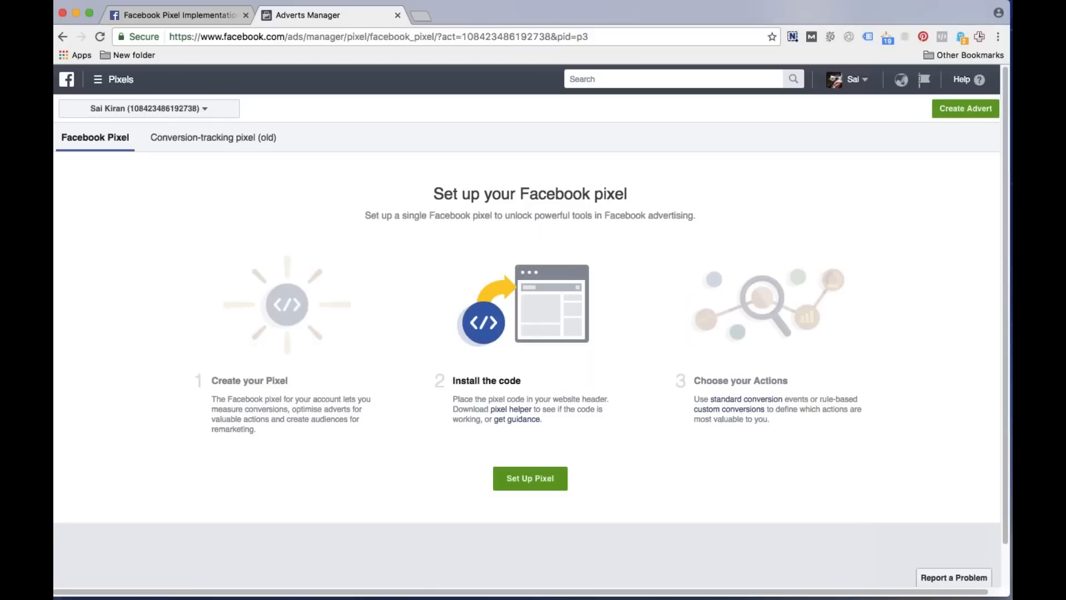
{"action": "mouse_move", "coordinate": [1004, 187]}
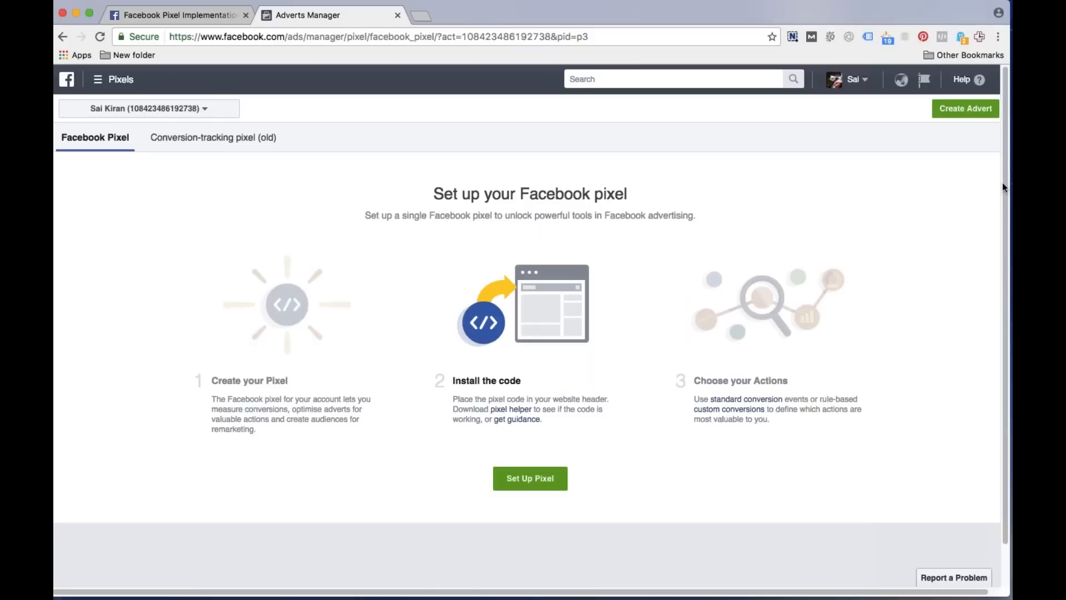
{"action": "mouse_move", "coordinate": [535, 162]}
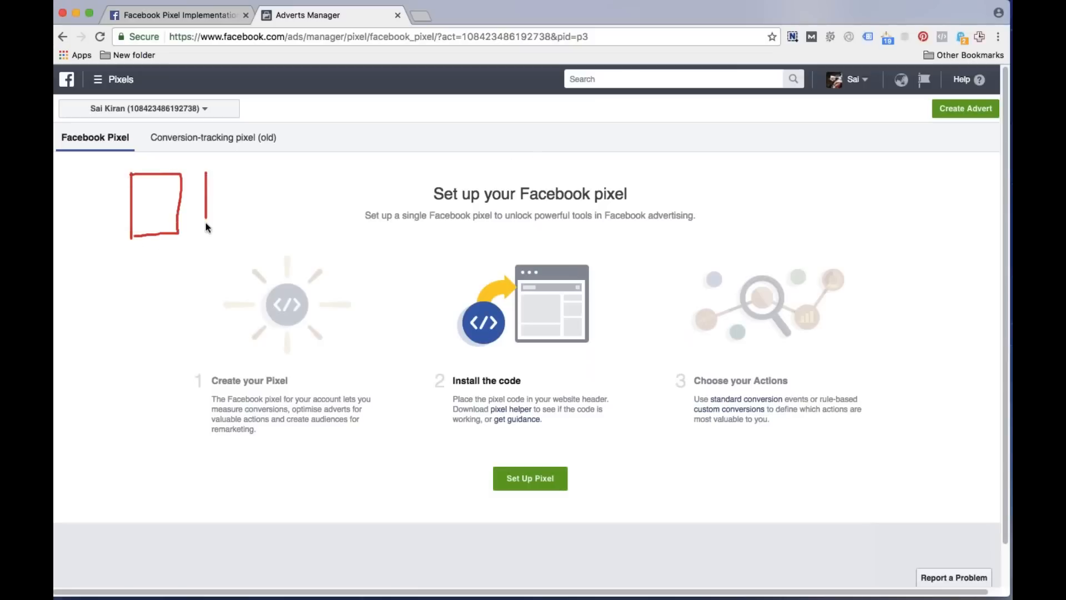
{"action": "left_click_drag", "start_coordinate": [208, 173], "coordinate": [252, 234]}
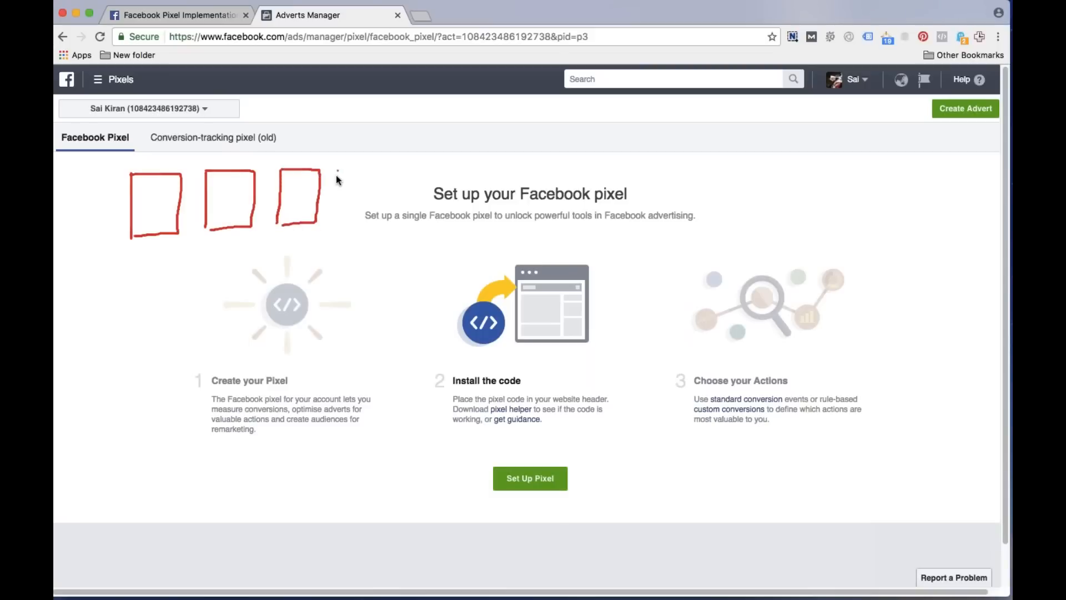
{"action": "left_click_drag", "start_coordinate": [326, 170], "coordinate": [378, 227]}
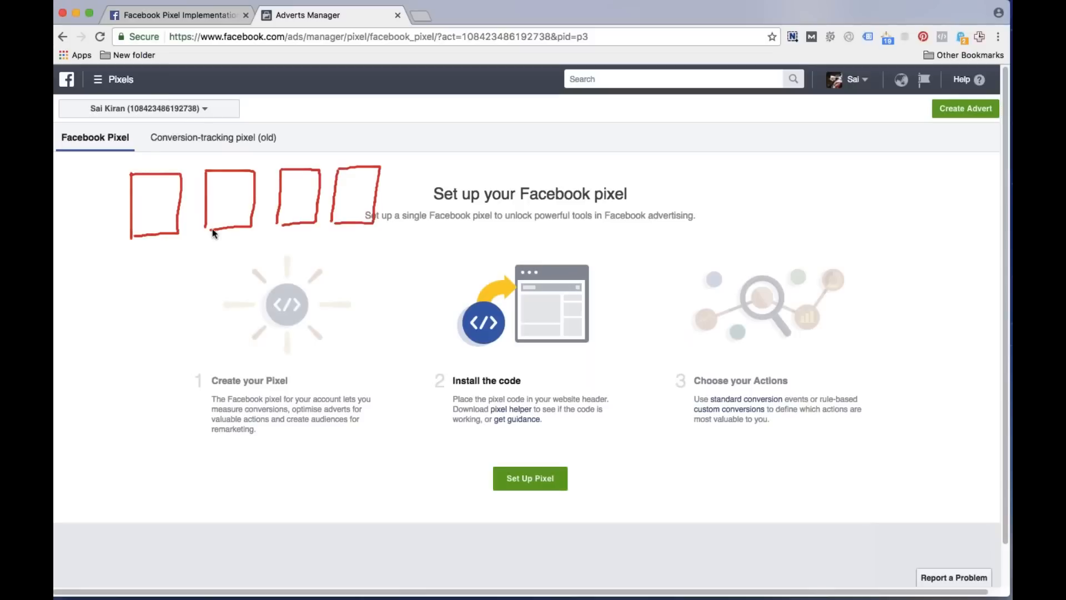
{"action": "mouse_move", "coordinate": [211, 220]}
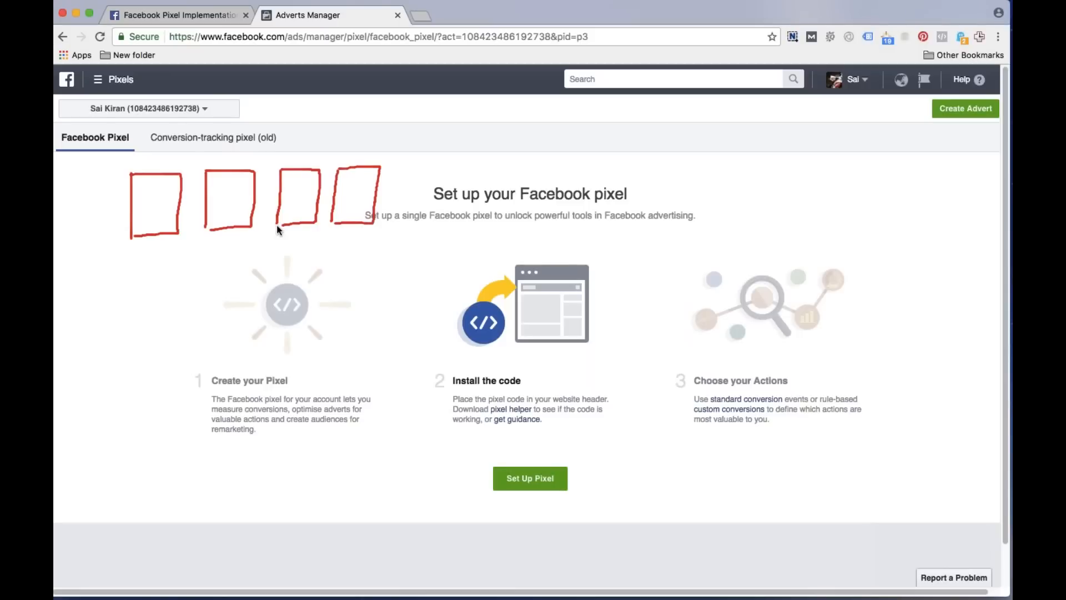
{"action": "mouse_move", "coordinate": [225, 207]}
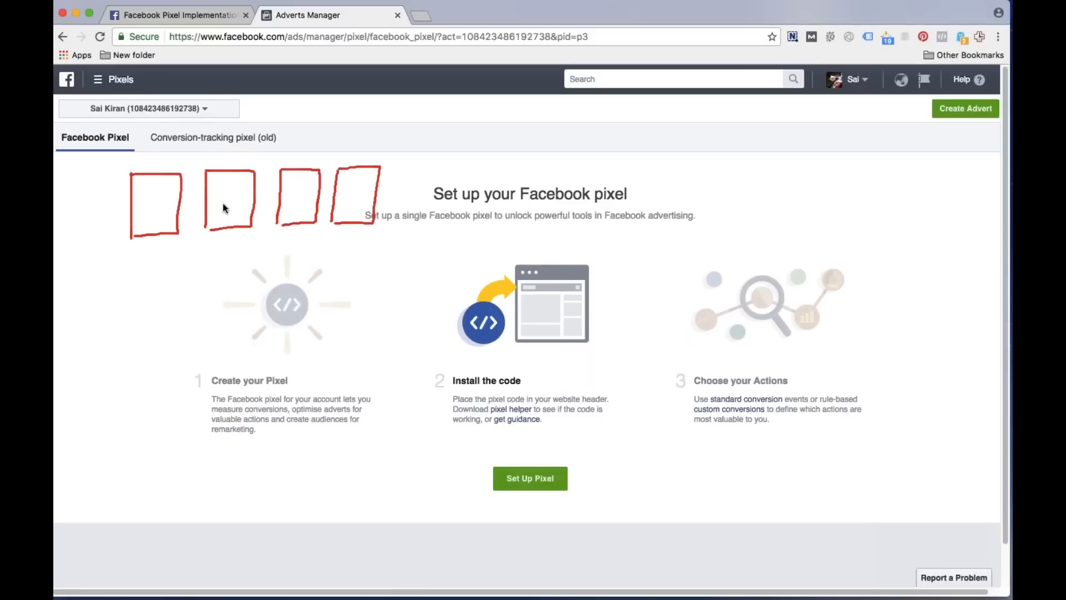
{"action": "mouse_move", "coordinate": [210, 237]}
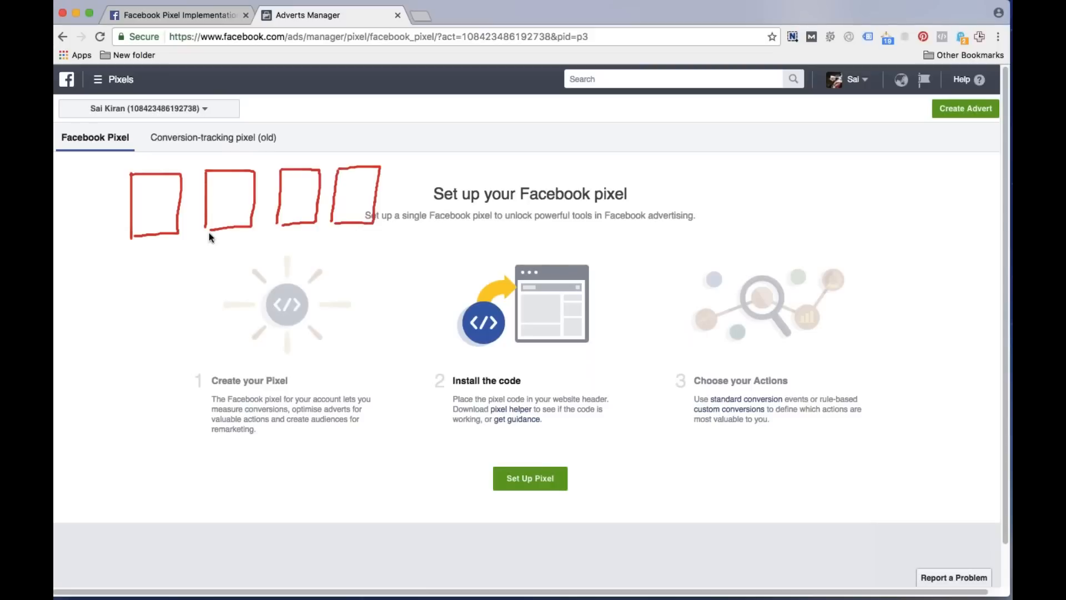
{"action": "mouse_move", "coordinate": [466, 359]}
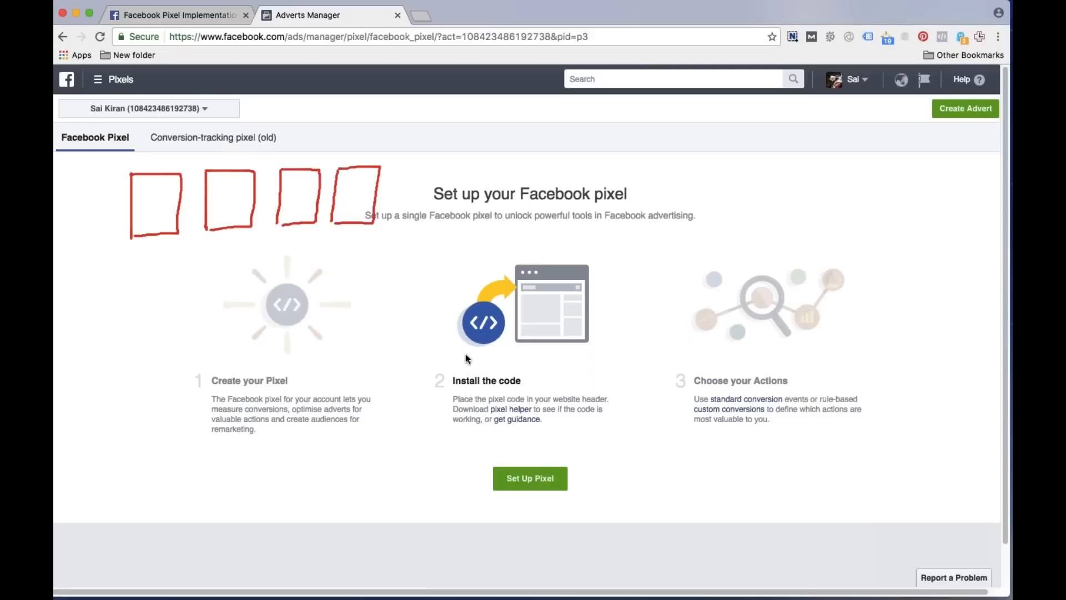
{"action": "mouse_move", "coordinate": [469, 375]}
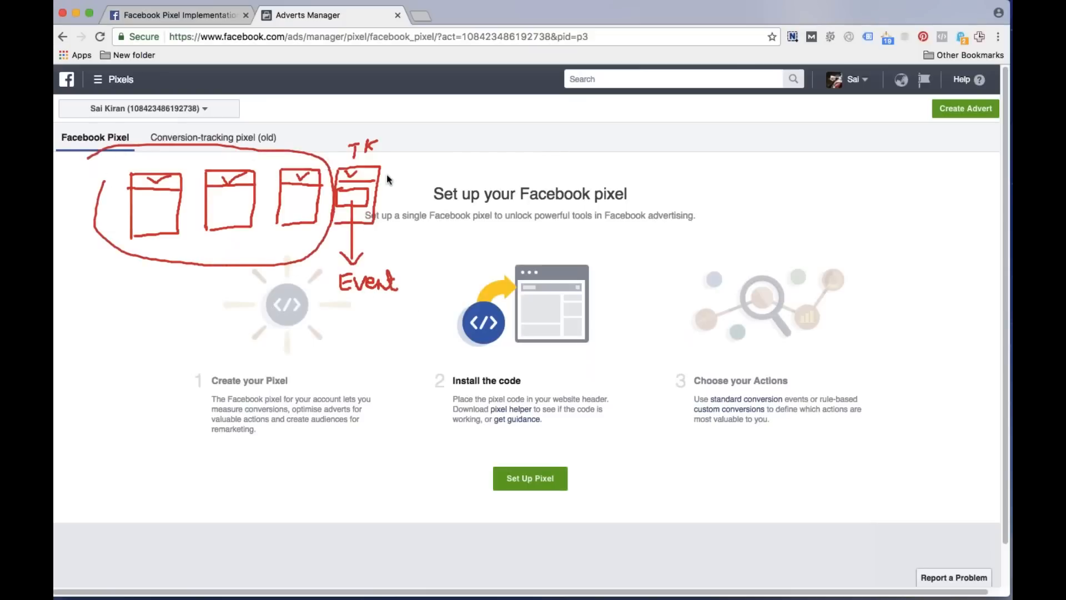
{"action": "mouse_move", "coordinate": [355, 211]}
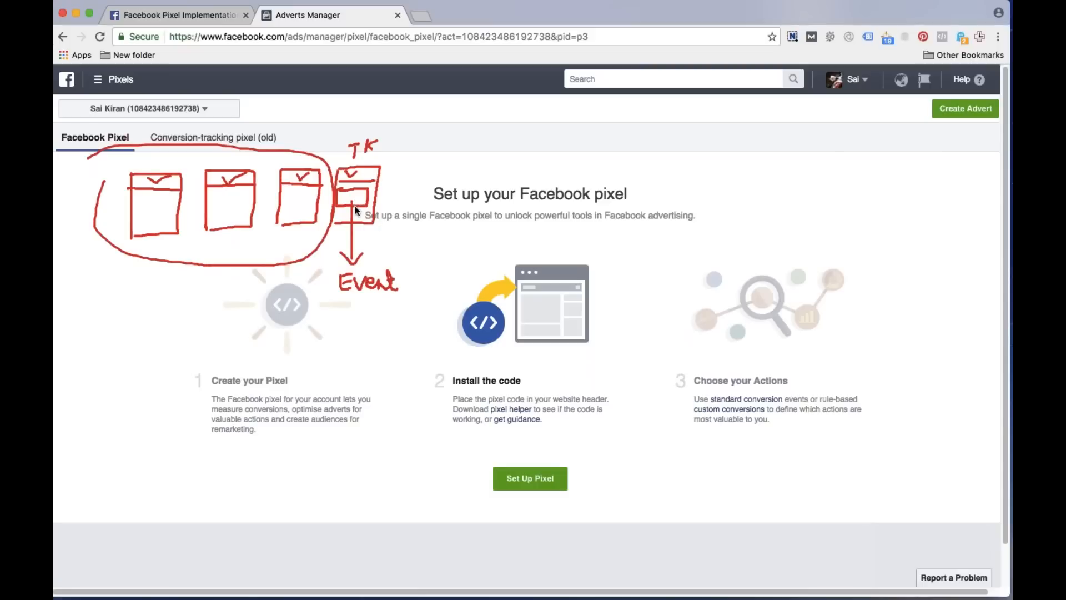
{"action": "mouse_move", "coordinate": [358, 191]}
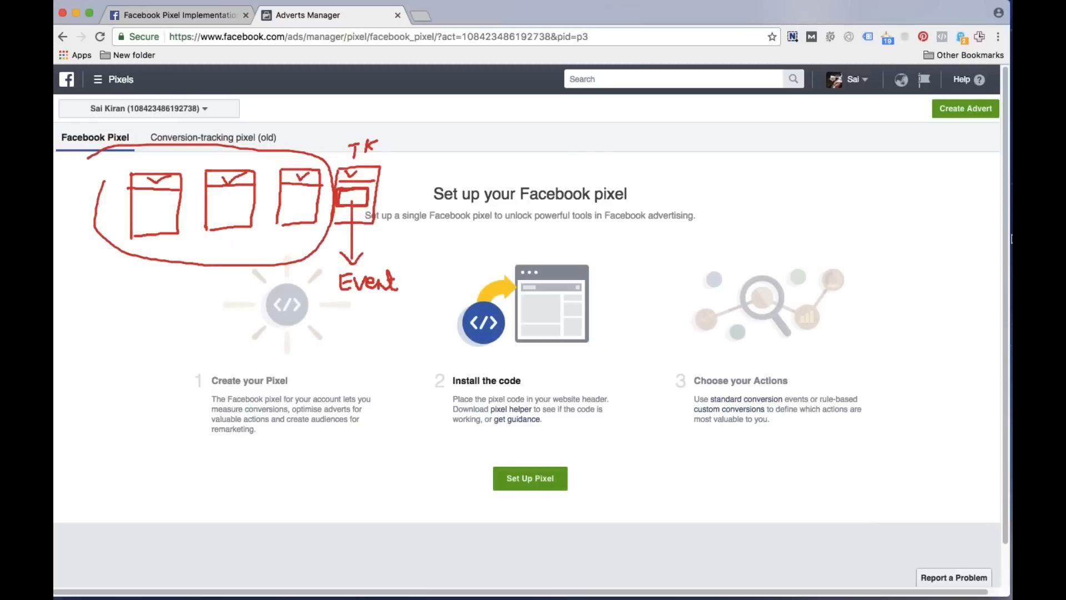
{"action": "mouse_move", "coordinate": [941, 273]}
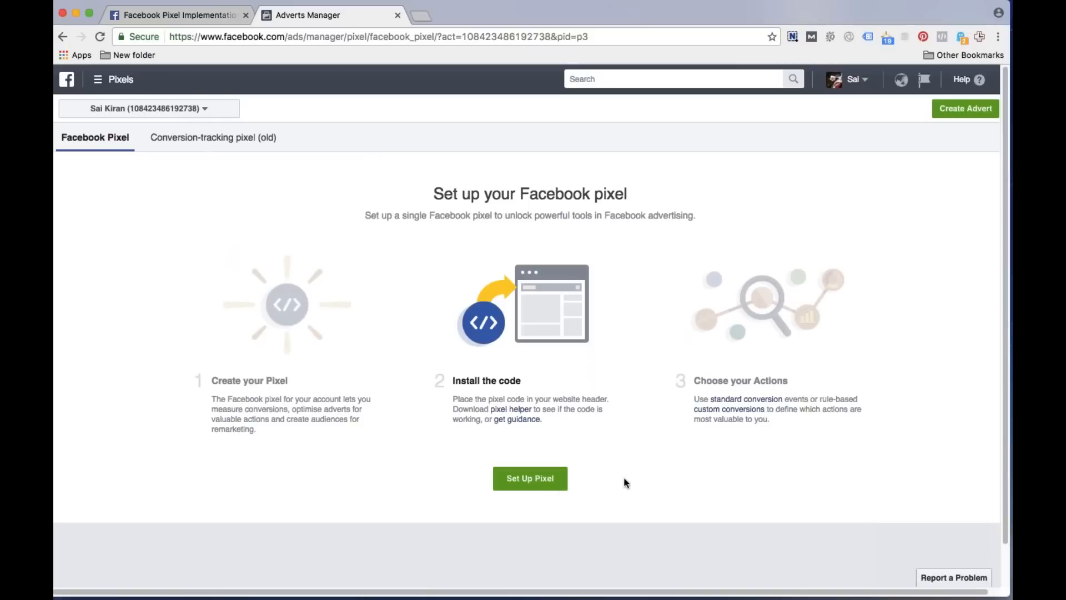
{"action": "mouse_move", "coordinate": [471, 491]}
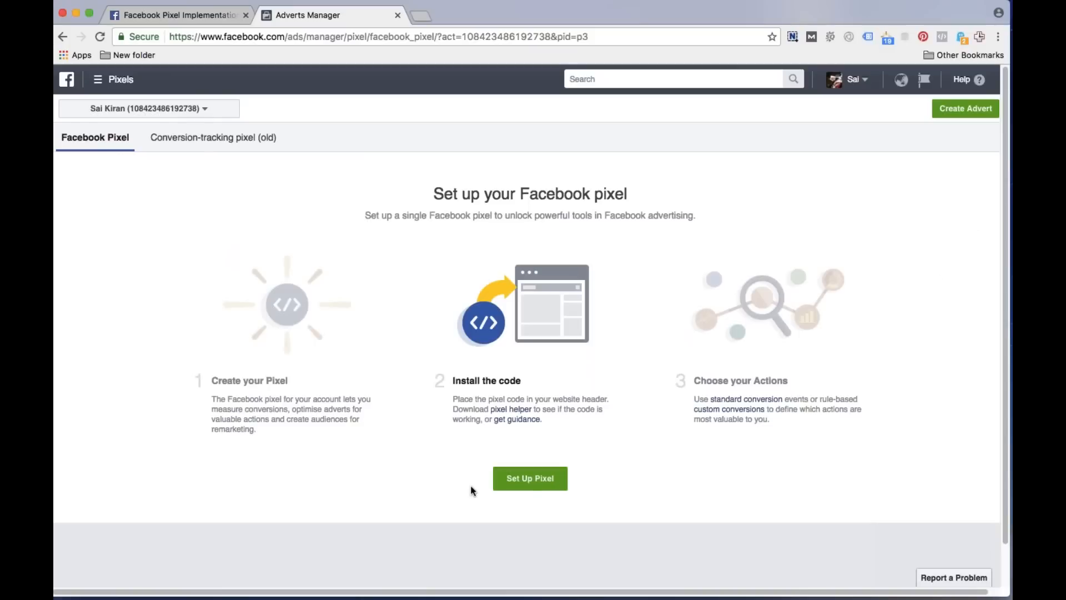
{"action": "mouse_move", "coordinate": [102, 142]}
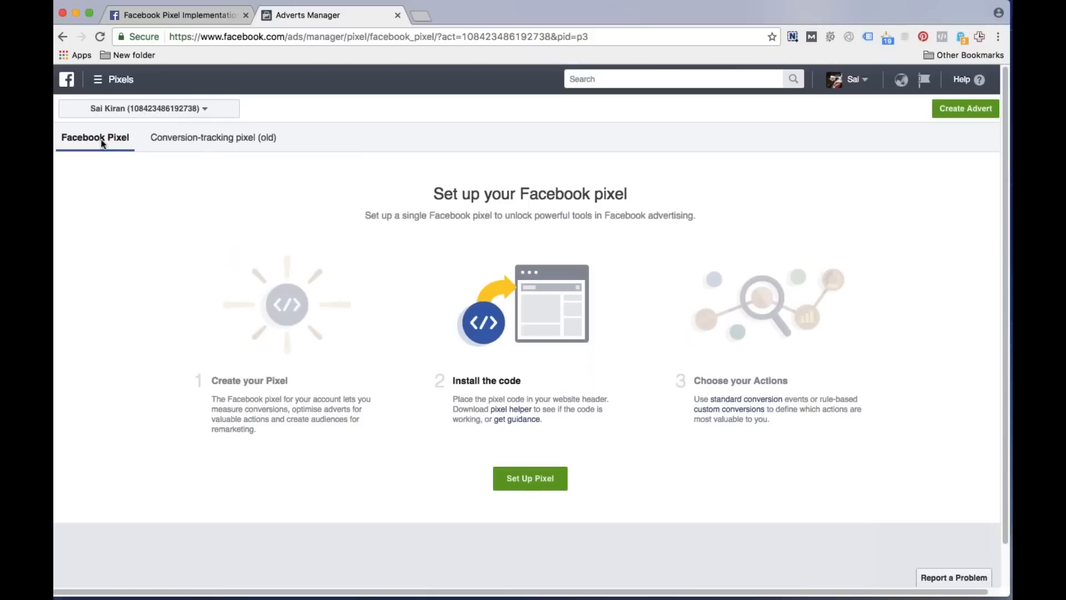
{"action": "mouse_move", "coordinate": [333, 439]}
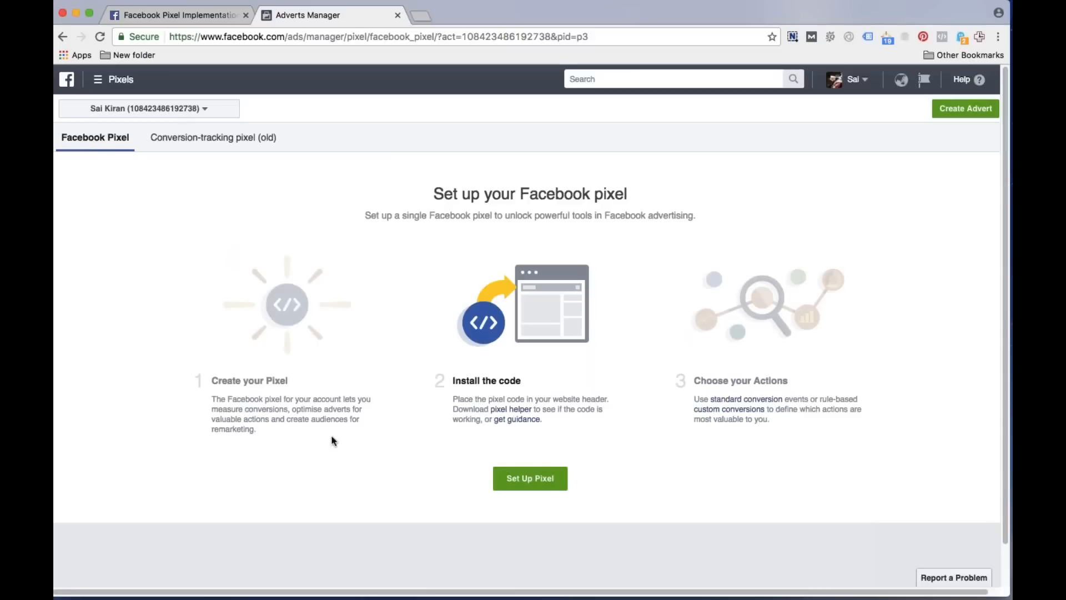
{"action": "mouse_move", "coordinate": [531, 484]}
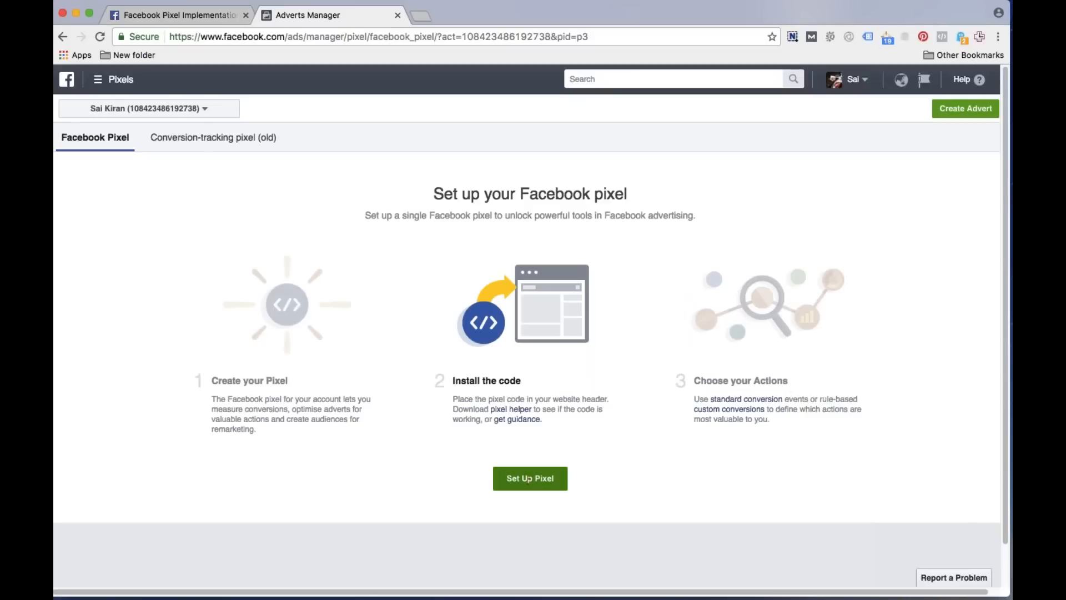
Create a new Facebook pixel and choose the copy-and-paste installation method
{"action": "left_click", "coordinate": [531, 477]}
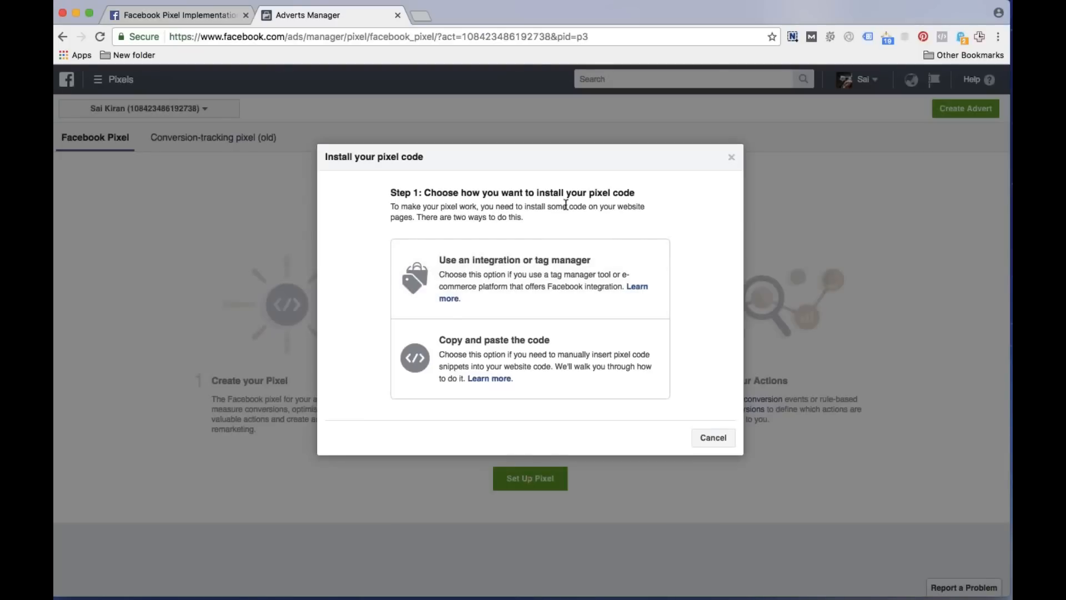
{"action": "mouse_move", "coordinate": [531, 285]}
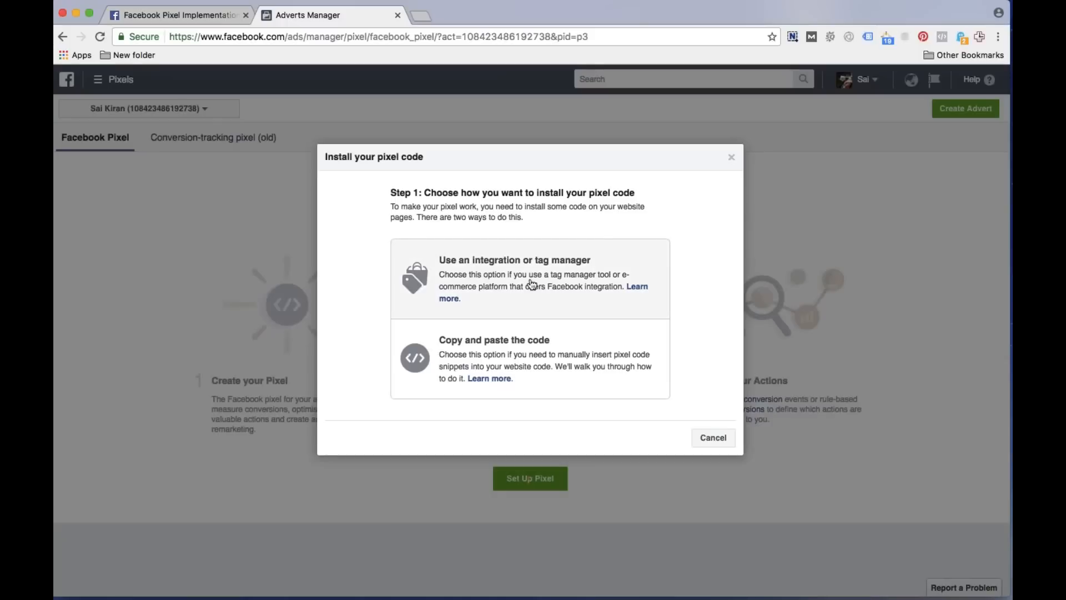
{"action": "mouse_move", "coordinate": [557, 276]}
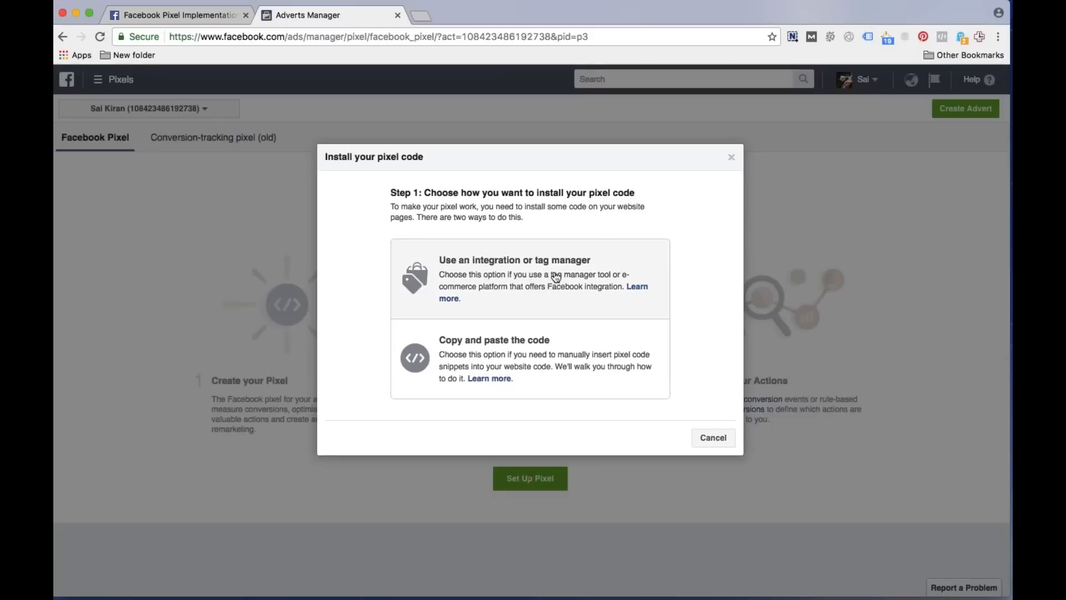
{"action": "mouse_move", "coordinate": [516, 363]}
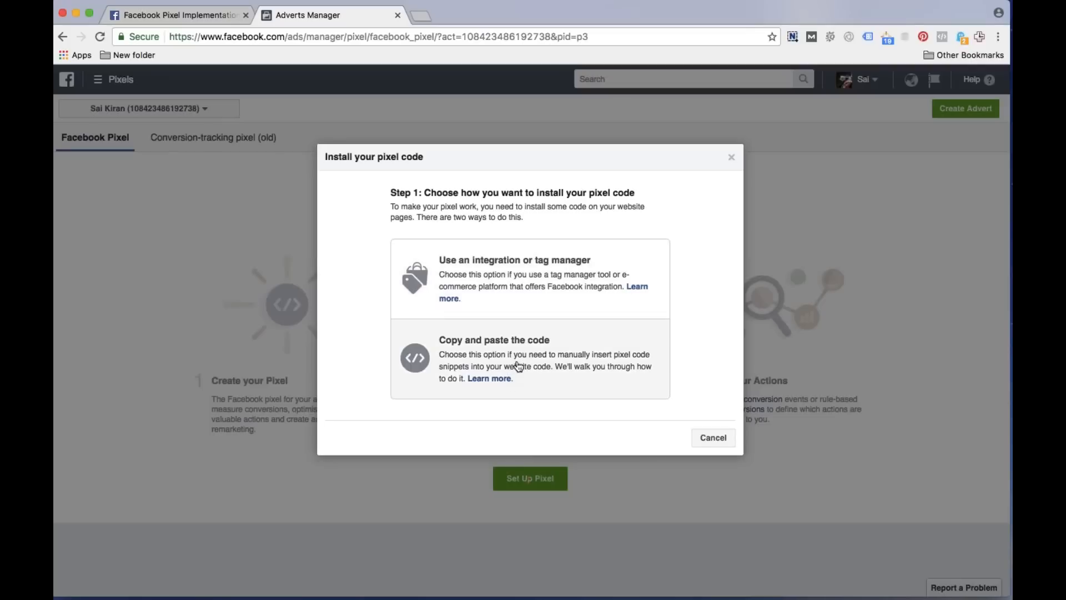
{"action": "mouse_move", "coordinate": [500, 387]}
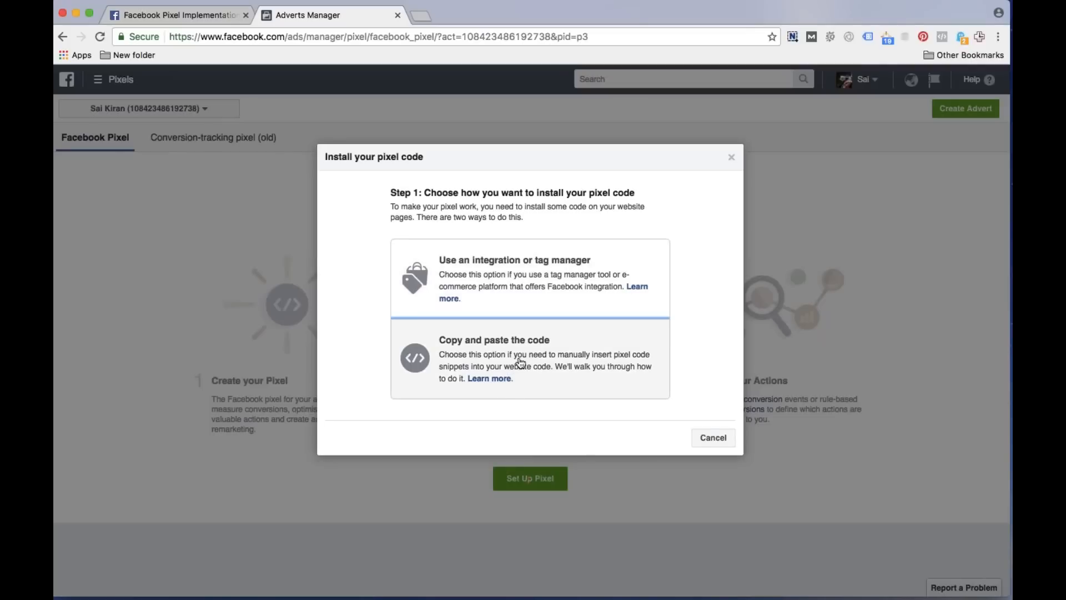
{"action": "left_click", "coordinate": [529, 363]}
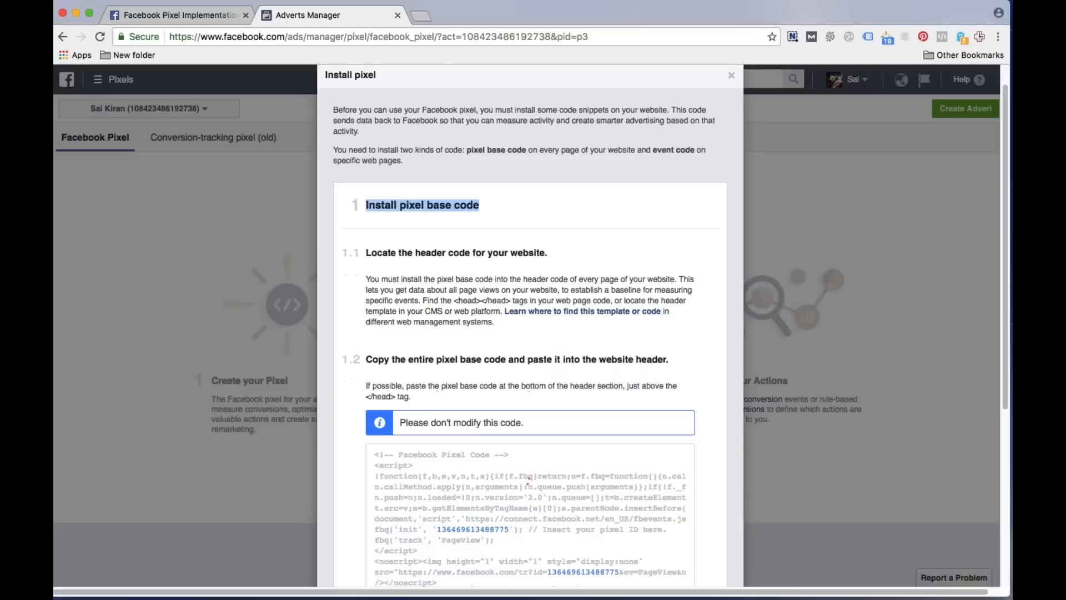
Copy the full pixel base code snippet to the clipboard
{"action": "left_click", "coordinate": [529, 418]}
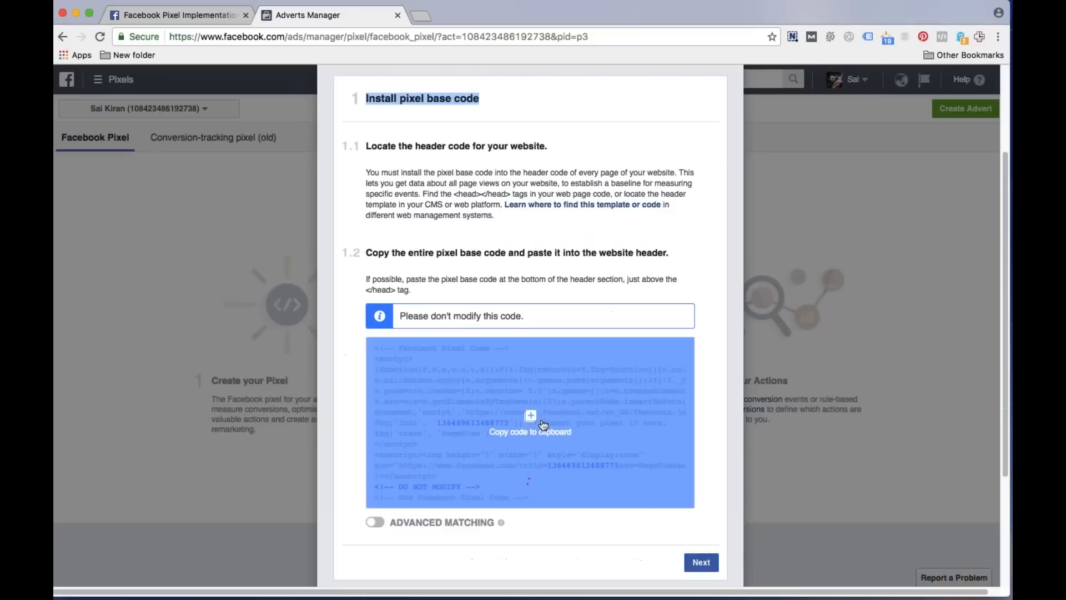
{"action": "left_click", "coordinate": [531, 415]}
{"action": "type", "text": "th"}
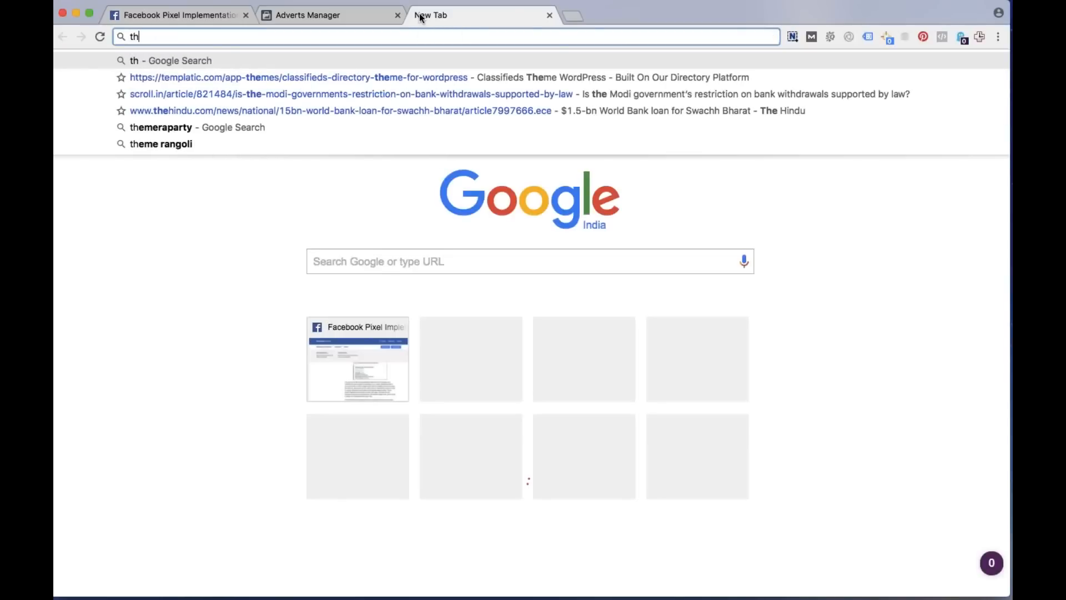
Browse to the webtrainings.co wp-admin login and sign in with the saved username
{"action": "type", "text": "webtrainings.co"}
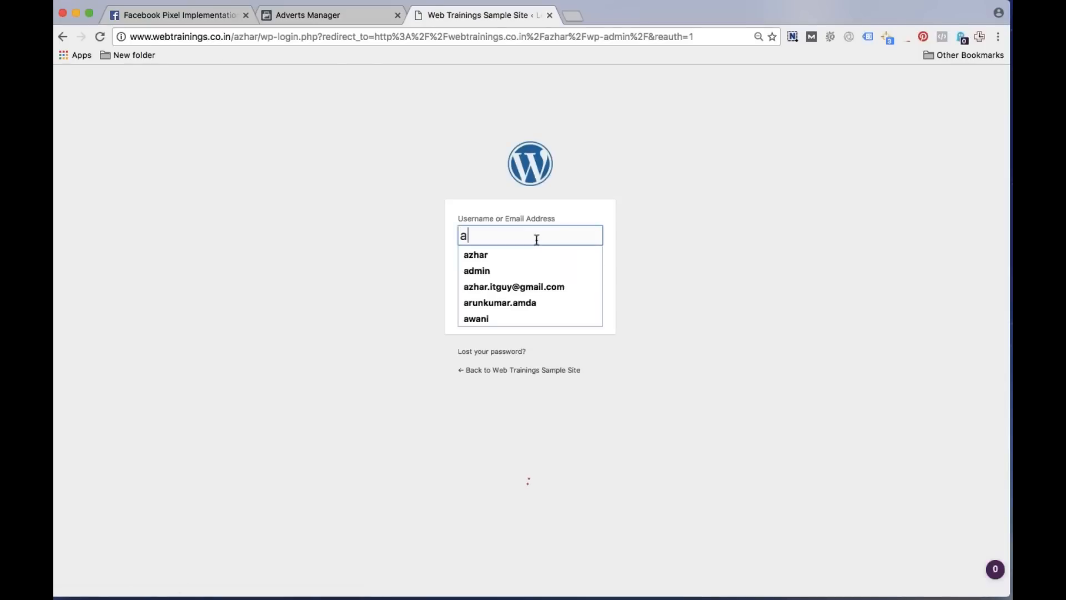
{"action": "left_click", "coordinate": [476, 269]}
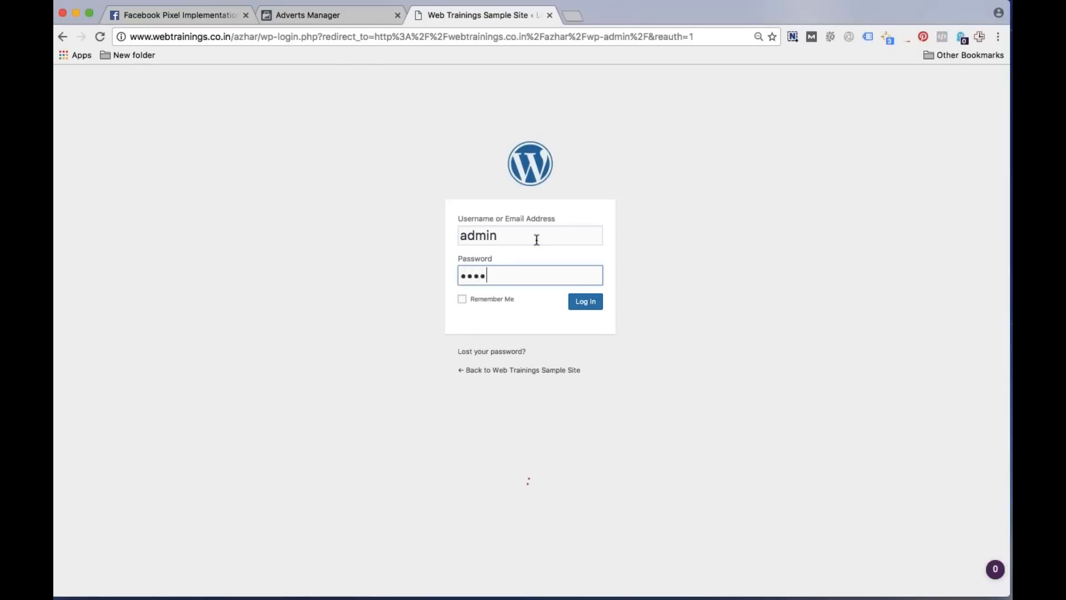
{"action": "left_click", "coordinate": [584, 301]}
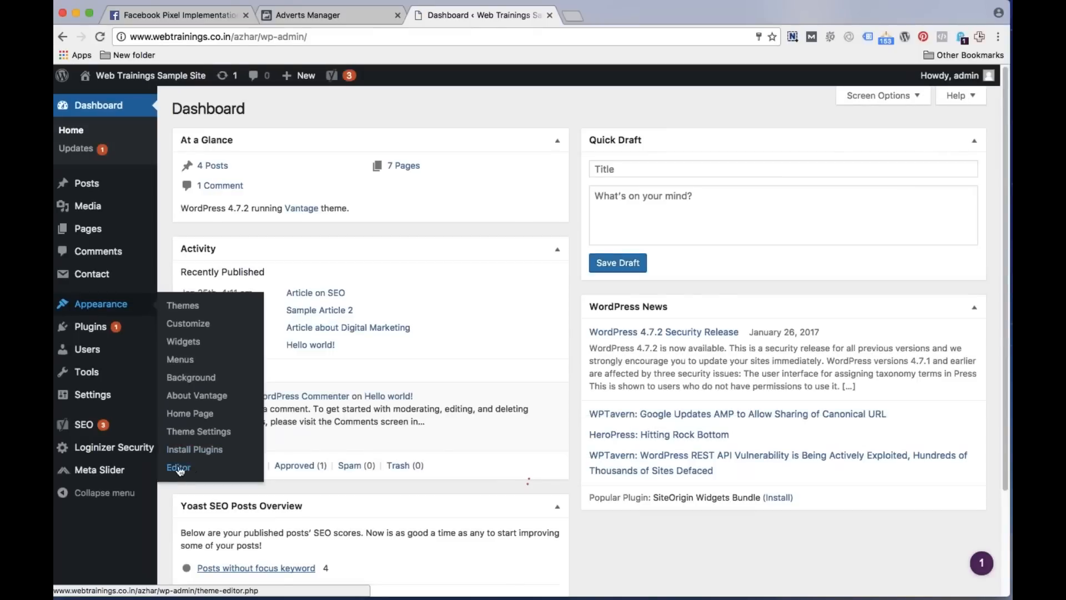
Paste the pixel base code into the Vantage header.php just above </head> via the theme editor
{"action": "left_click", "coordinate": [178, 467]}
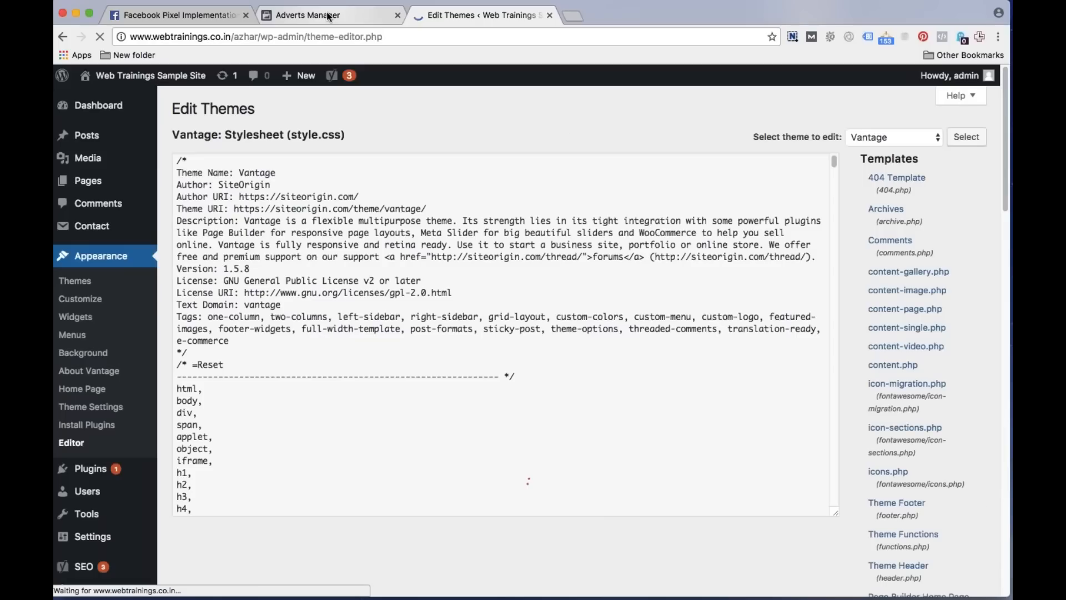
{"action": "scroll", "scroll_direction": "down", "scroll_amount": 3}
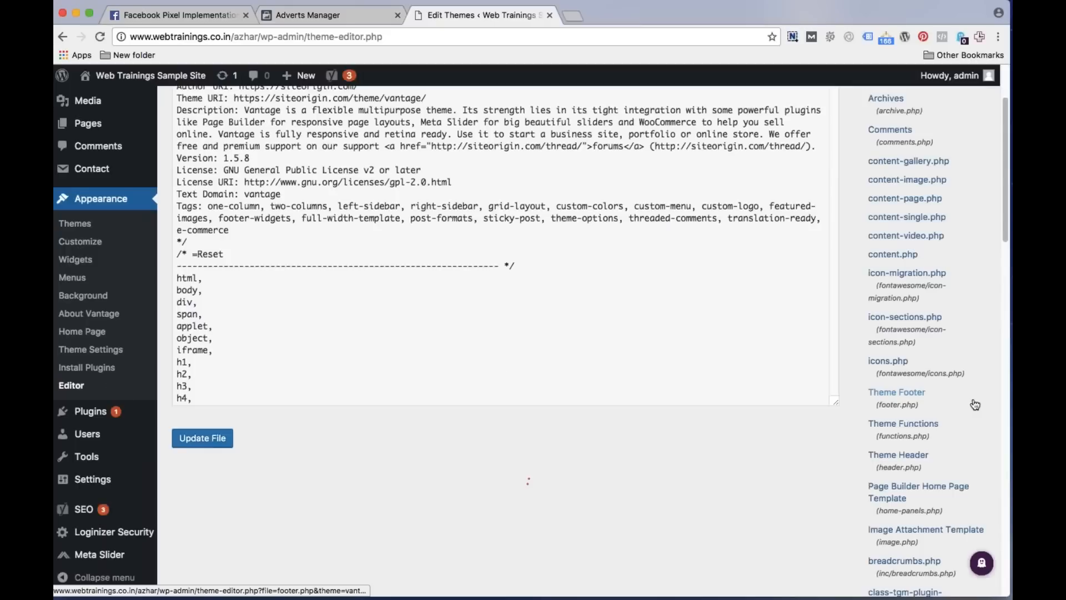
{"action": "scroll", "scroll_direction": "down", "scroll_amount": 3}
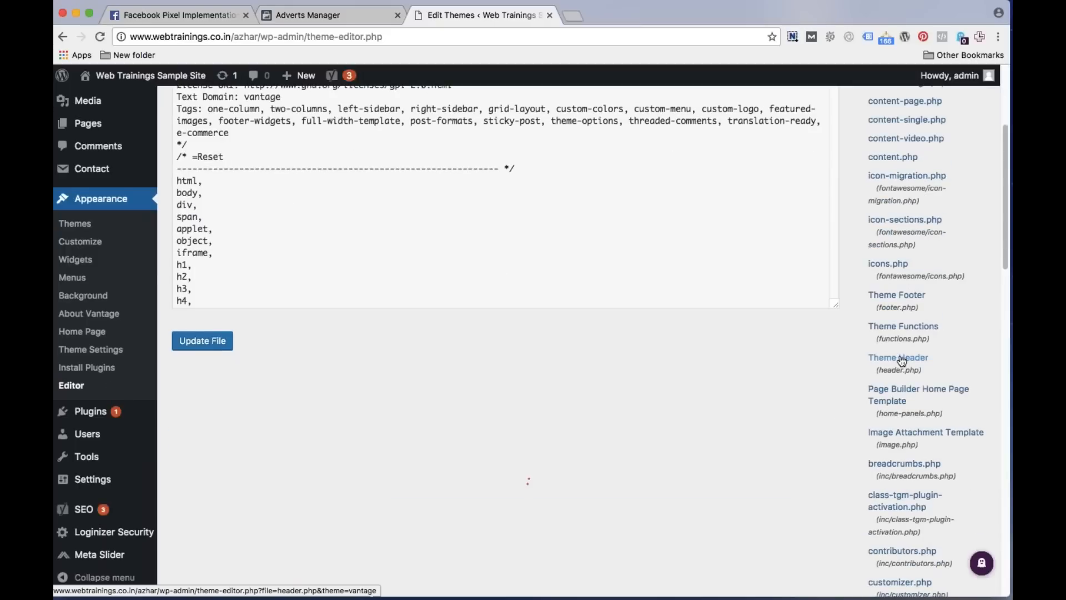
{"action": "left_click", "coordinate": [897, 358]}
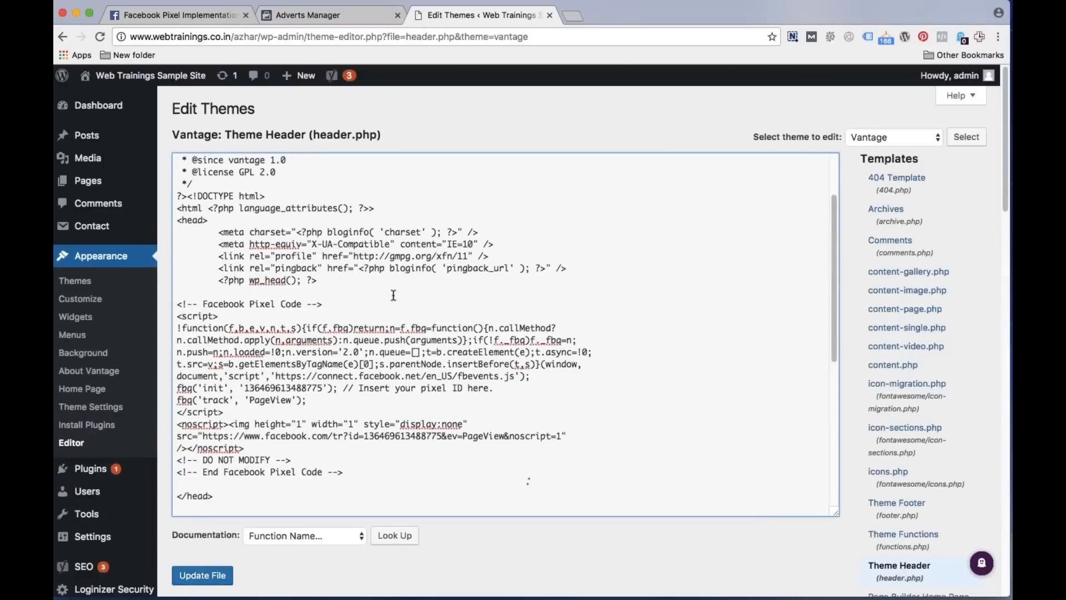
{"action": "left_click_drag", "start_coordinate": [175, 423], "coordinate": [345, 472]}
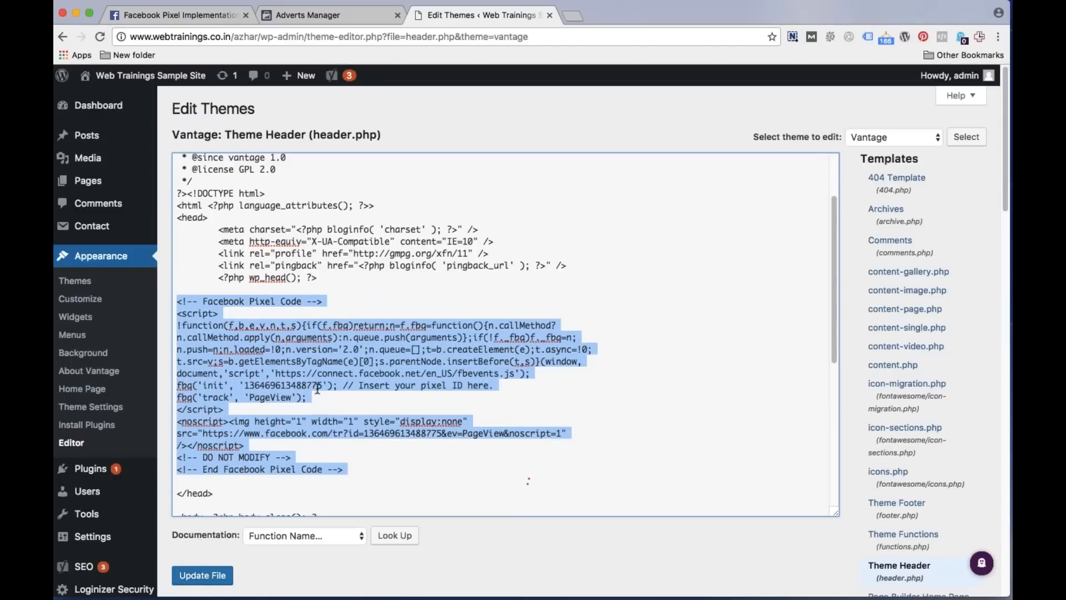
{"action": "scroll", "scroll_direction": "down", "scroll_amount": 3}
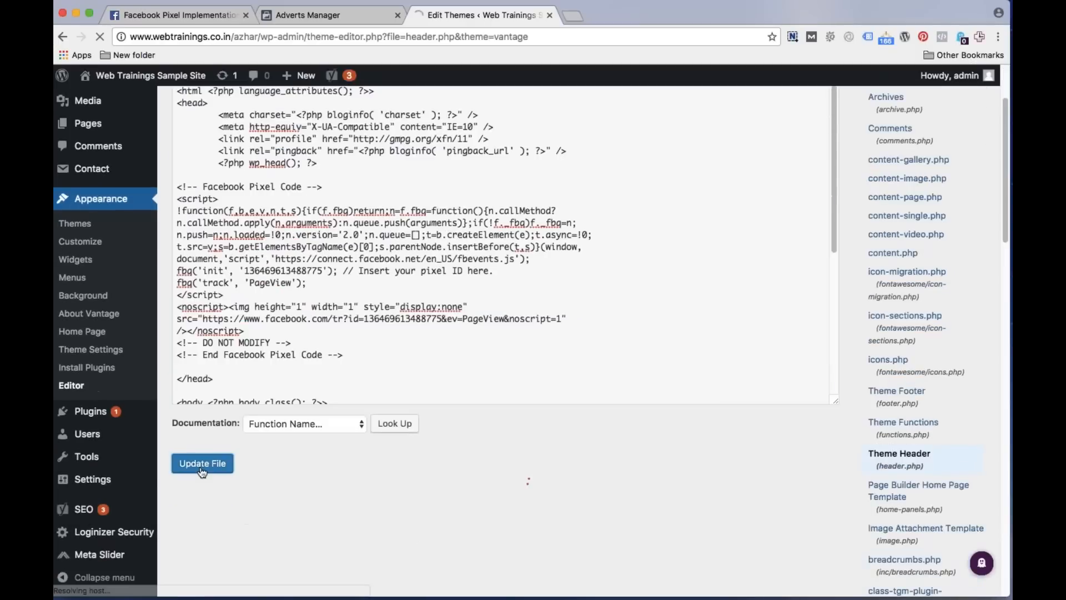
Save the edited header file and advance the Ads Manager pixel setup to the event code step
{"action": "left_click", "coordinate": [202, 463]}
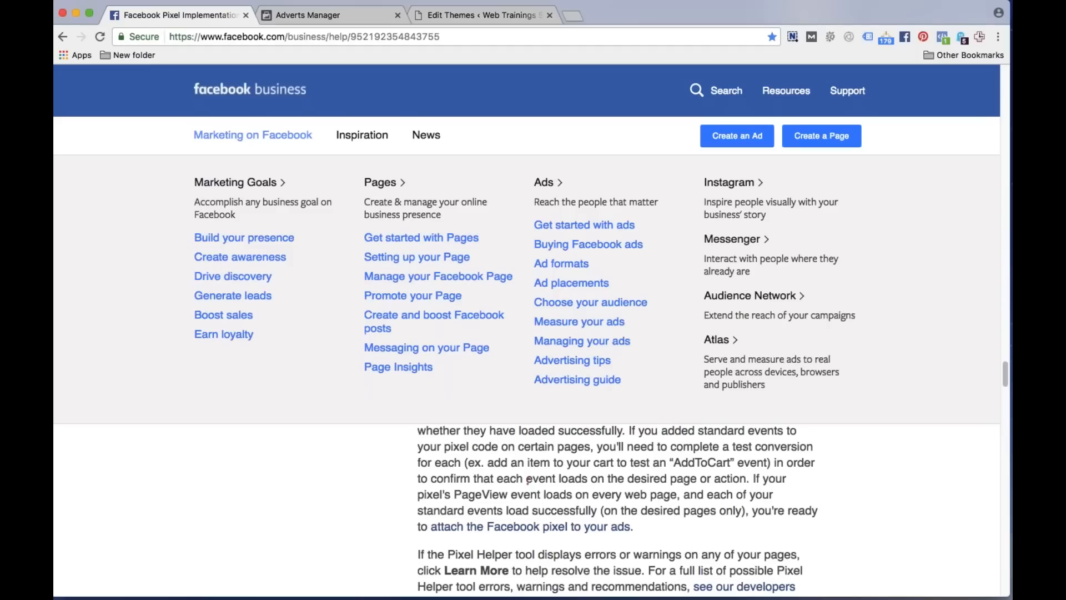
{"action": "left_click", "coordinate": [309, 15]}
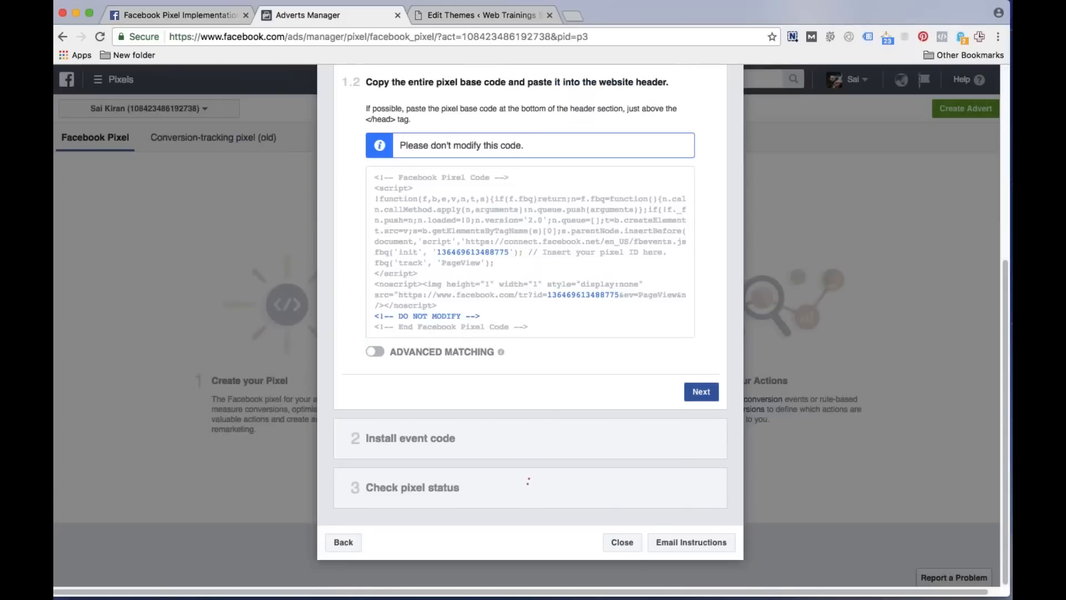
{"action": "left_click", "coordinate": [700, 391]}
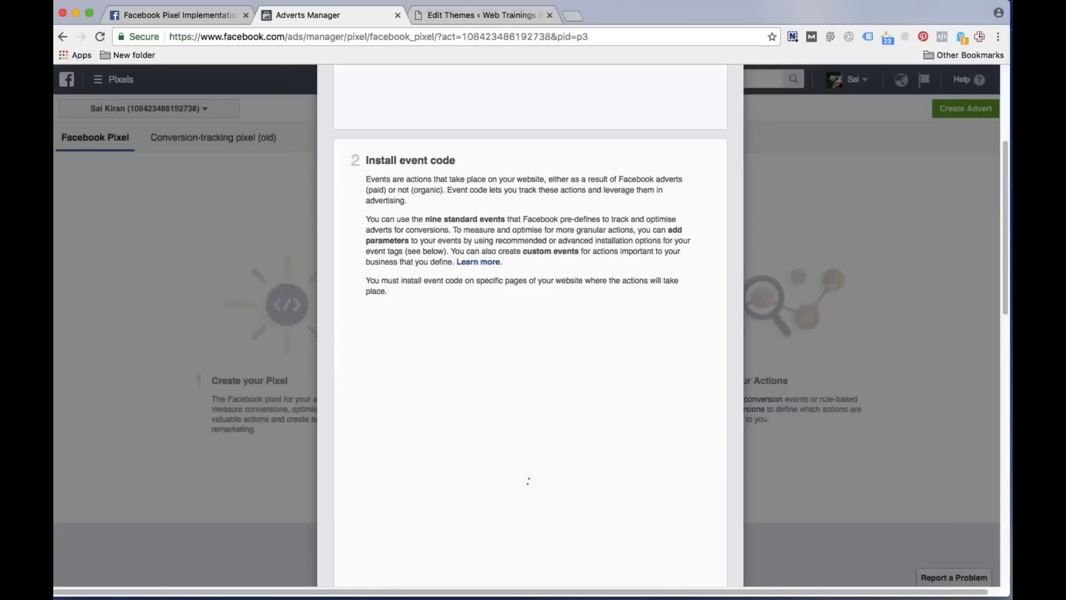
{"action": "left_click", "coordinate": [489, 16]}
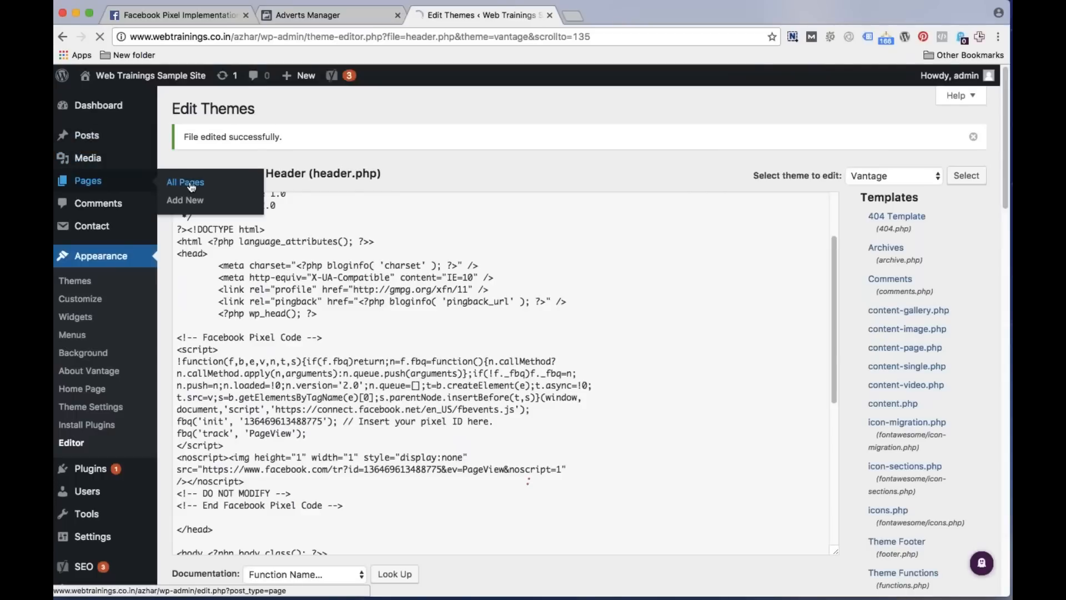
Add a new page under Pages and title it 'Thankyou'
{"action": "left_click", "coordinate": [184, 182]}
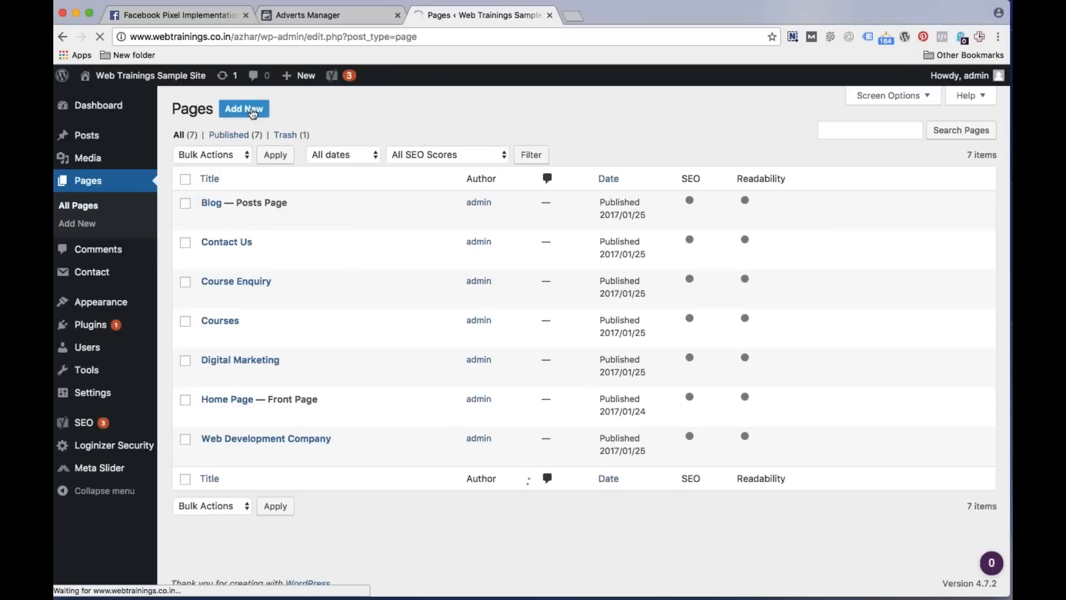
{"action": "left_click", "coordinate": [244, 109]}
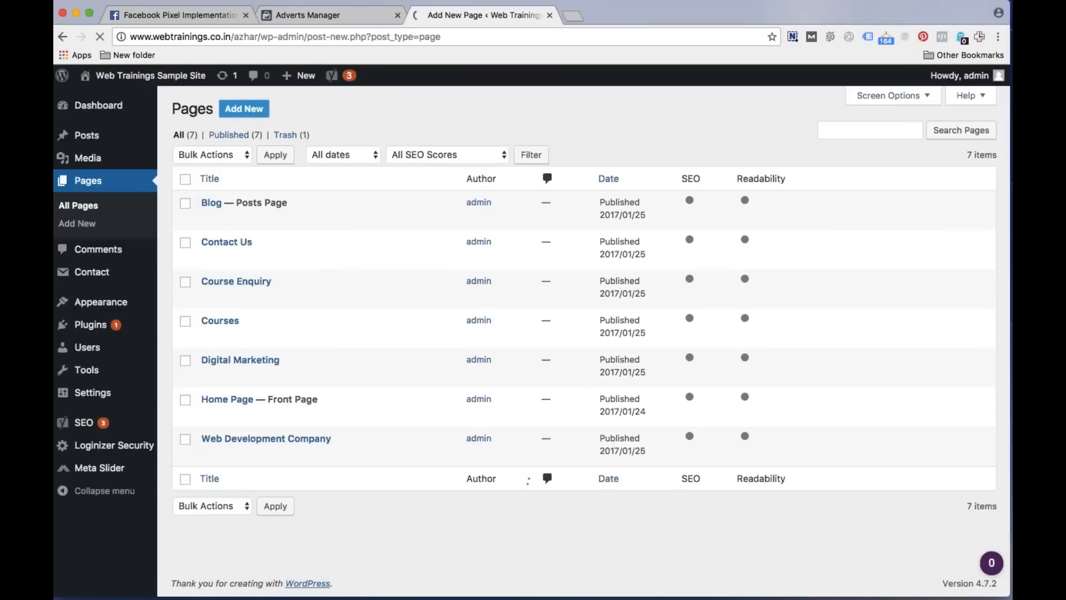
{"action": "left_click", "coordinate": [244, 109]}
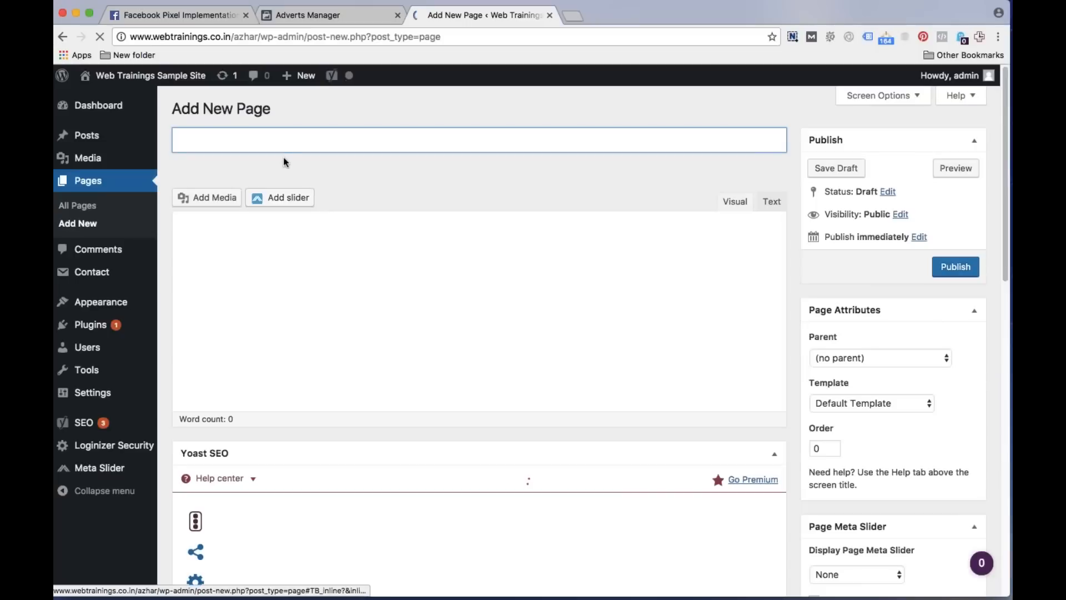
{"action": "type", "text": "Thankyo"}
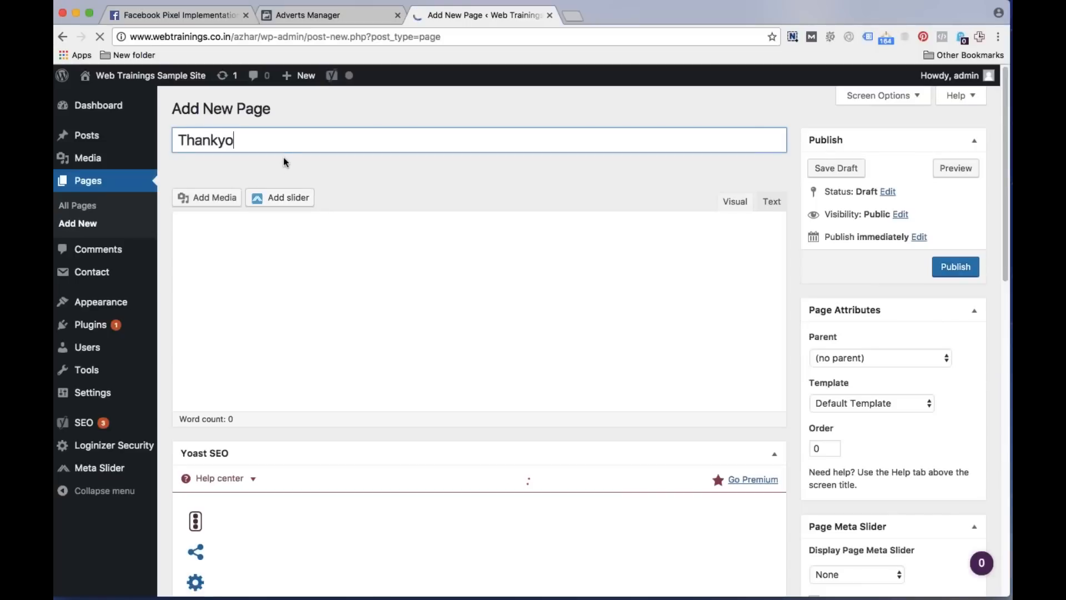
{"action": "type", "text": "u"}
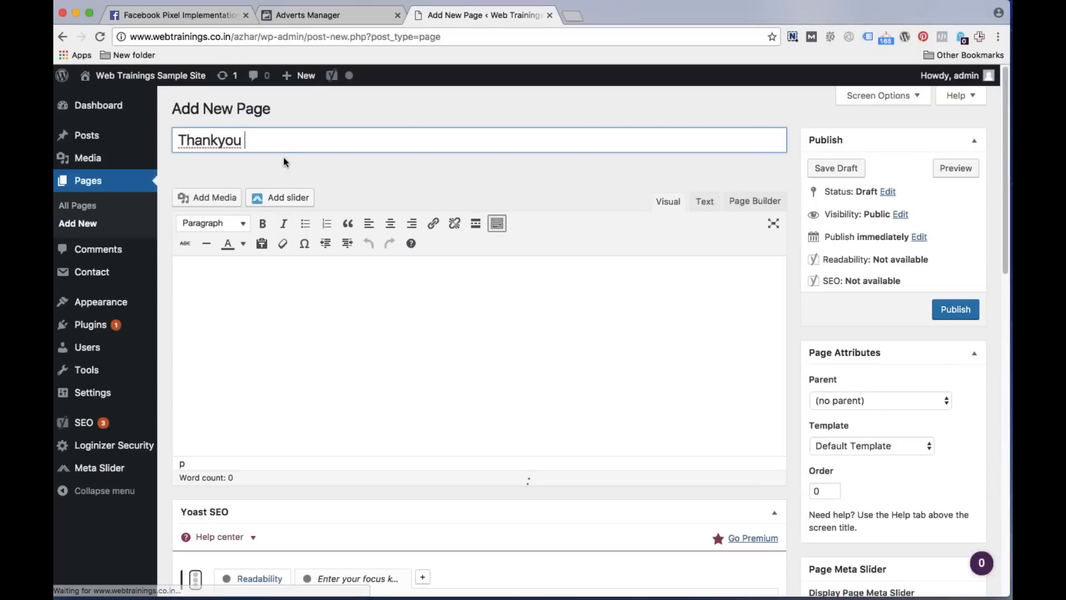
{"action": "left_click", "coordinate": [835, 167]}
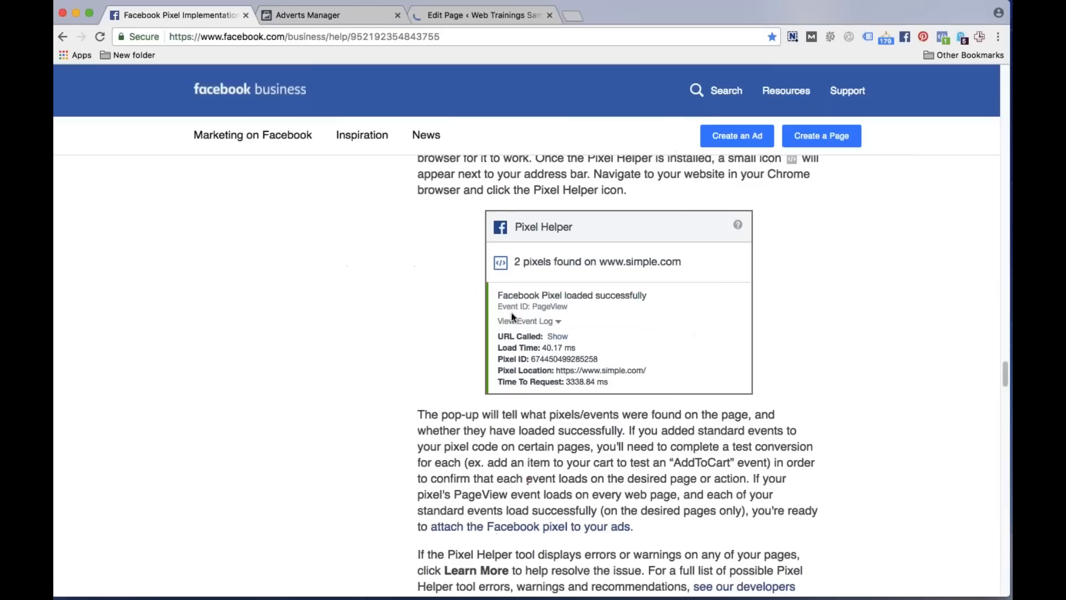
Return to the Ads Manager instructions and scroll to the recommended event codes
{"action": "left_click", "coordinate": [313, 16]}
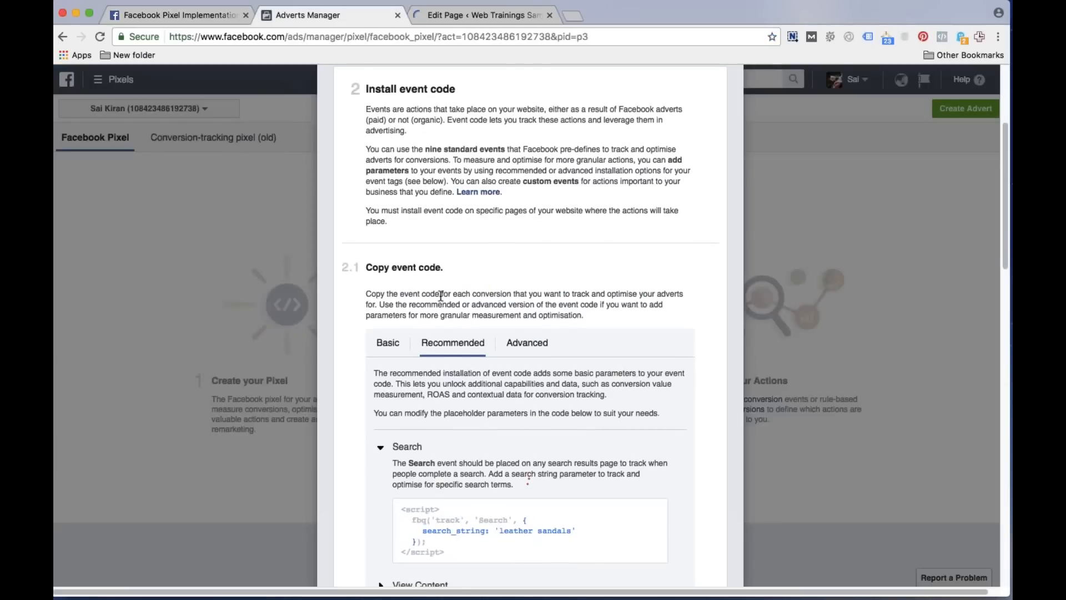
{"action": "scroll", "scroll_direction": "down", "scroll_amount": 3}
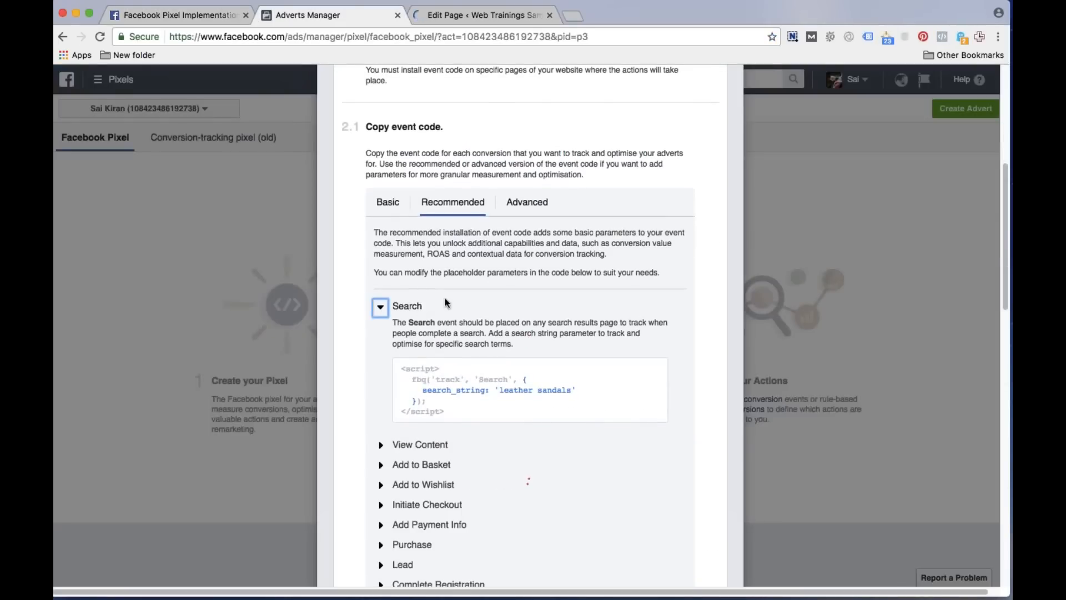
{"action": "scroll", "scroll_direction": "down", "scroll_amount": 3}
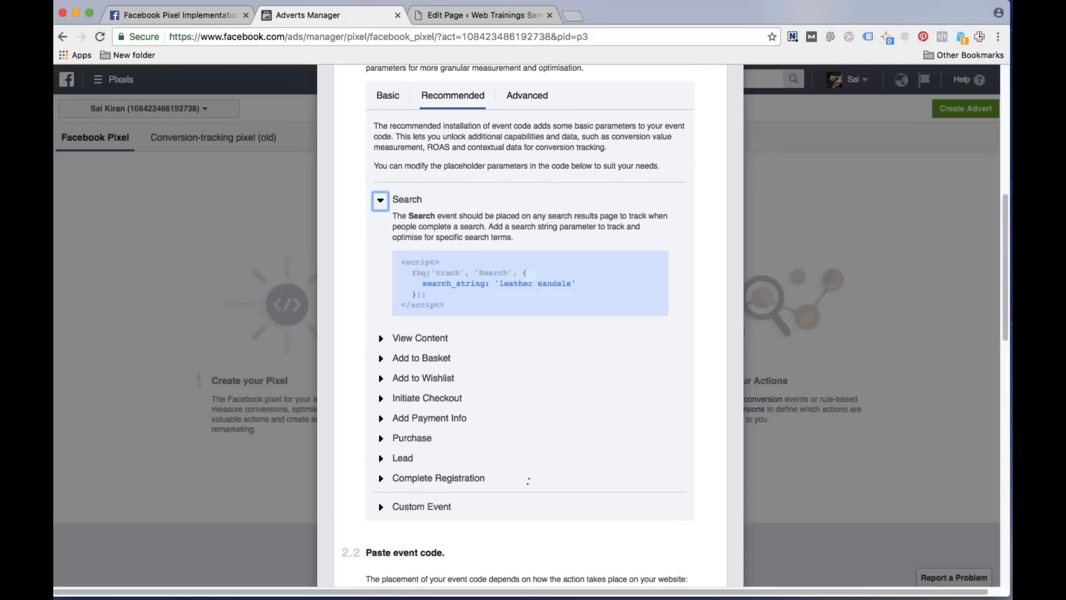
{"action": "scroll", "scroll_direction": "down", "scroll_amount": 3}
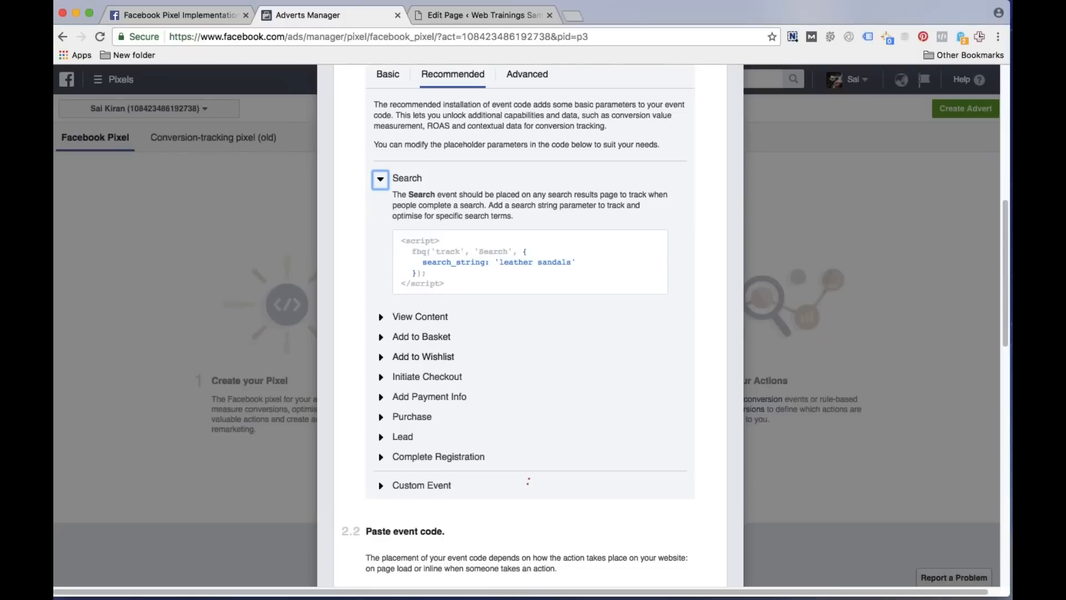
{"action": "mouse_move", "coordinate": [407, 446]}
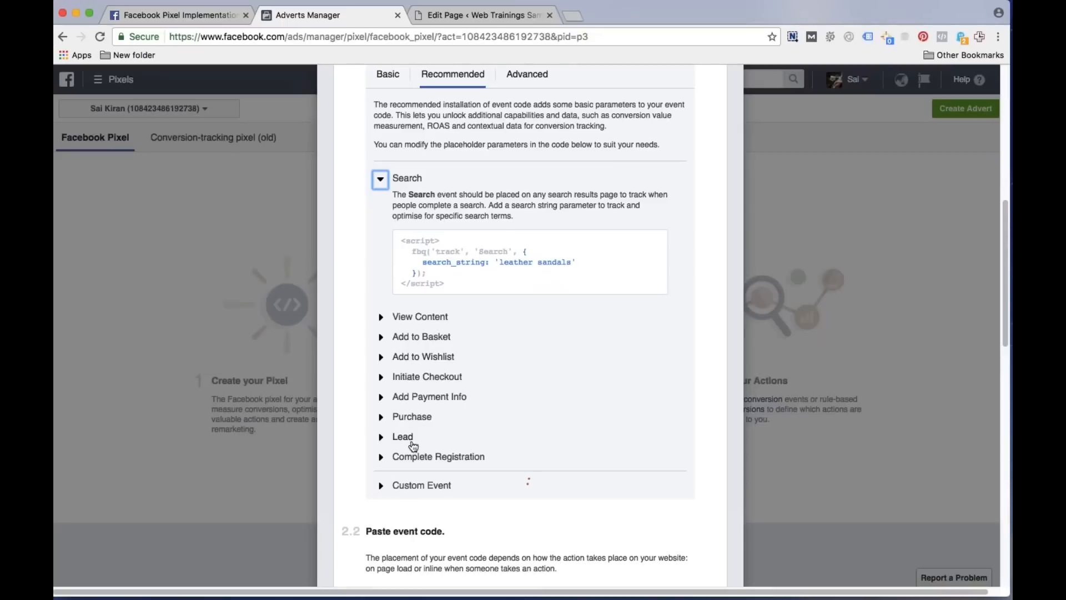
{"action": "mouse_move", "coordinate": [988, 139]}
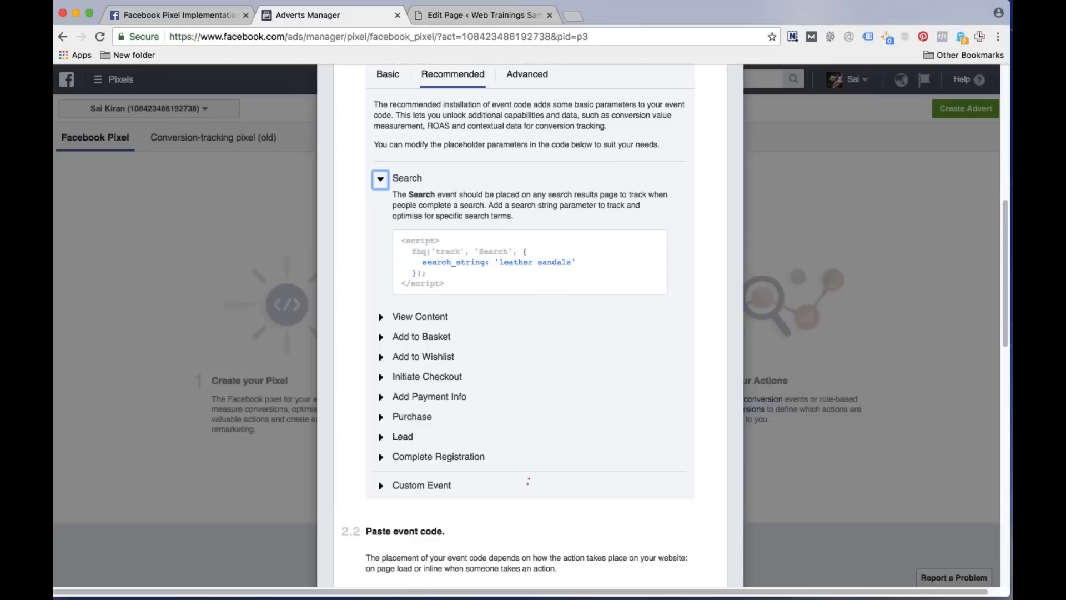
{"action": "mouse_move", "coordinate": [460, 469]}
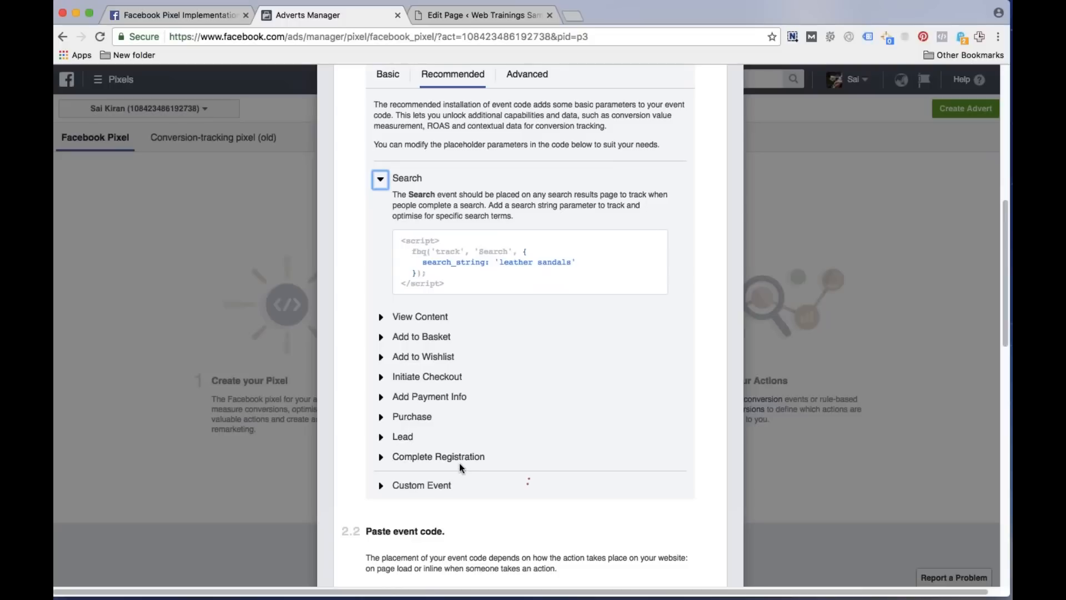
Expand the Lead event and copy its code snippet for the Thankyou page
{"action": "left_click", "coordinate": [403, 438]}
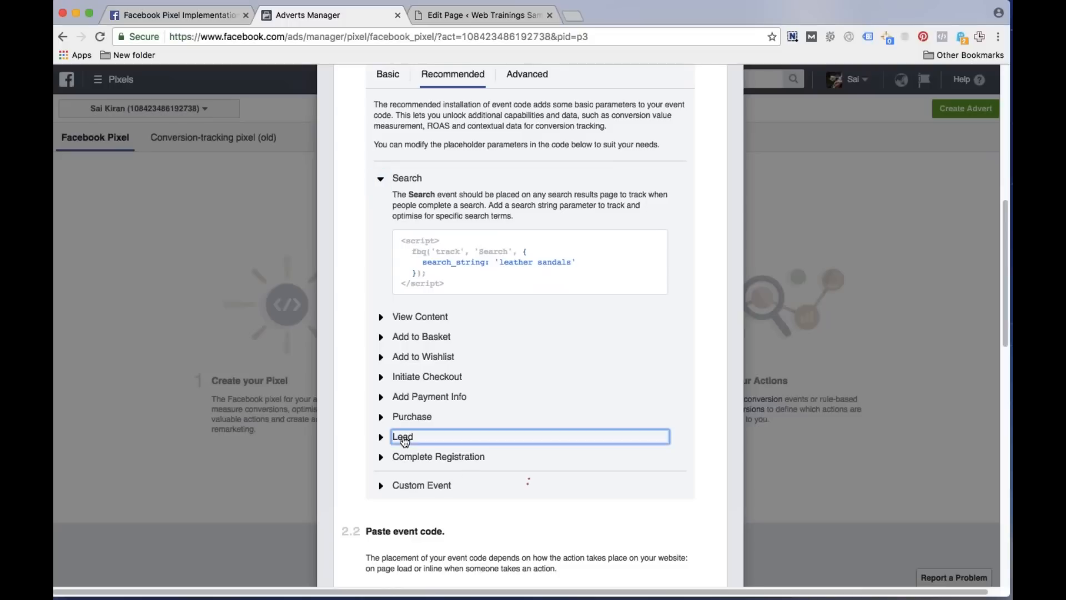
{"action": "left_click", "coordinate": [403, 436]}
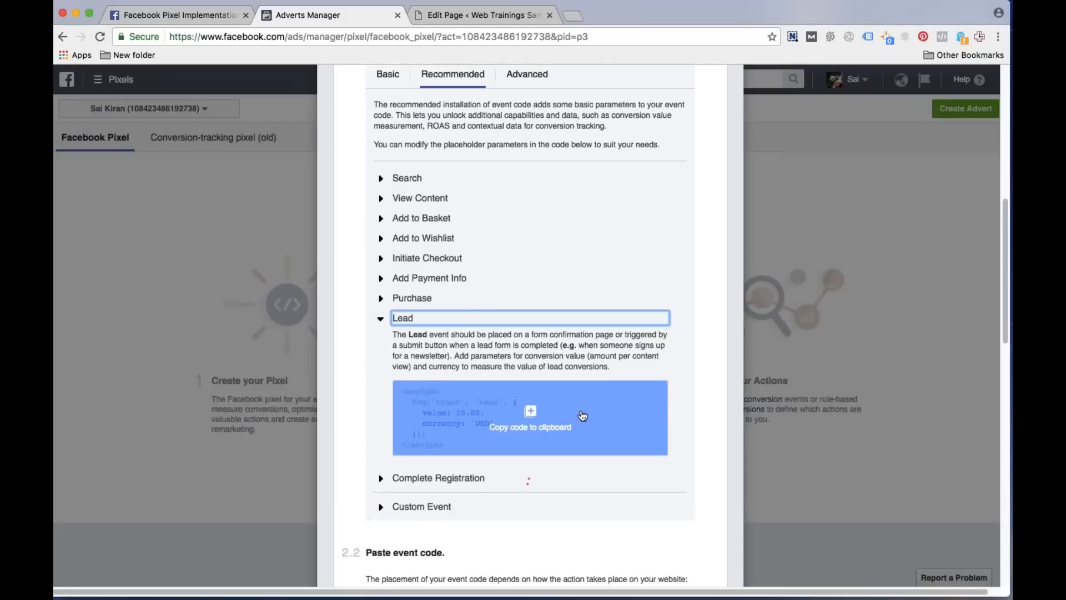
{"action": "mouse_move", "coordinate": [557, 415]}
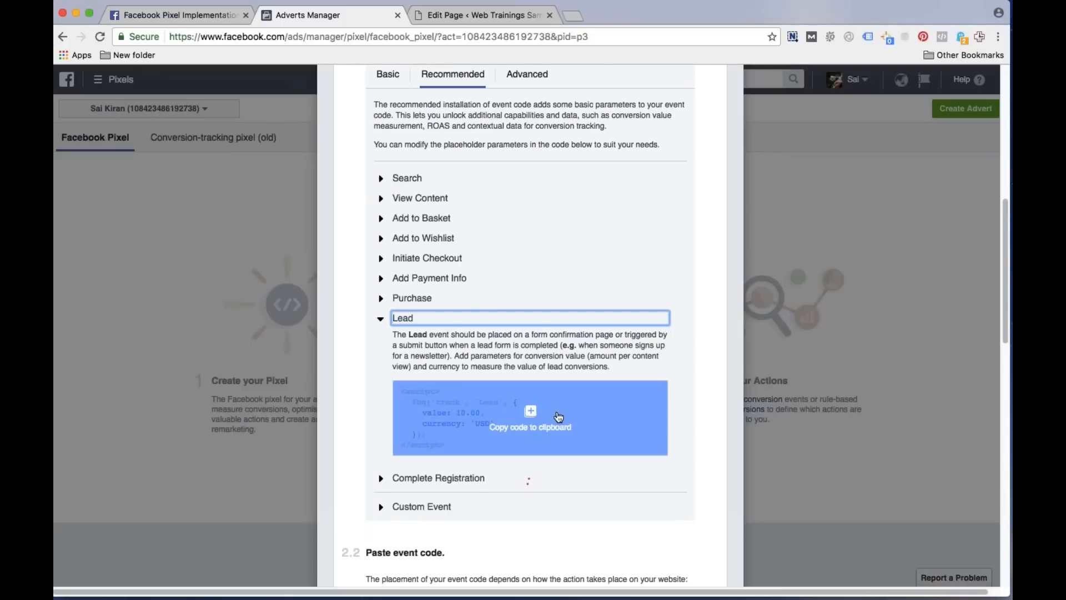
{"action": "mouse_move", "coordinate": [525, 427]}
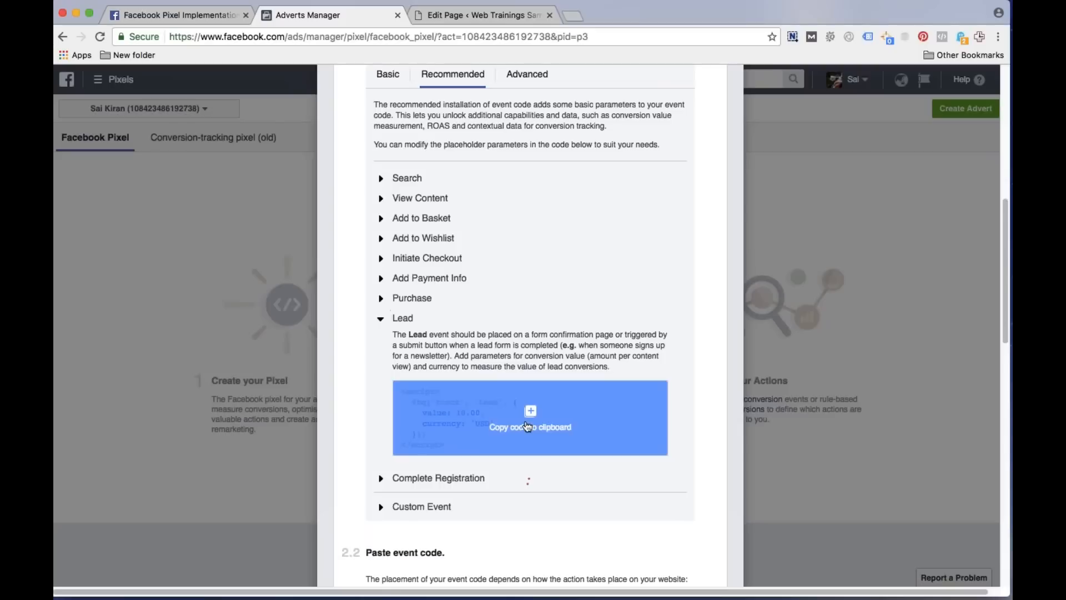
{"action": "left_click", "coordinate": [529, 415]}
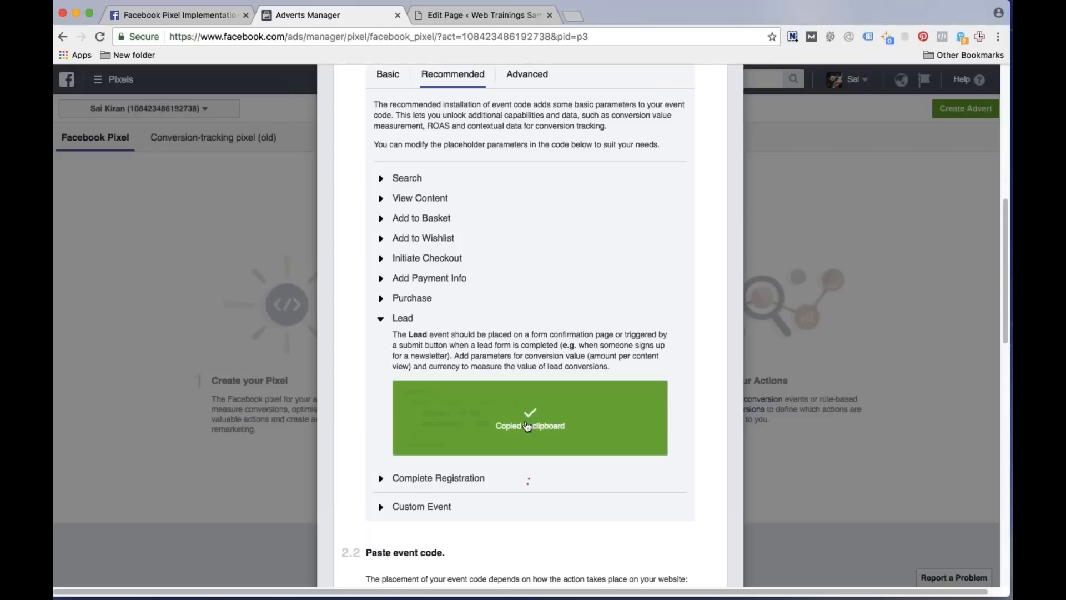
{"action": "left_click", "coordinate": [483, 16]}
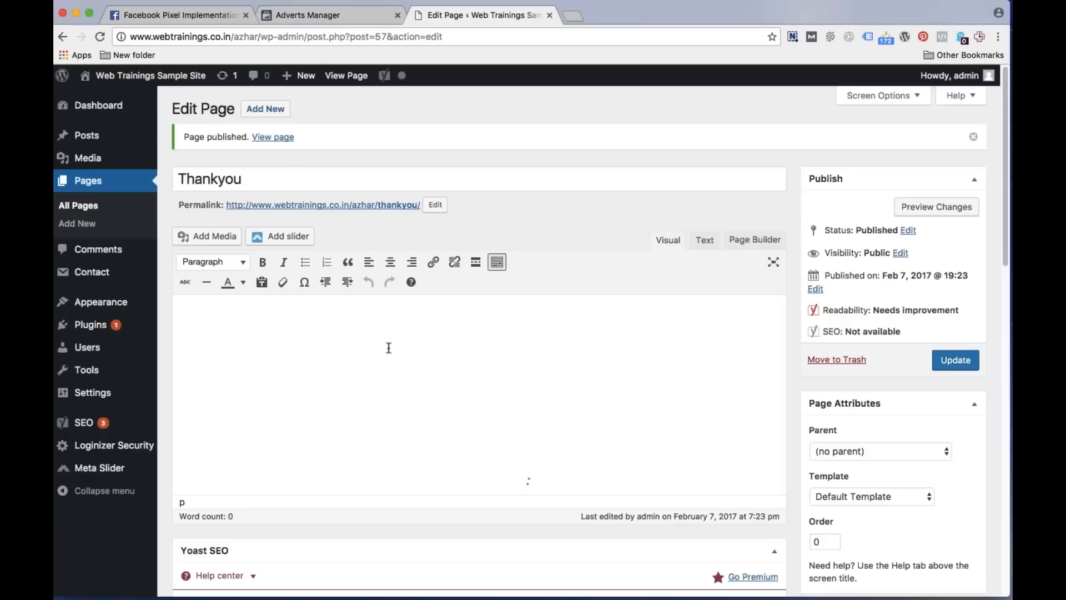
Paste the Lead <script> into the Thankyou page's Text view and update the page
{"action": "left_click", "coordinate": [703, 240]}
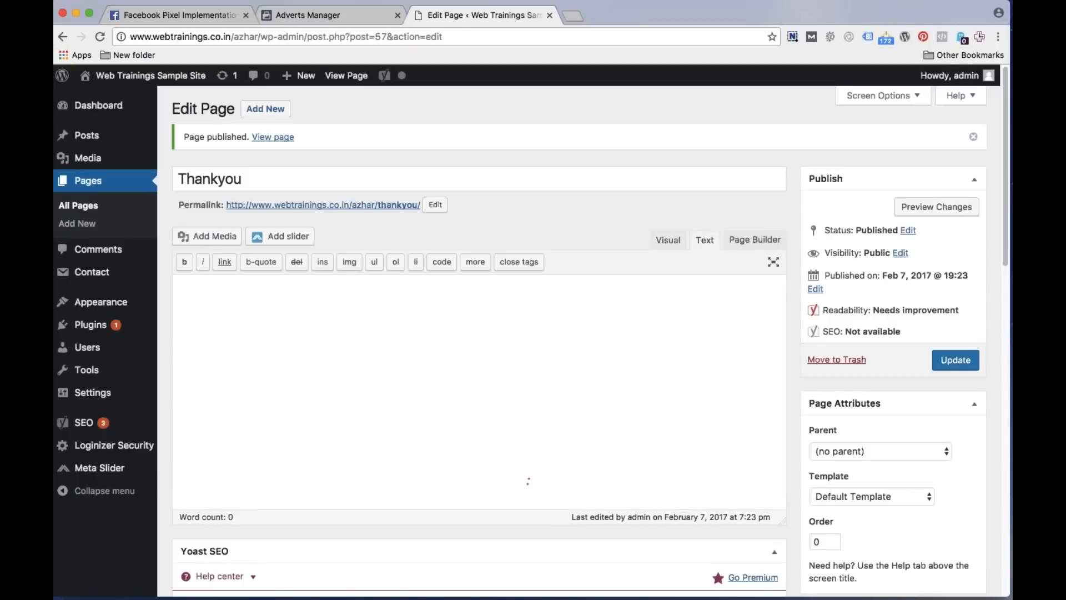
{"action": "type", "text": "<script>"}
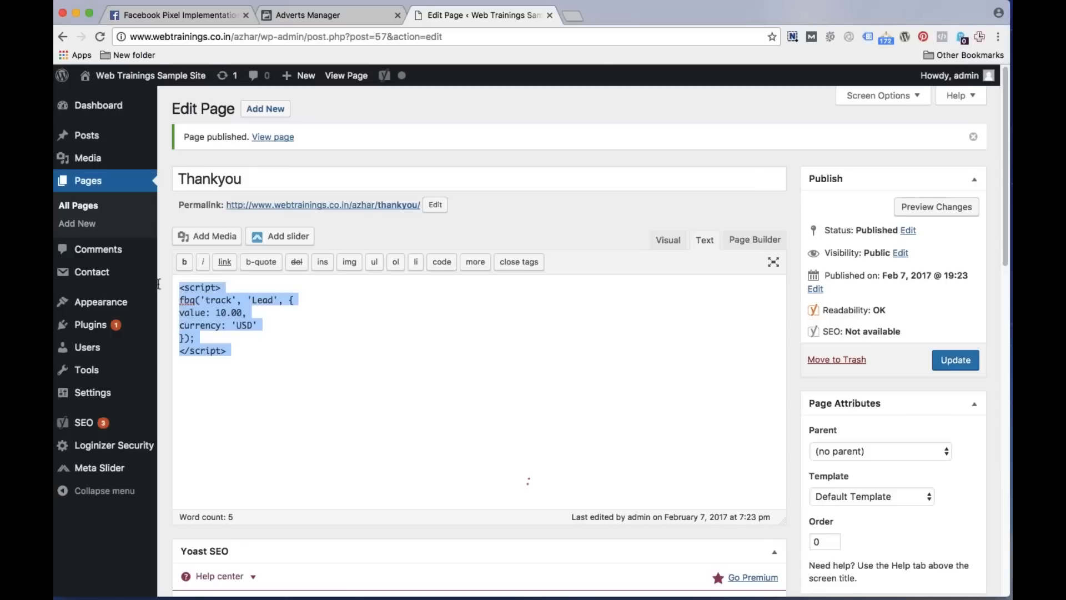
{"action": "left_click", "coordinate": [955, 360]}
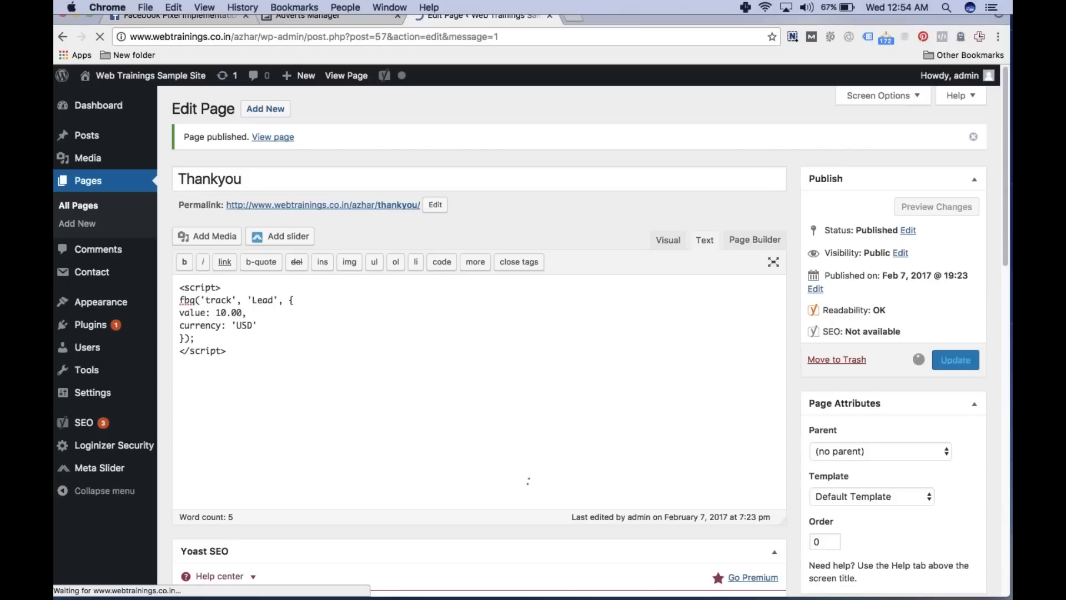
{"action": "left_click", "coordinate": [146, 7]}
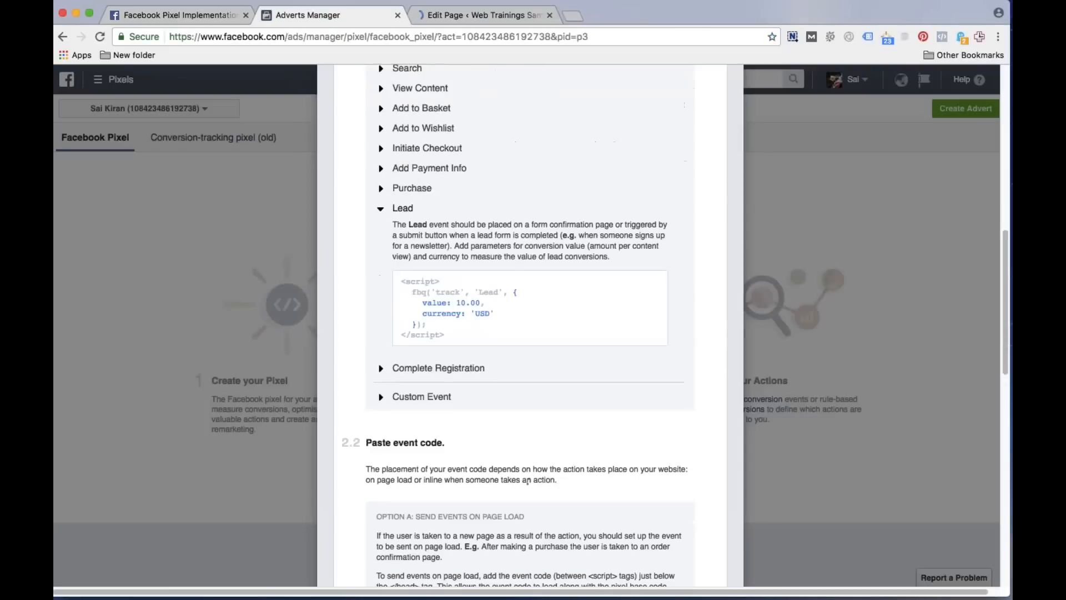
Review the event code placement options, then return to the saved Thankyou page editor
{"action": "scroll", "scroll_direction": "down", "scroll_amount": 3}
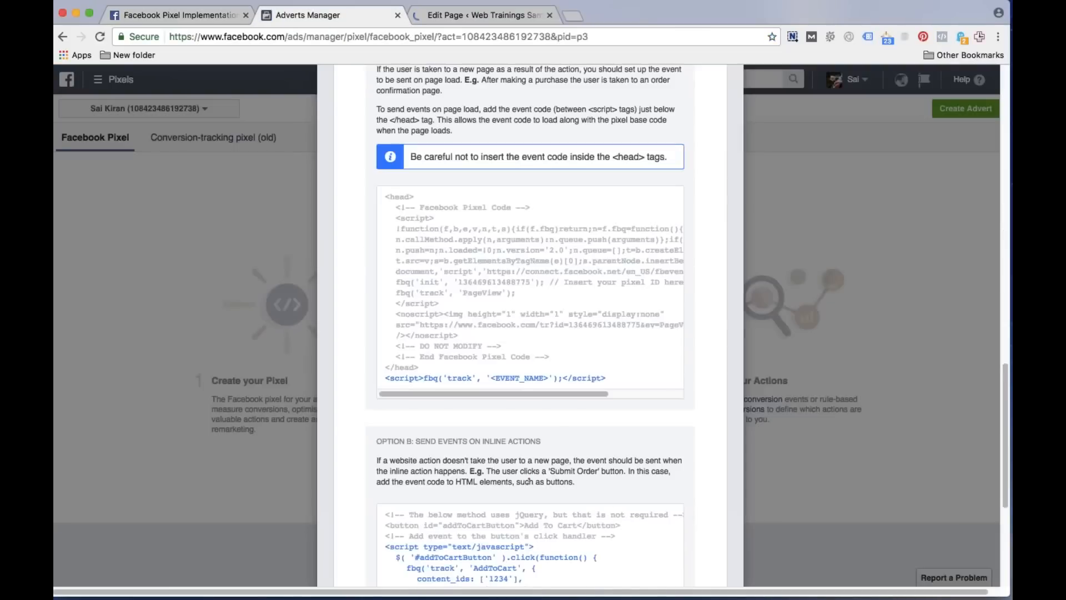
{"action": "scroll", "scroll_direction": "up", "scroll_amount": 3}
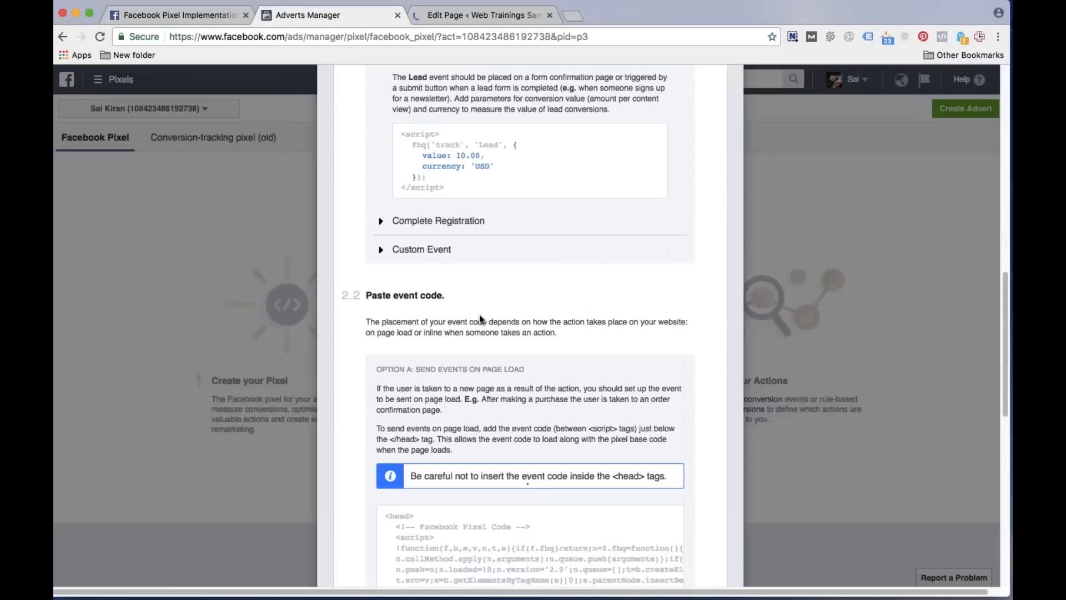
{"action": "scroll", "scroll_direction": "down", "scroll_amount": 3}
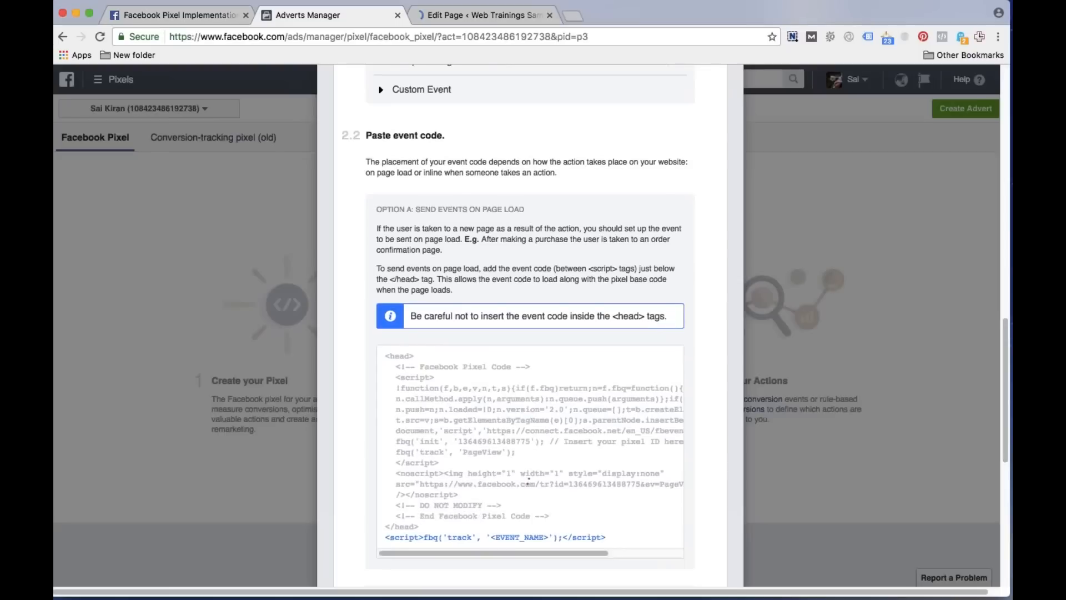
{"action": "scroll", "scroll_direction": "down", "scroll_amount": 3}
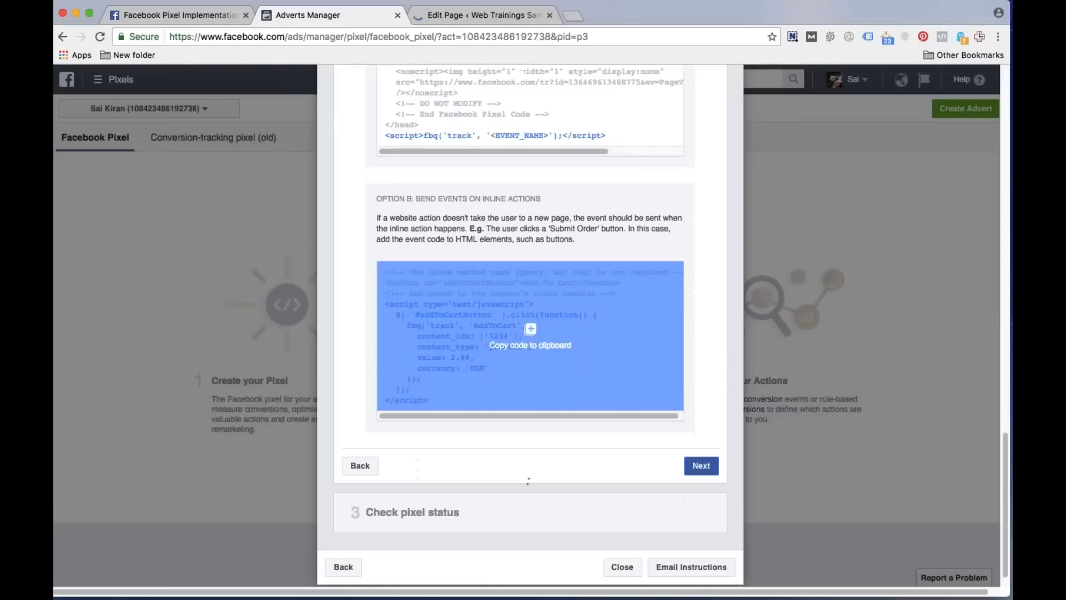
{"action": "left_click", "coordinate": [483, 15]}
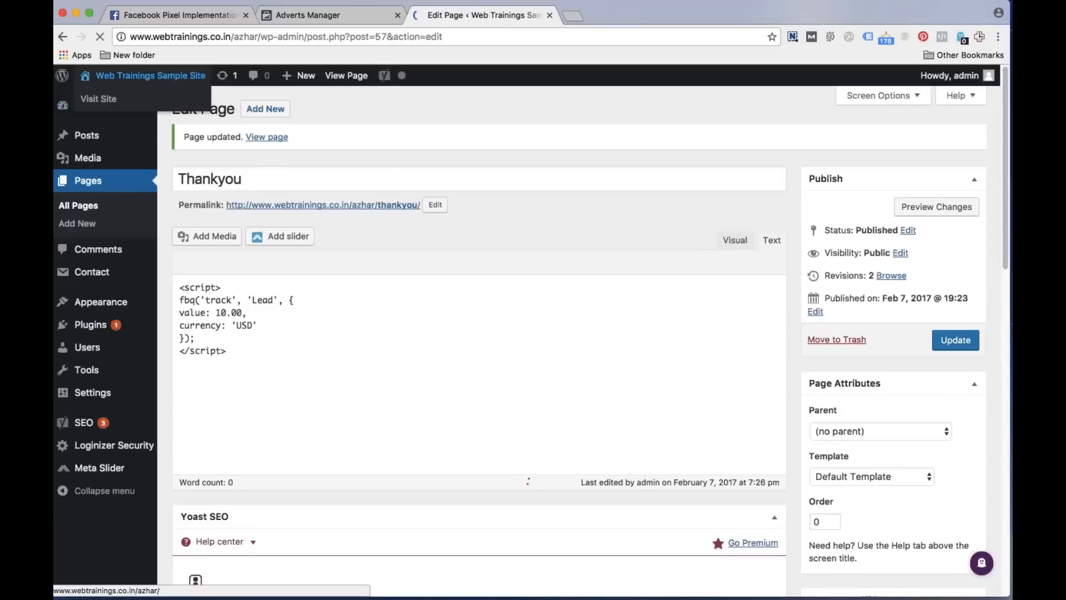
{"action": "right_click", "coordinate": [86, 102]}
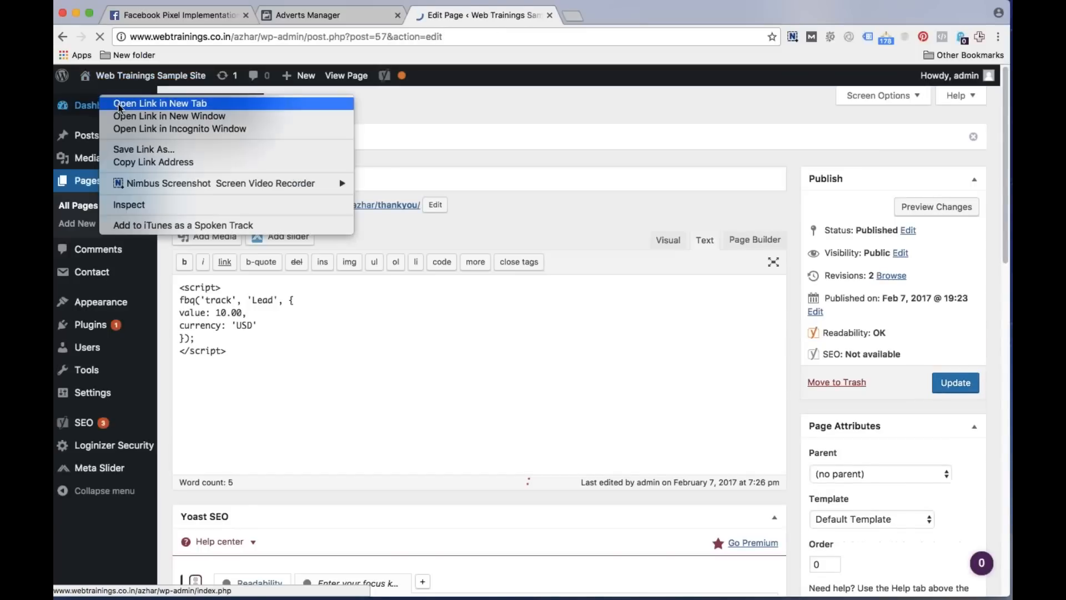
Open the dashboard in a new tab and search Google for 'facebook pixel helper'
{"action": "left_click", "coordinate": [160, 103]}
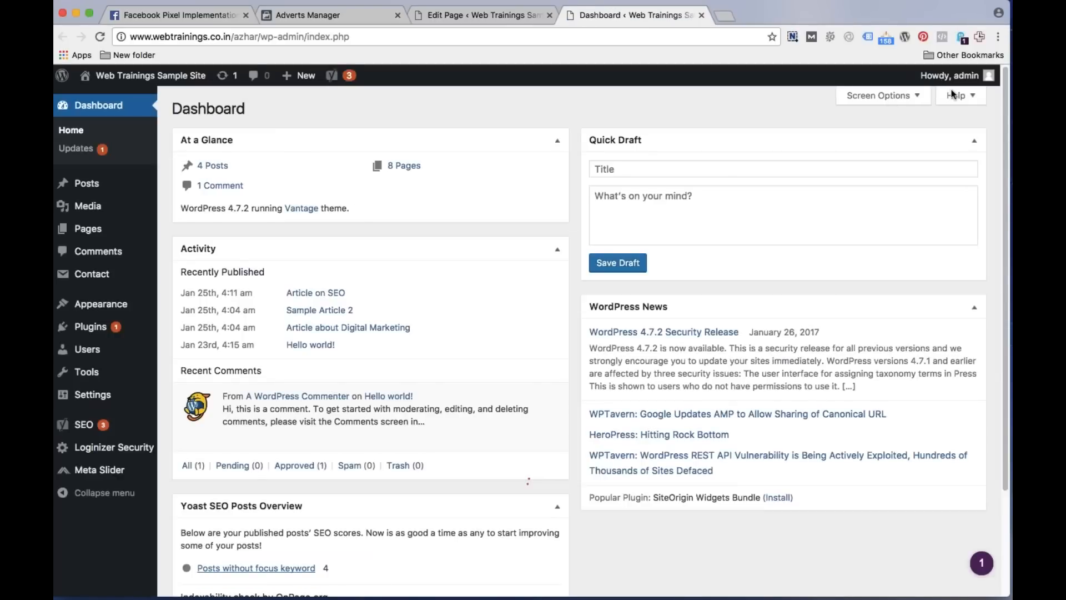
{"action": "mouse_move", "coordinate": [420, 29]}
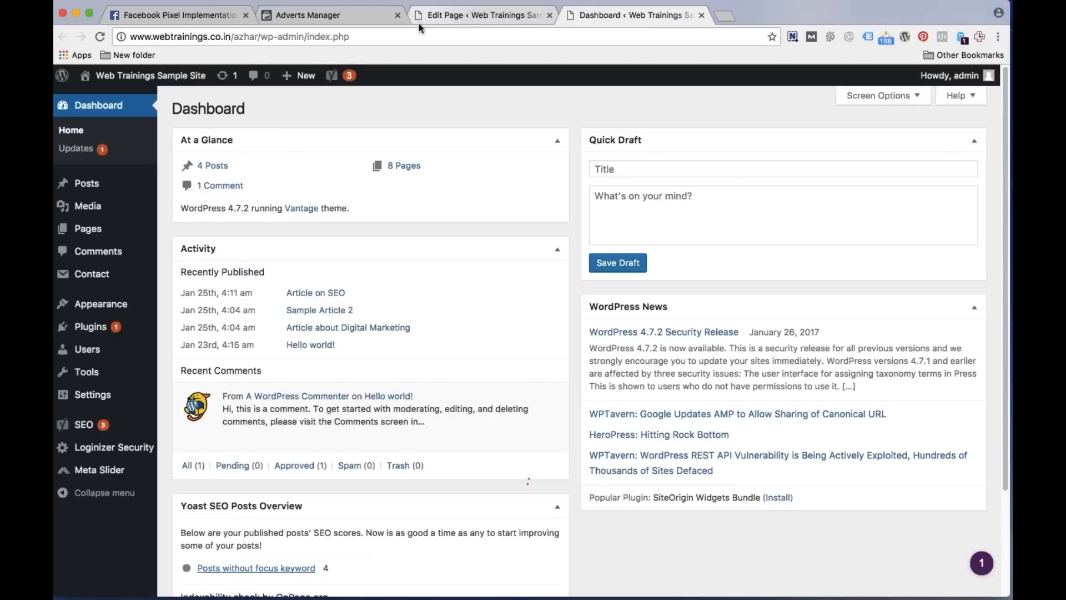
{"action": "left_click", "coordinate": [996, 35]}
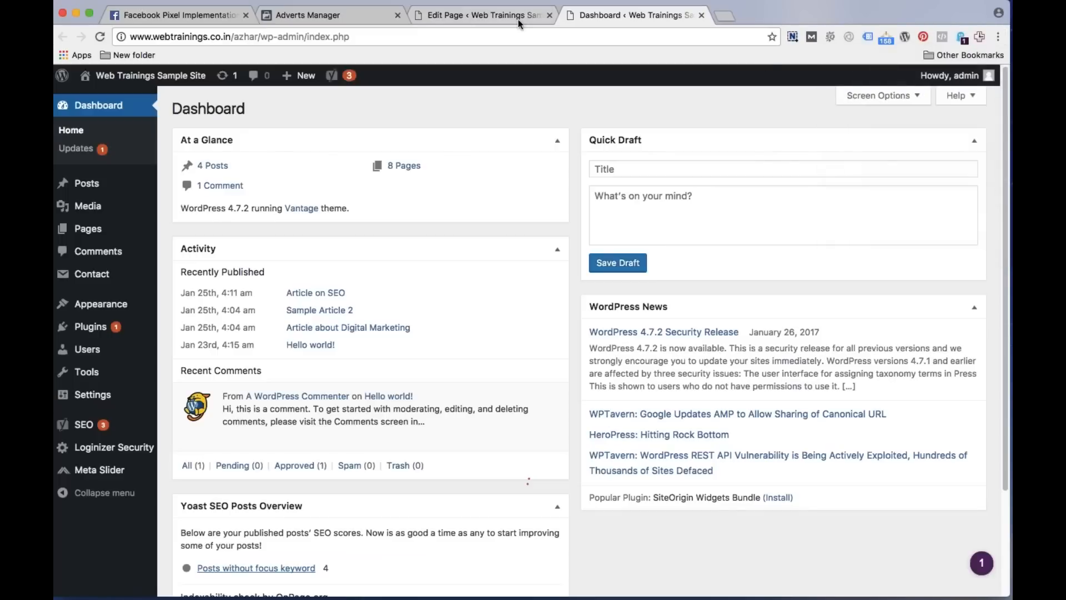
{"action": "type", "text": "facebook pixel"}
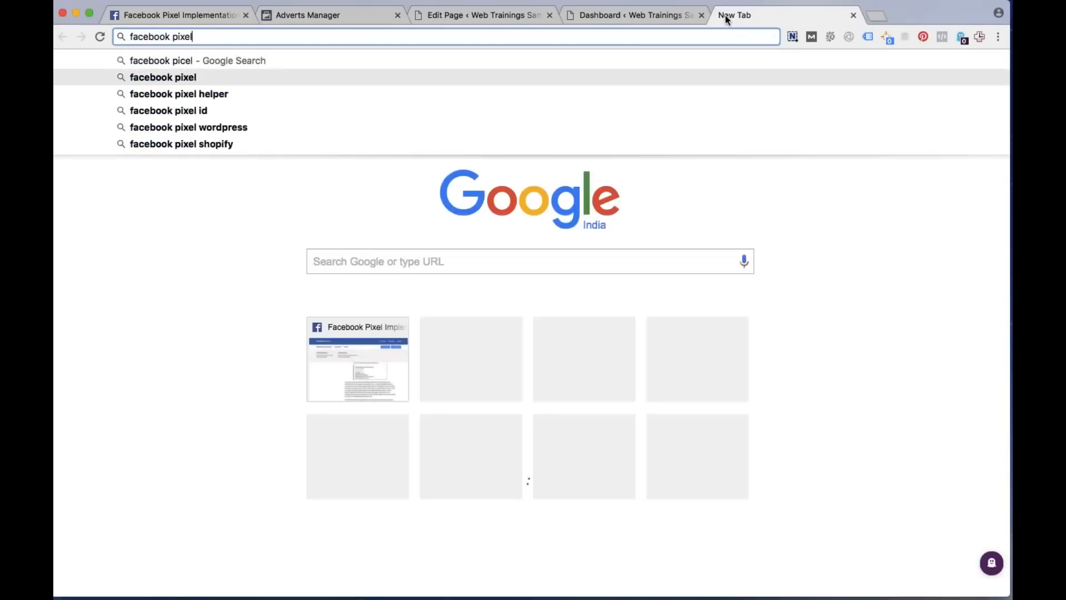
{"action": "left_click", "coordinate": [177, 93]}
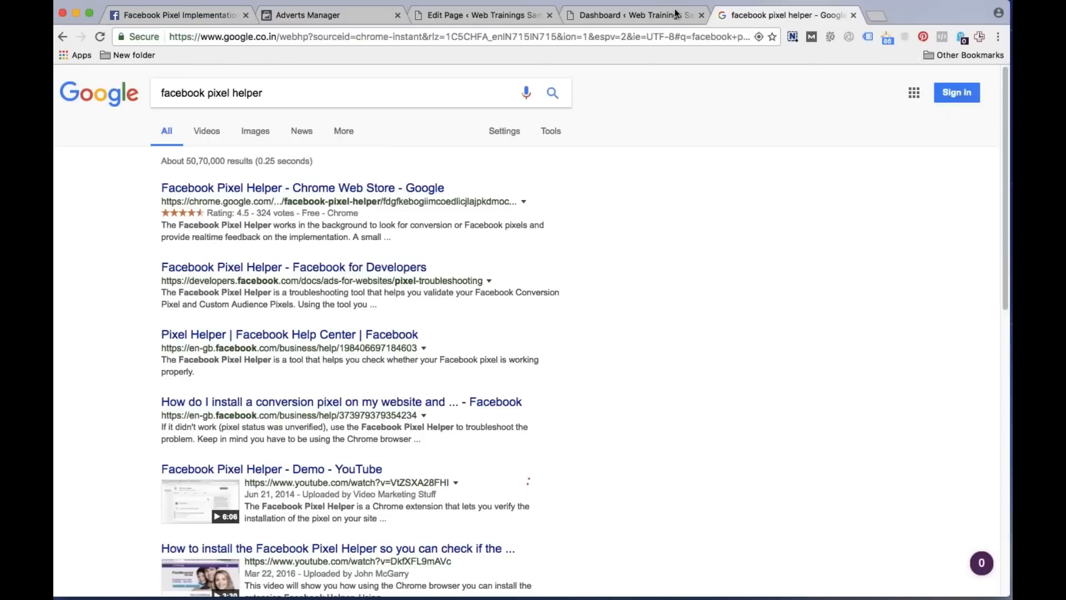
{"action": "left_click", "coordinate": [630, 15]}
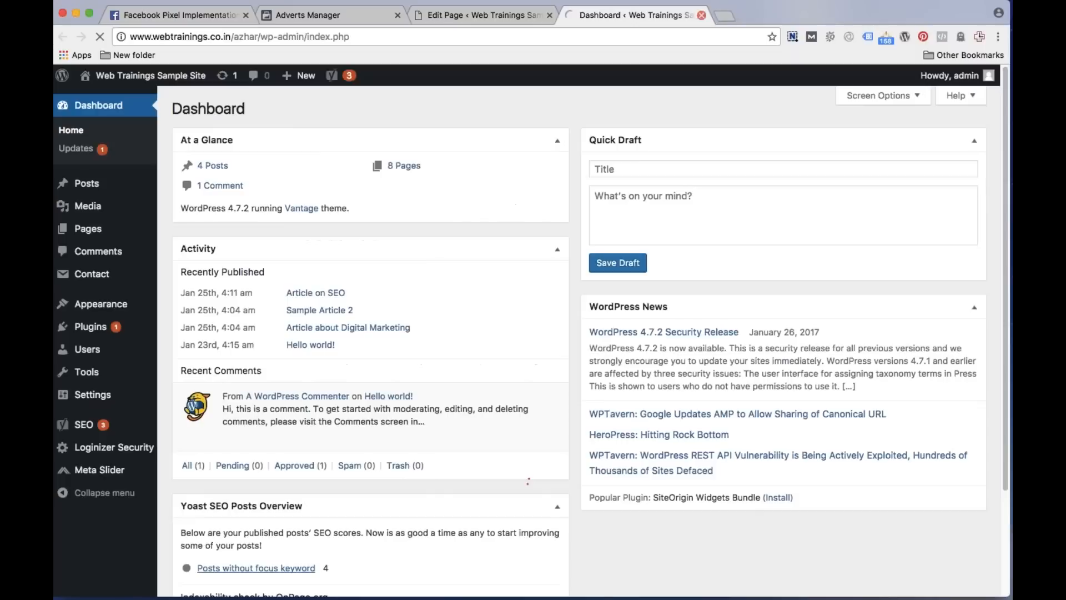
Visit the live home page, see Pixel Helper find one PageView pixel, and return to the pixel setup page
{"action": "left_click", "coordinate": [943, 36]}
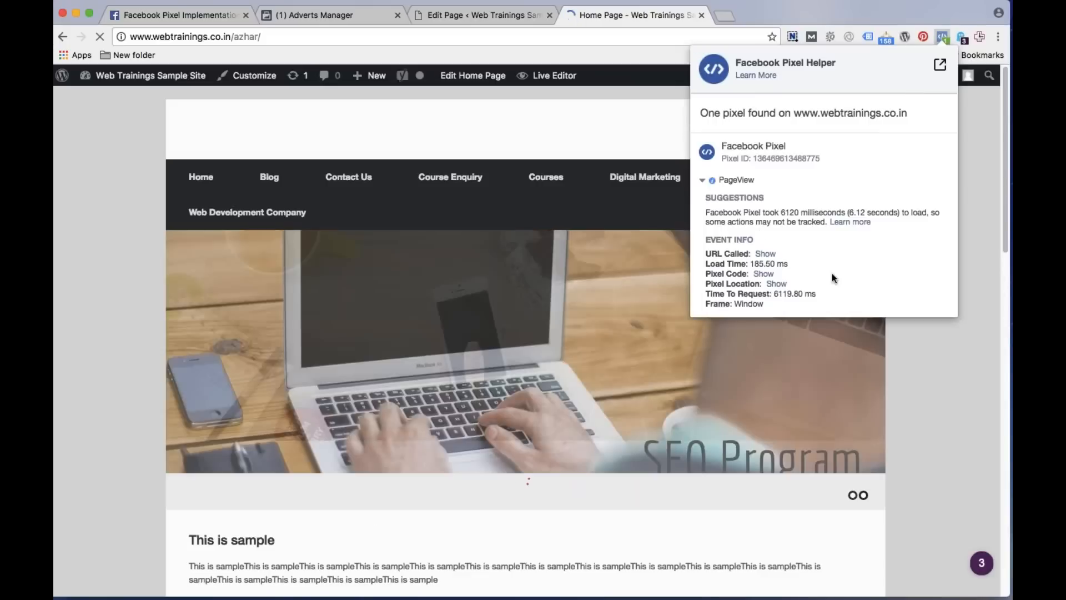
{"action": "left_click", "coordinate": [482, 15]}
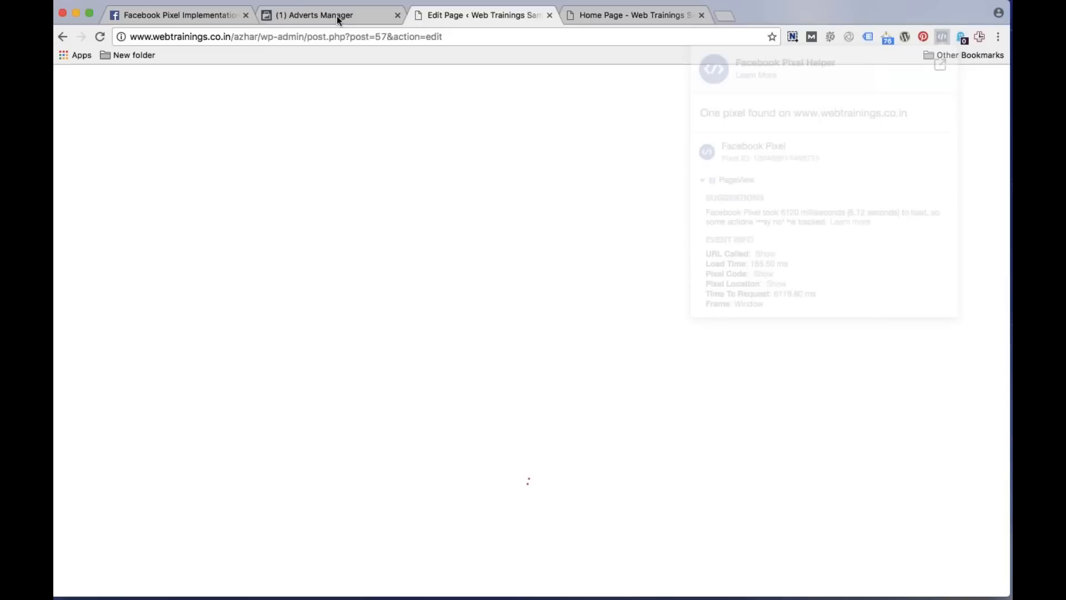
{"action": "left_click", "coordinate": [327, 15]}
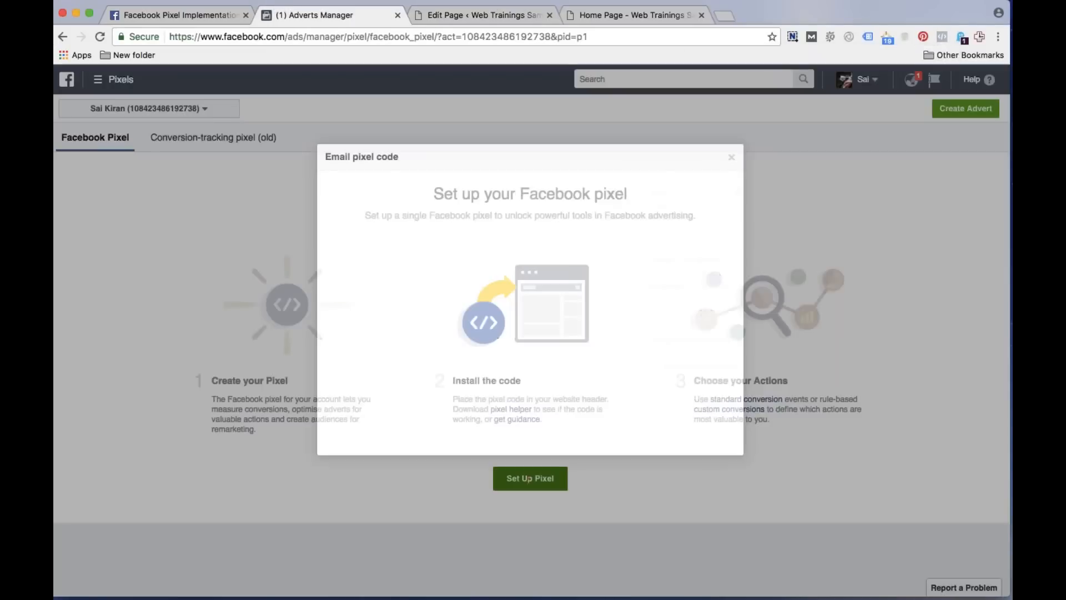
Review the full base code and event code steps of the install guide, then continue to pixel status
{"action": "left_click", "coordinate": [531, 477]}
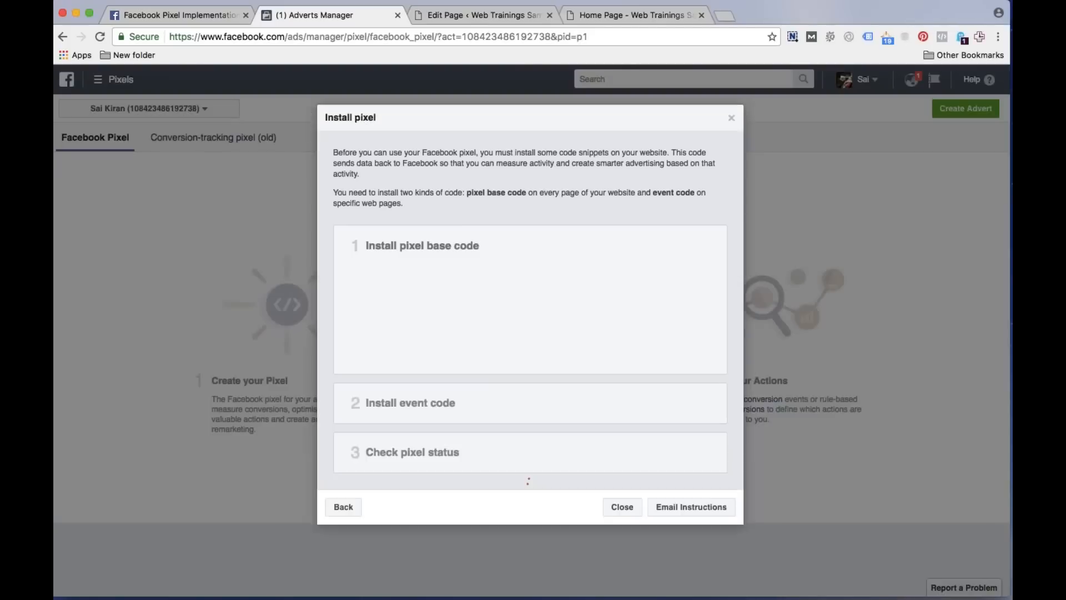
{"action": "left_click", "coordinate": [422, 245]}
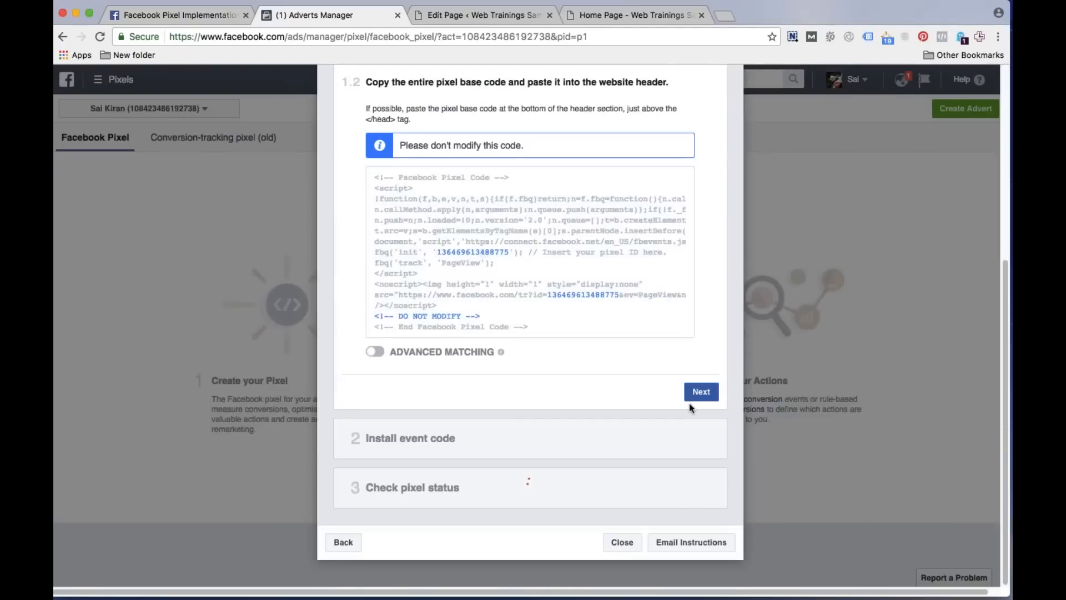
{"action": "left_click", "coordinate": [700, 391]}
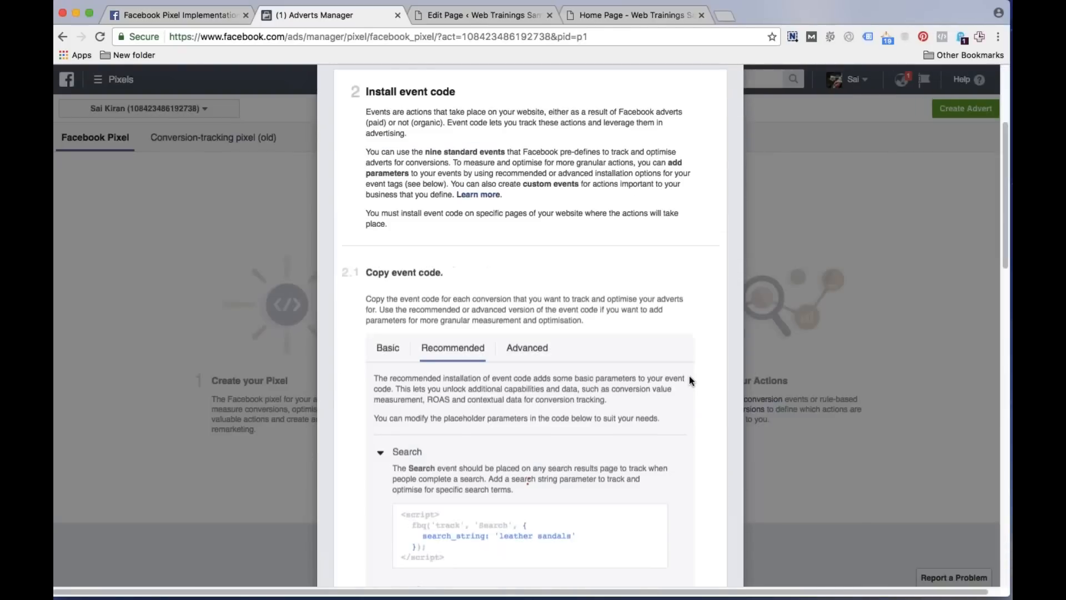
{"action": "scroll", "scroll_direction": "down", "scroll_amount": 3}
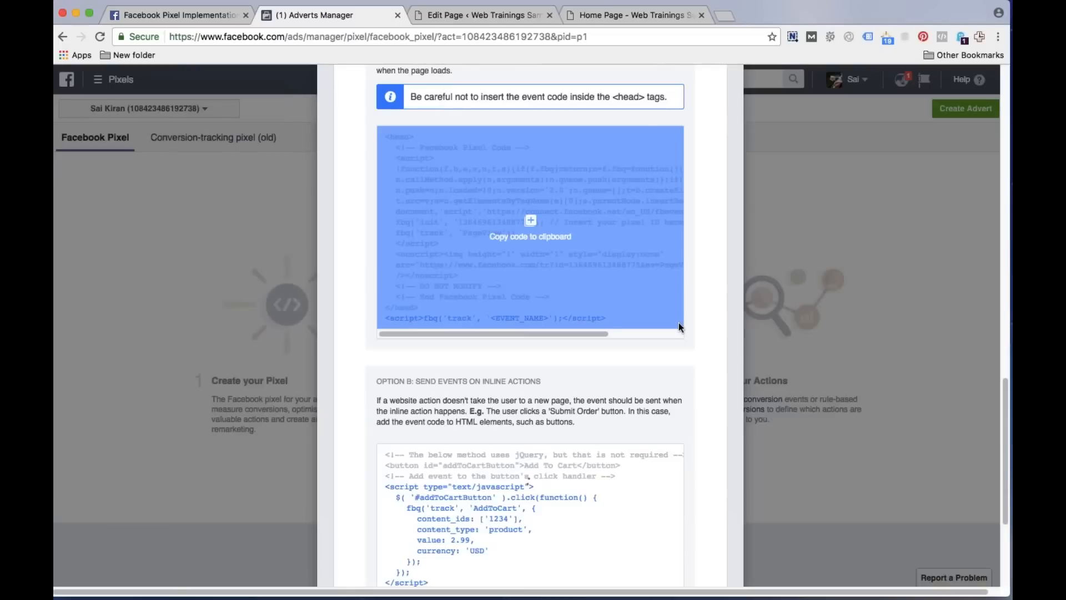
{"action": "scroll", "scroll_direction": "down", "scroll_amount": 3}
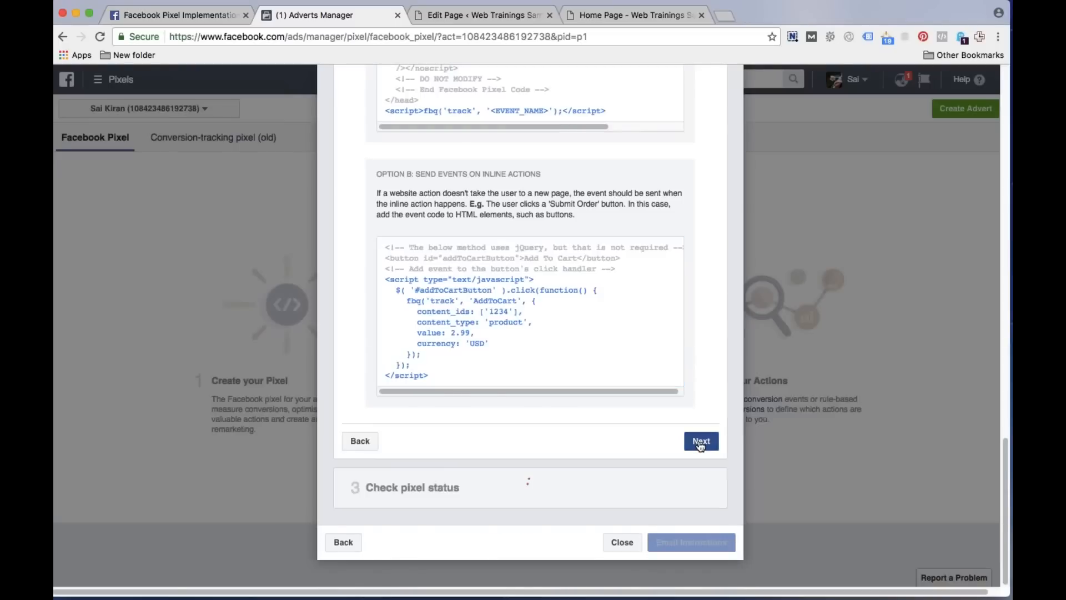
{"action": "left_click", "coordinate": [701, 442]}
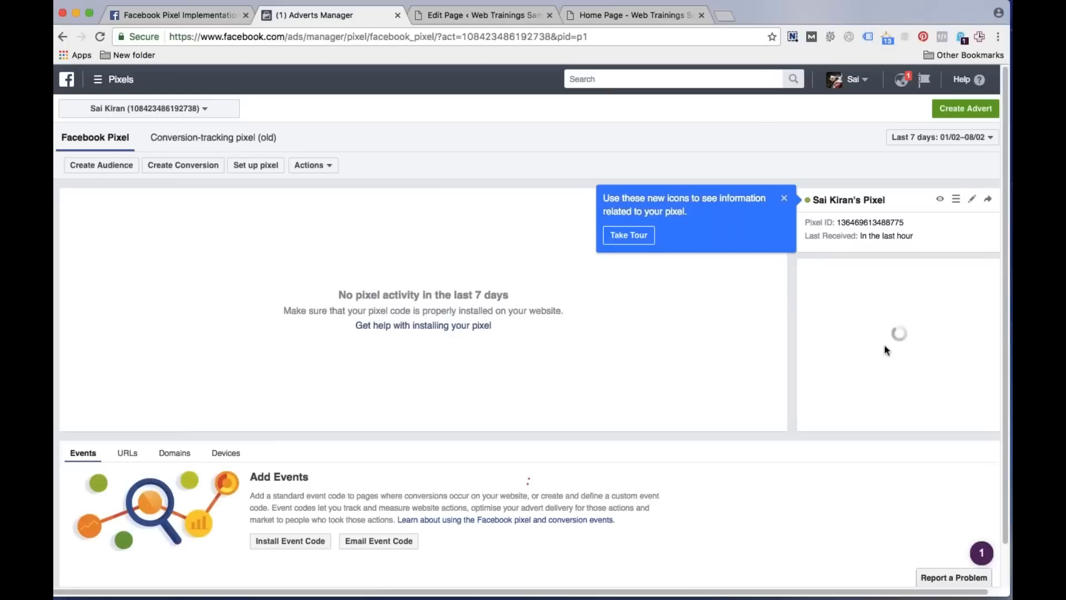
Dismiss the pixel-icons tip and highlight when the pixel last received data, 'In the last hour'
{"action": "left_click", "coordinate": [784, 197]}
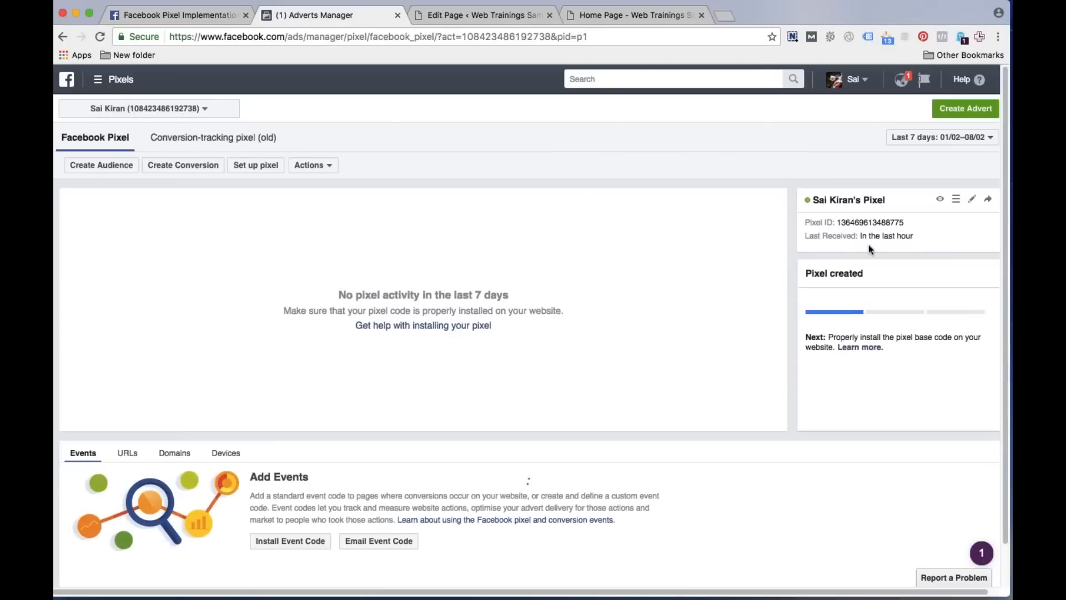
{"action": "double_click", "coordinate": [886, 236]}
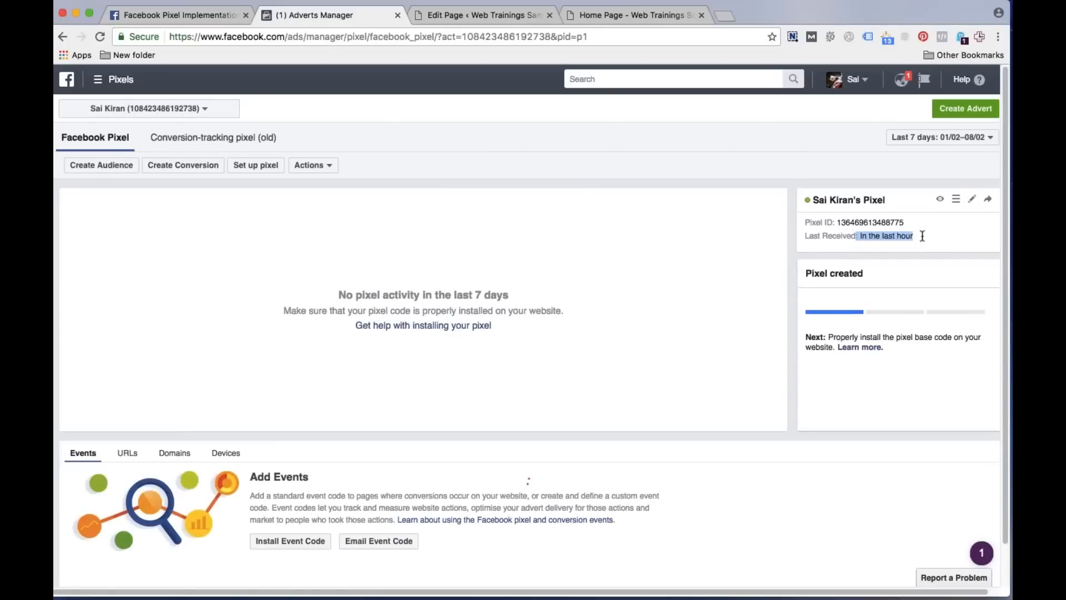
{"action": "mouse_move", "coordinate": [937, 328]}
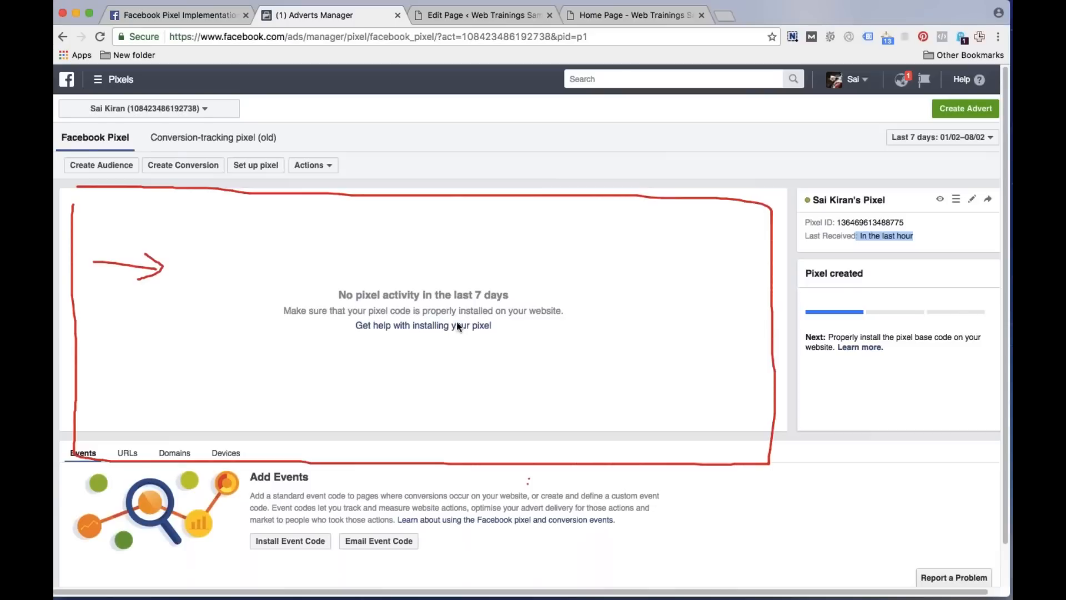
{"action": "mouse_move", "coordinate": [689, 425]}
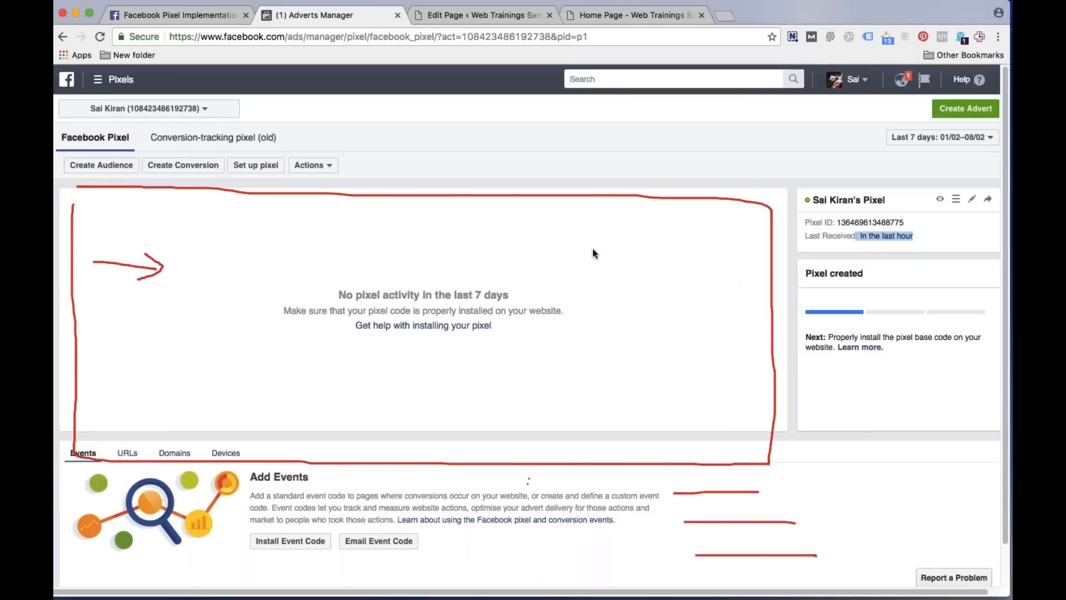
{"action": "mouse_move", "coordinate": [895, 209]}
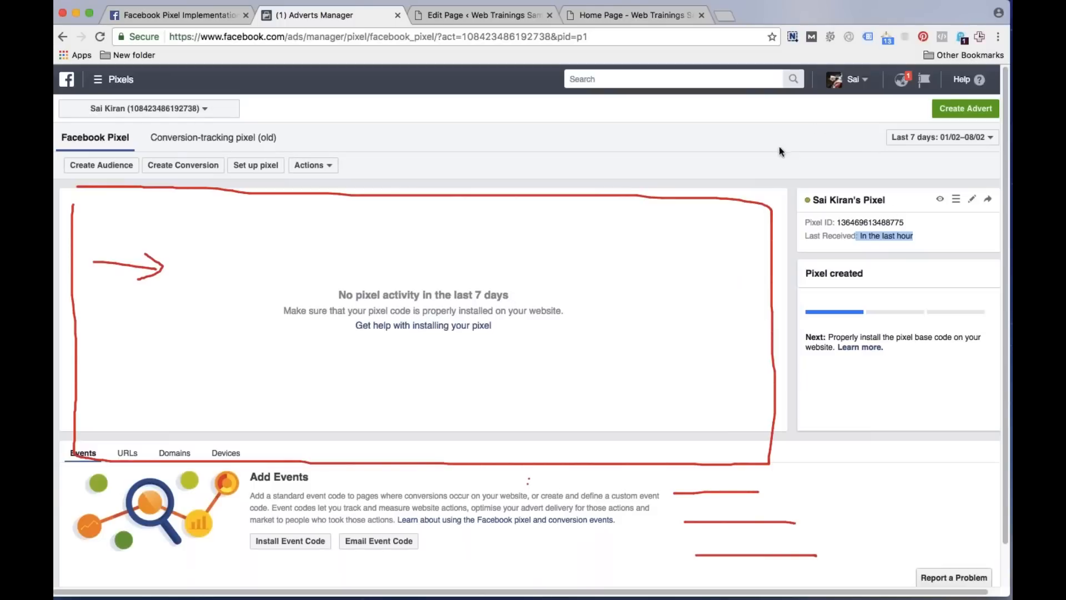
{"action": "mouse_move", "coordinate": [562, 66]}
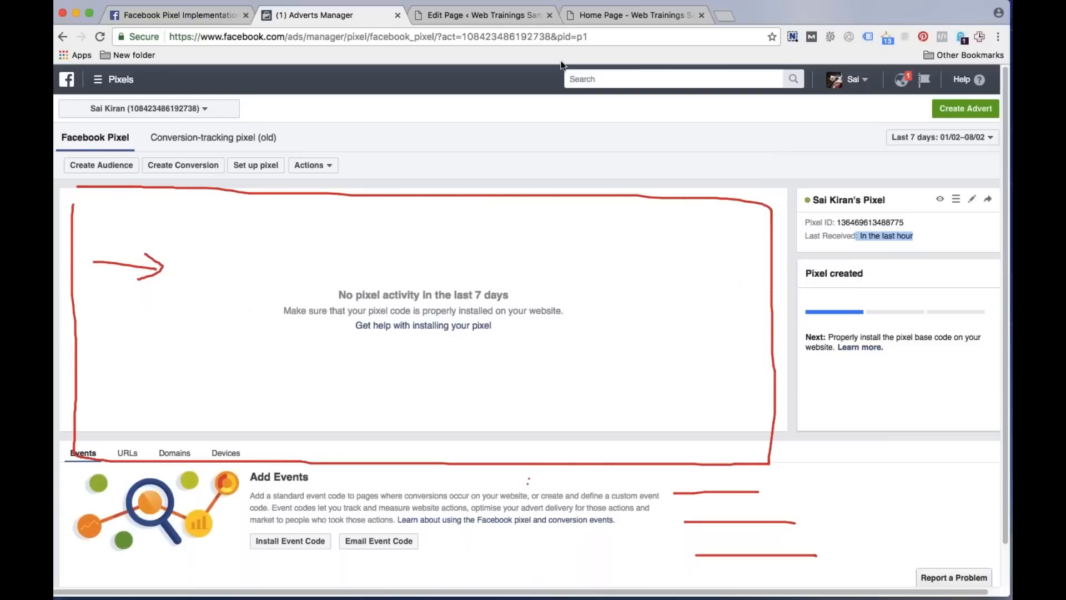
{"action": "mouse_move", "coordinate": [500, 304]}
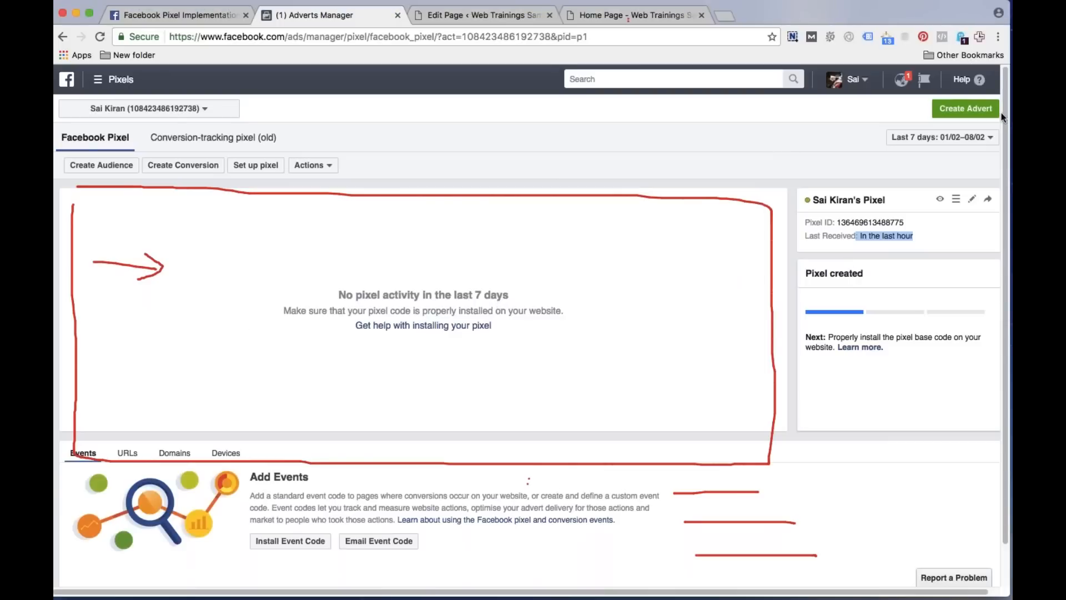
{"action": "mouse_move", "coordinate": [966, 314]}
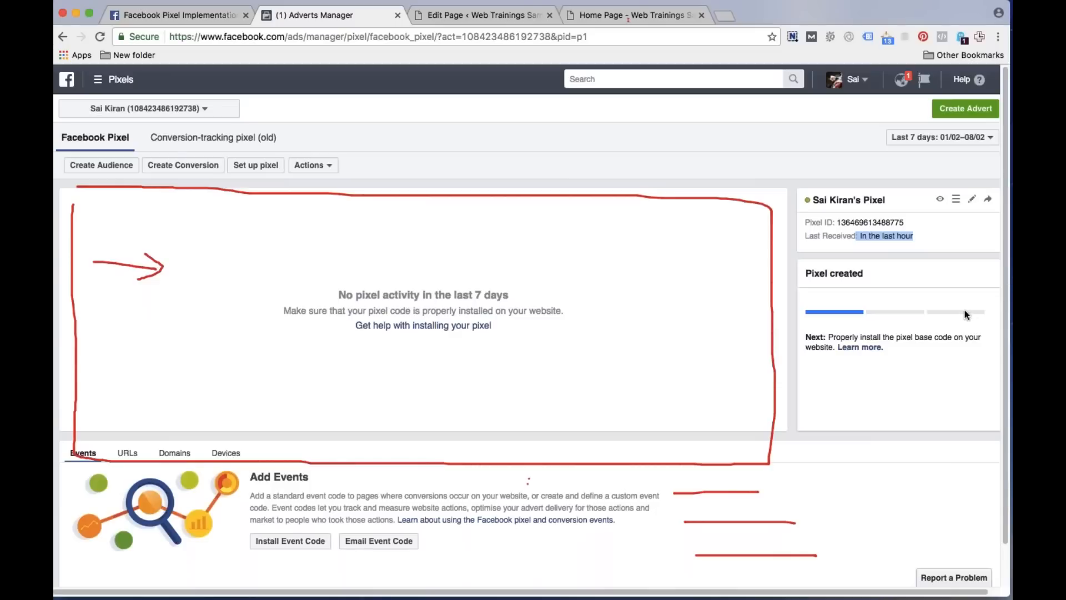
{"action": "mouse_move", "coordinate": [921, 387]}
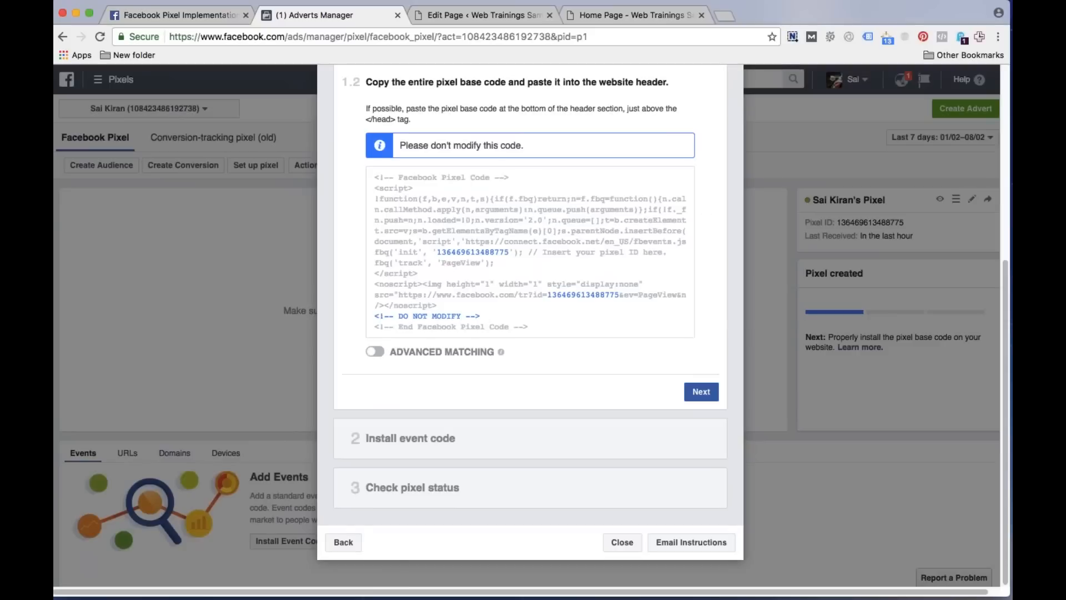
Close the setup guide and start Create Conversion from the pixel's Actions list
{"action": "left_click", "coordinate": [622, 542]}
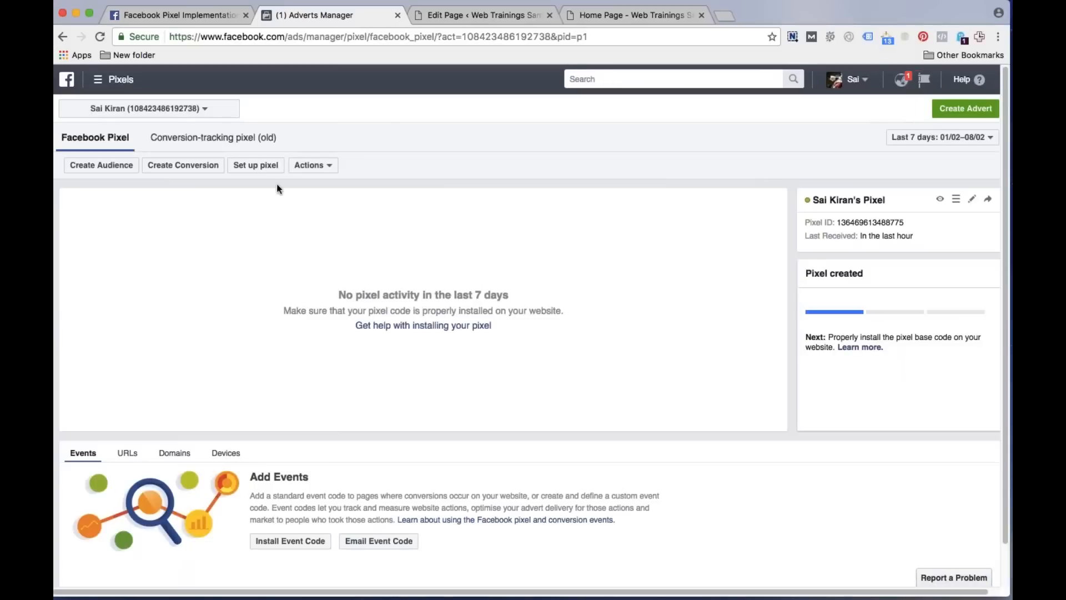
{"action": "left_click", "coordinate": [310, 165]}
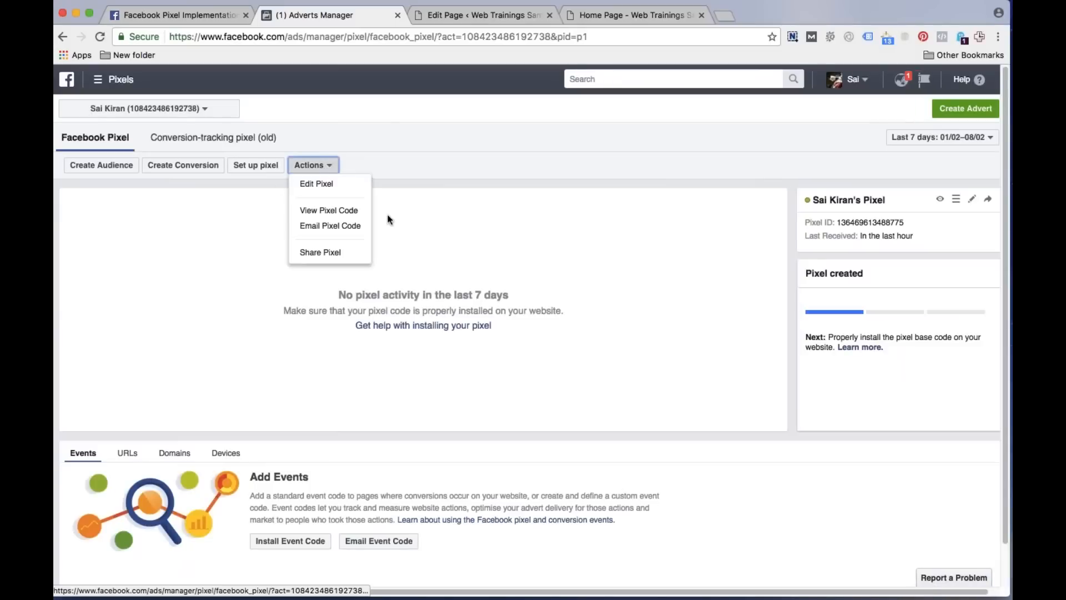
{"action": "left_click", "coordinate": [295, 216]}
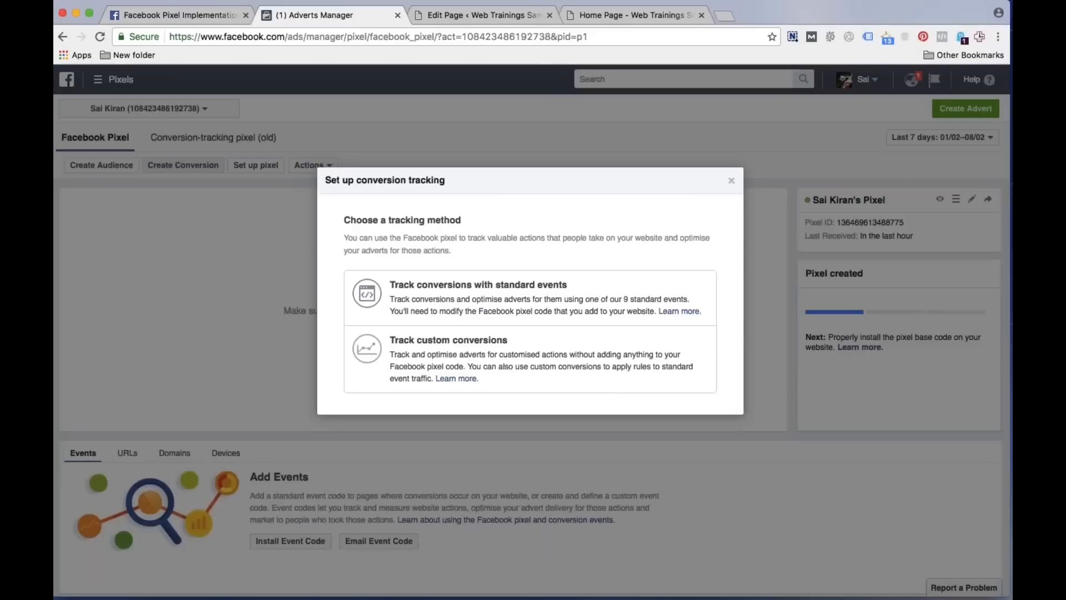
Choose Track custom conversions with category Lead, then close the form without saving
{"action": "left_click", "coordinate": [448, 340]}
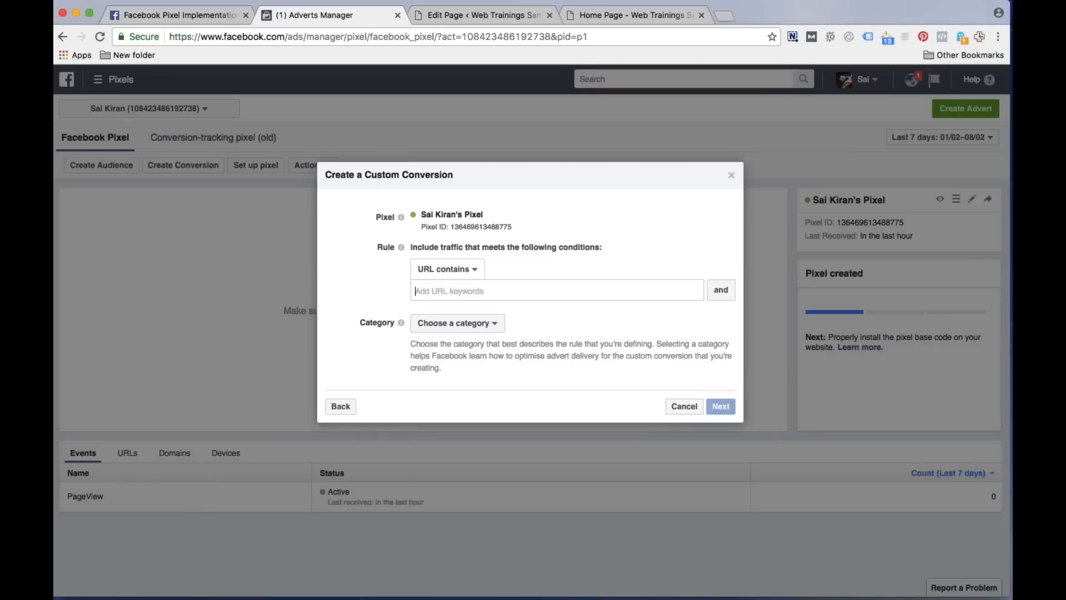
{"action": "left_click", "coordinate": [457, 322]}
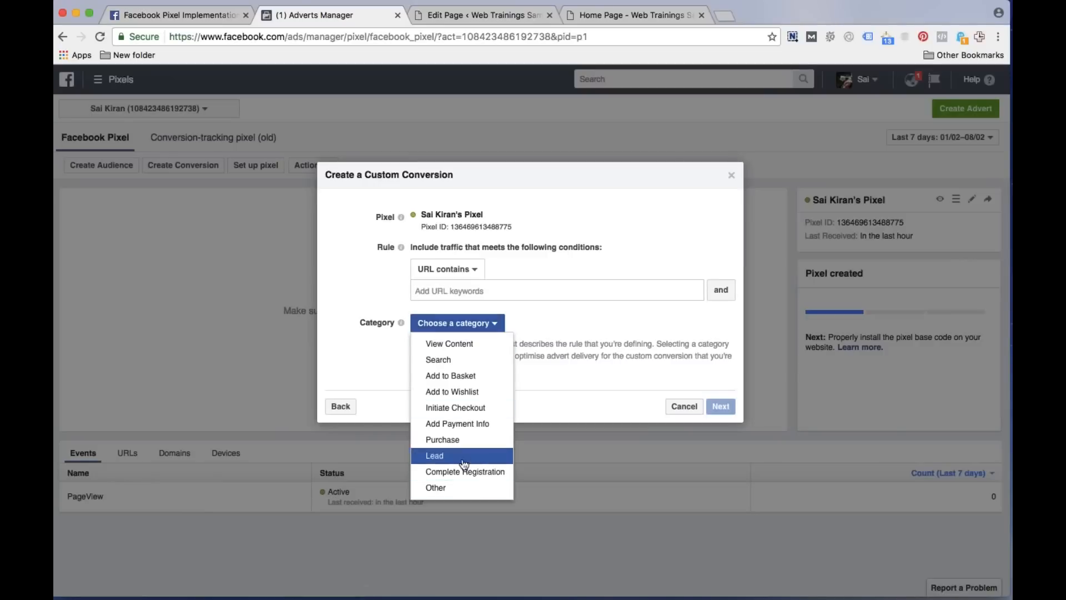
{"action": "left_click", "coordinate": [434, 455]}
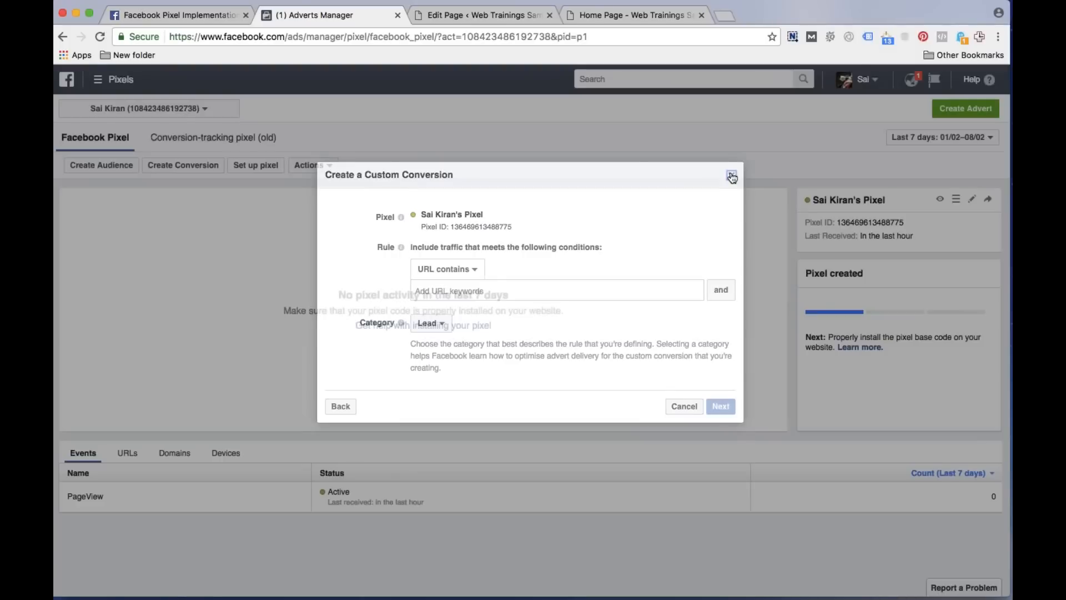
{"action": "left_click", "coordinate": [730, 174]}
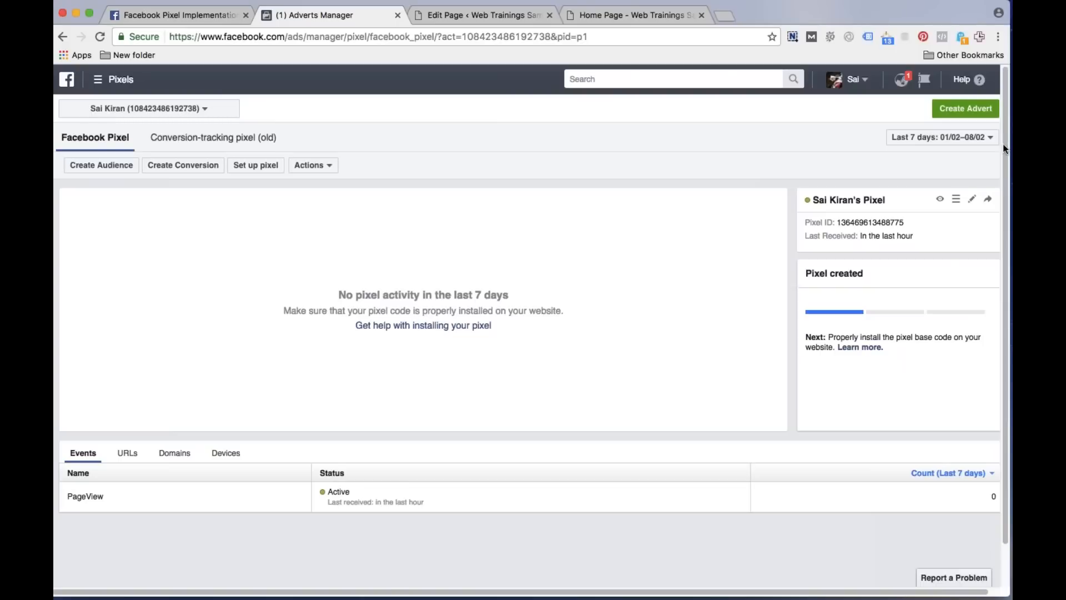
{"action": "mouse_move", "coordinate": [840, 149]}
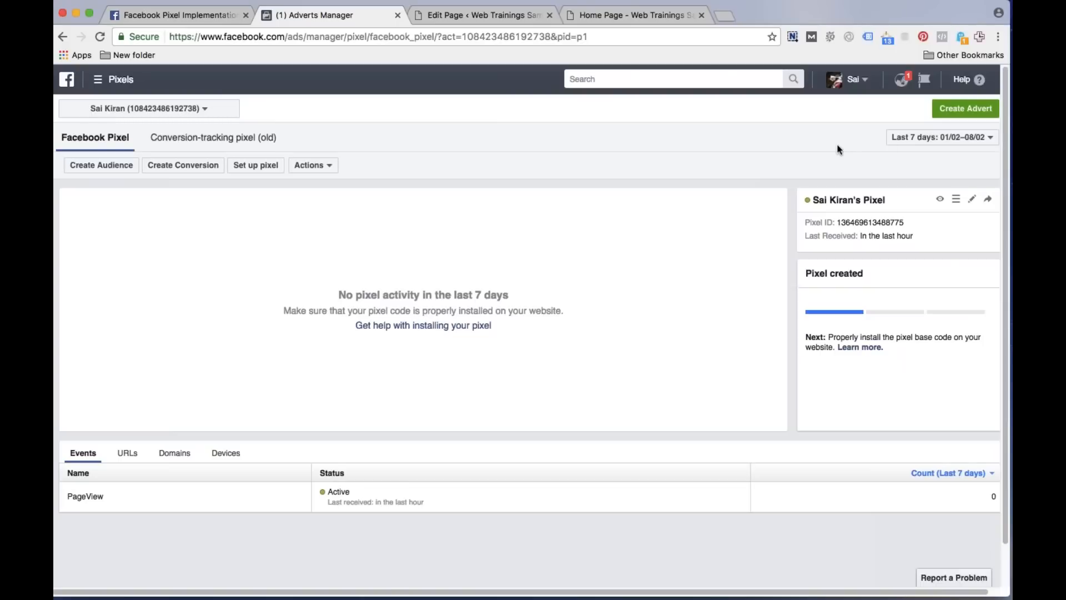
{"action": "mouse_move", "coordinate": [888, 160]}
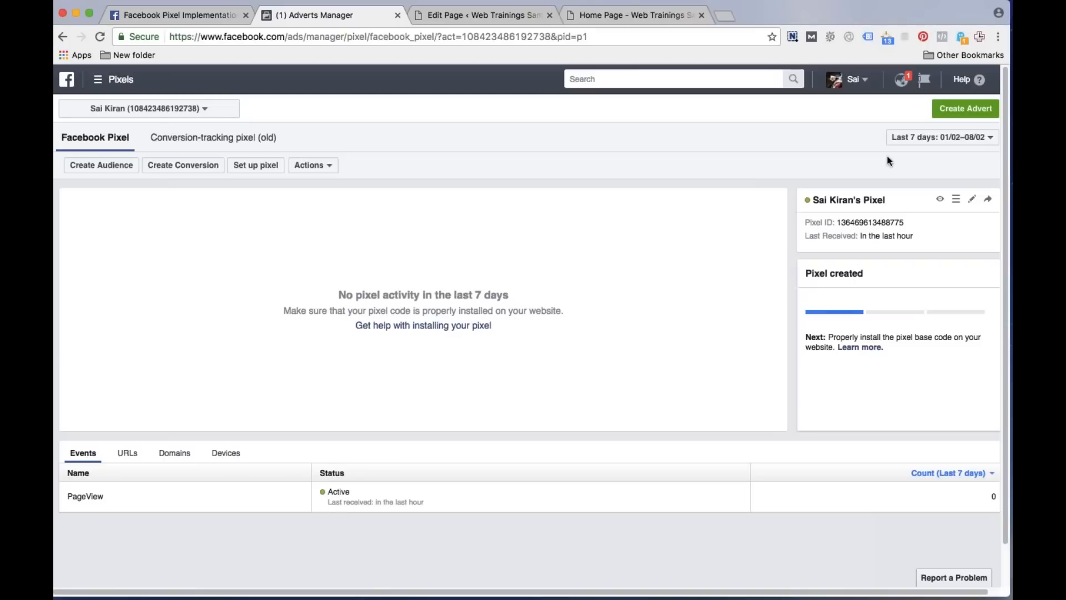
{"action": "mouse_move", "coordinate": [784, 127]}
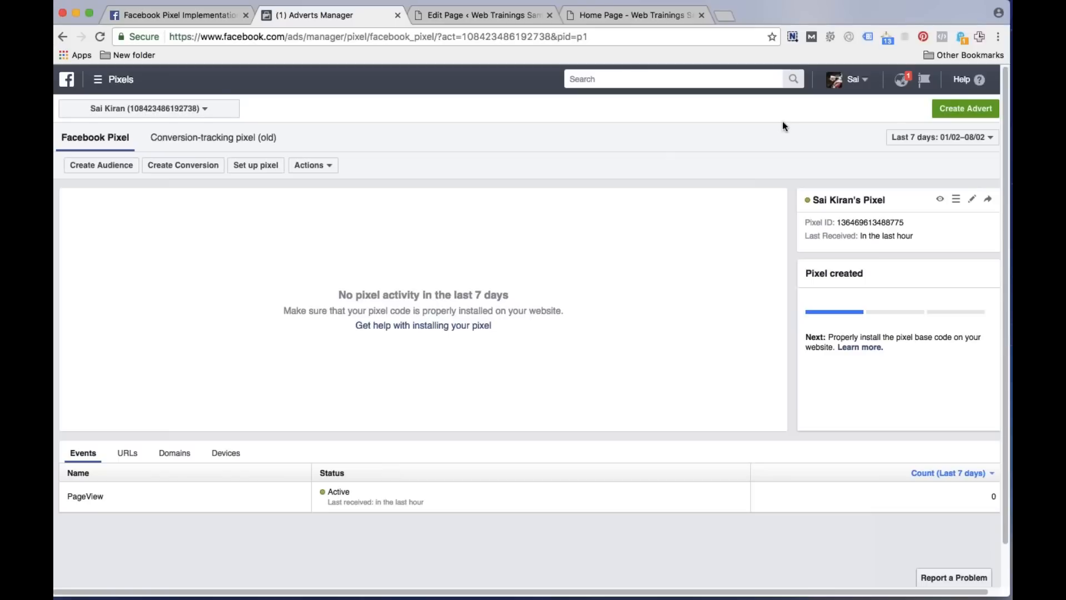
{"action": "mouse_move", "coordinate": [780, 145]}
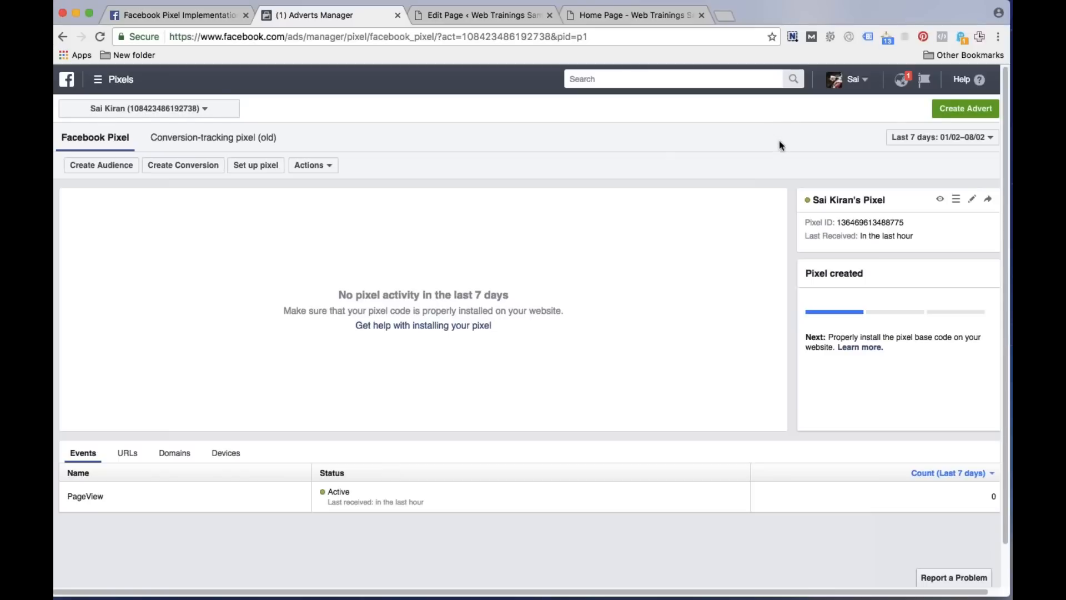
{"action": "mouse_move", "coordinate": [783, 164]}
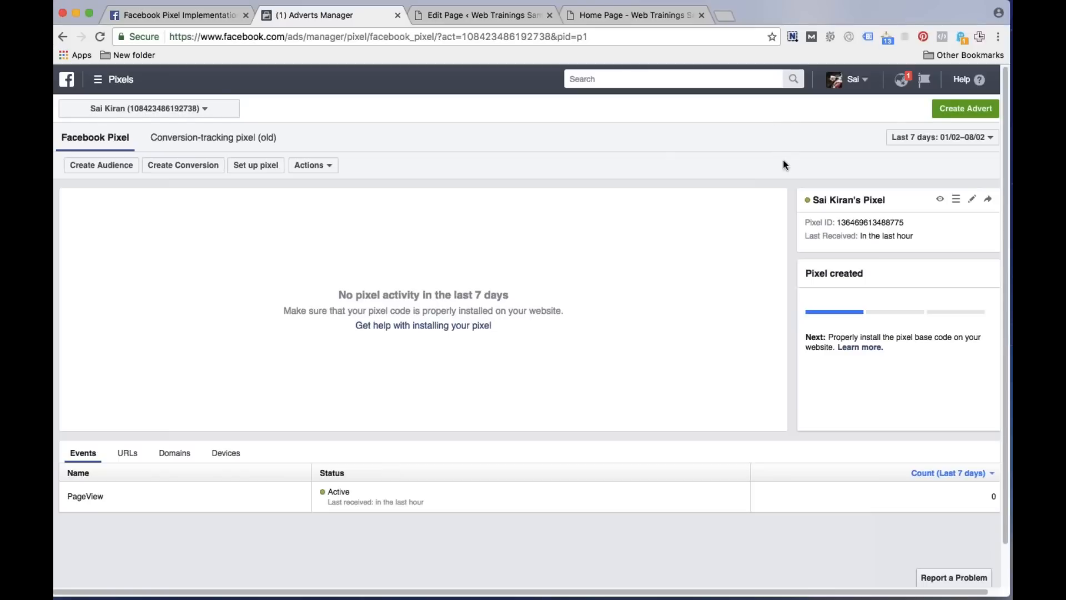
{"action": "mouse_move", "coordinate": [781, 171]}
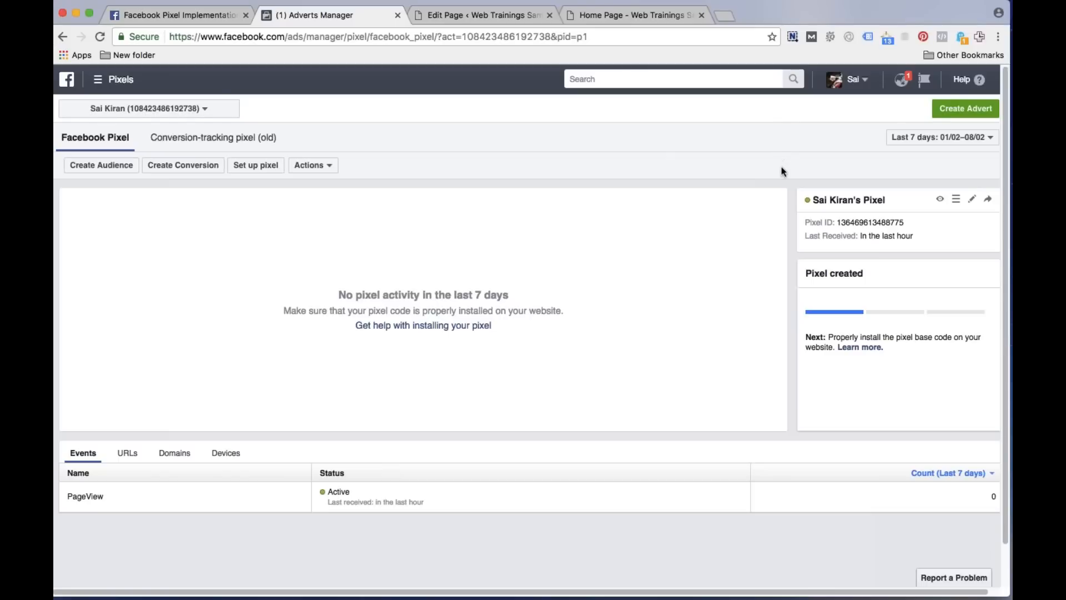